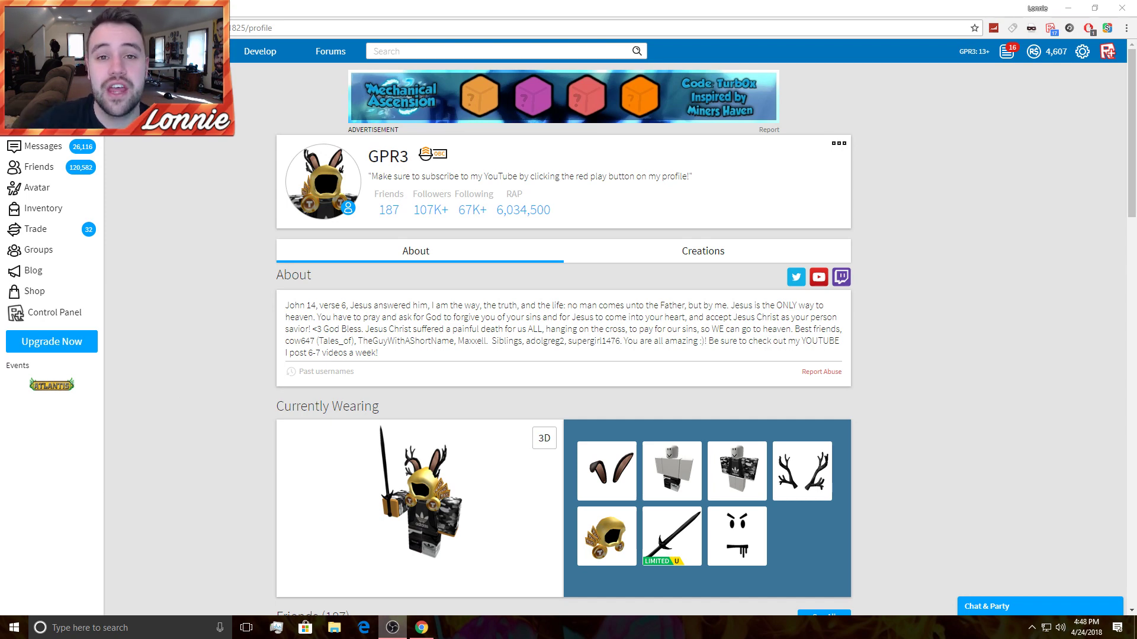
mouse_move(274, 393)
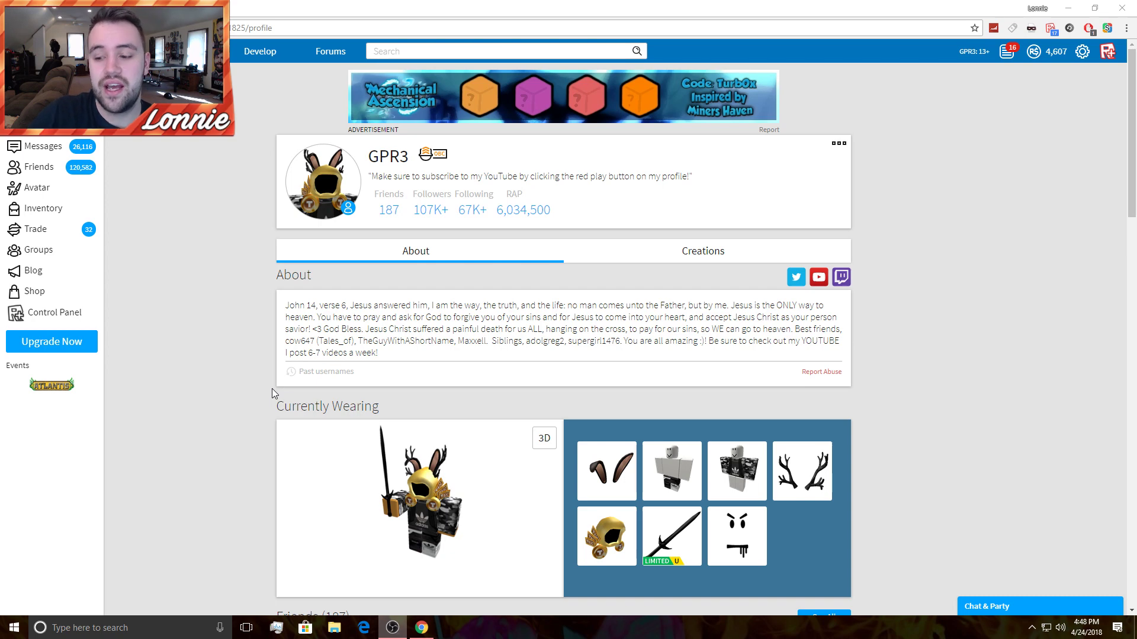
mouse_move(273, 386)
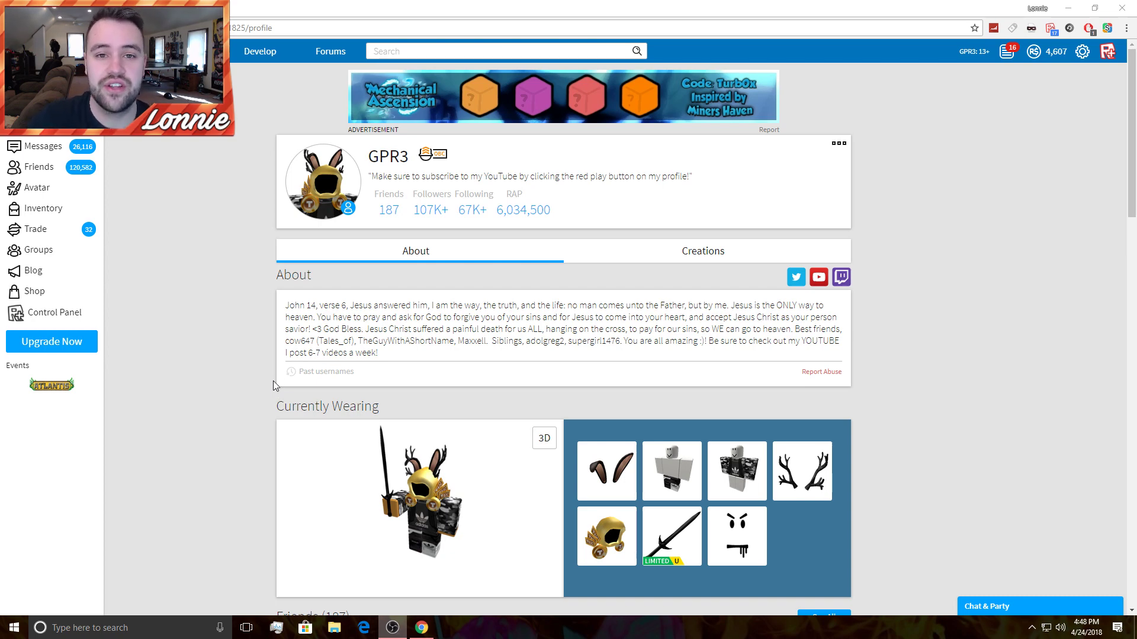
Bring up the Saying Goodbye to Tickets post and scroll through its Tixapalooza item list.
scroll("down", 3)
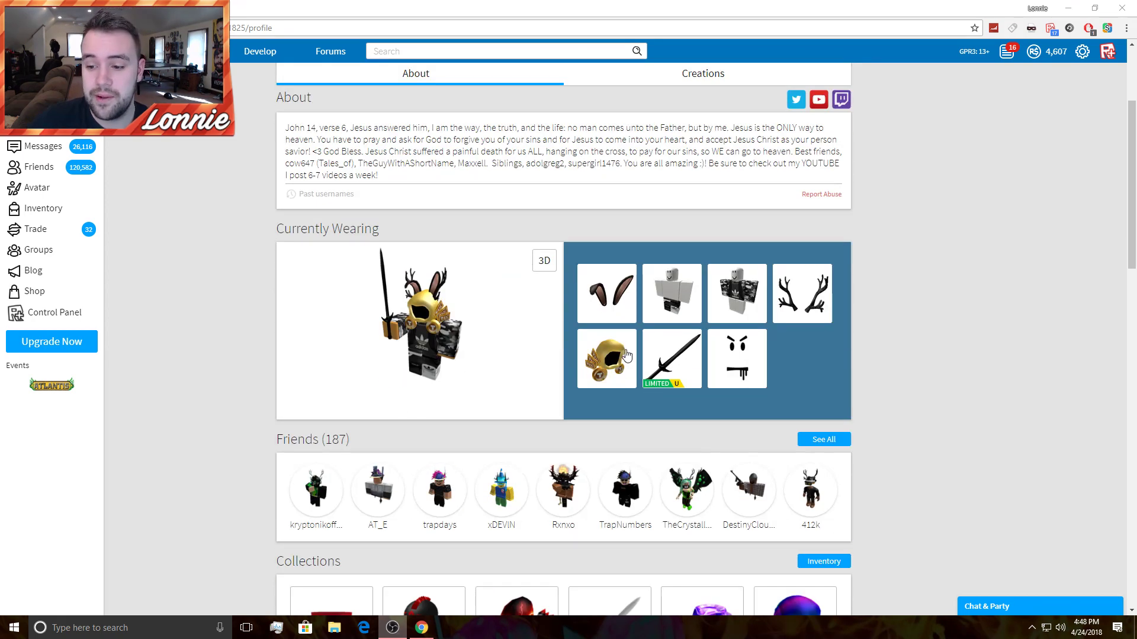
left_click(606, 358)
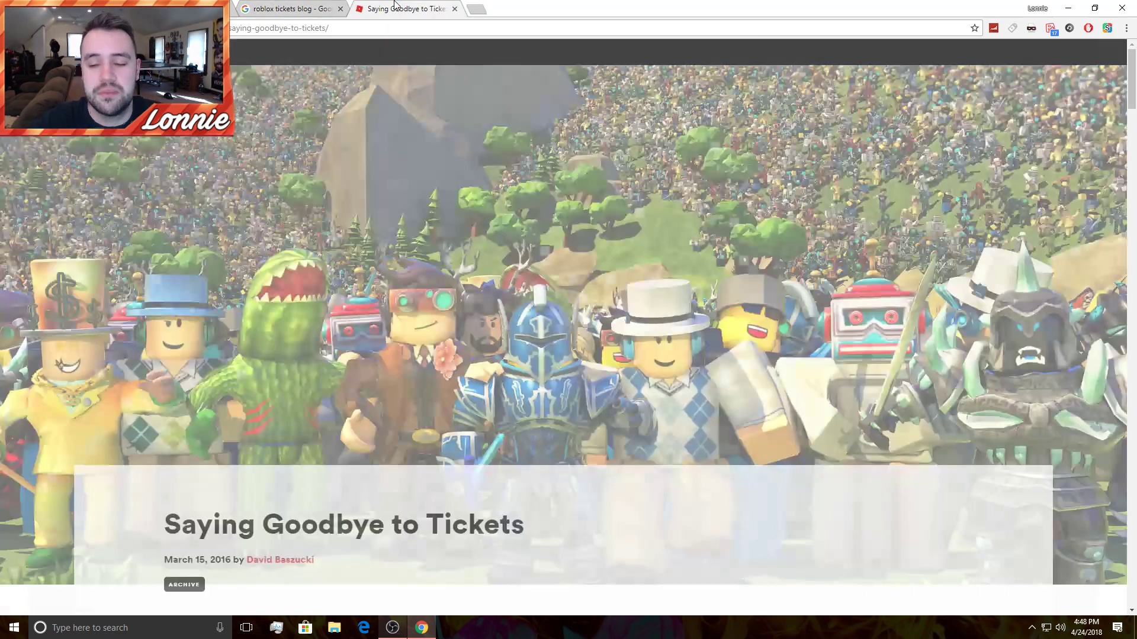
scroll("down", 3)
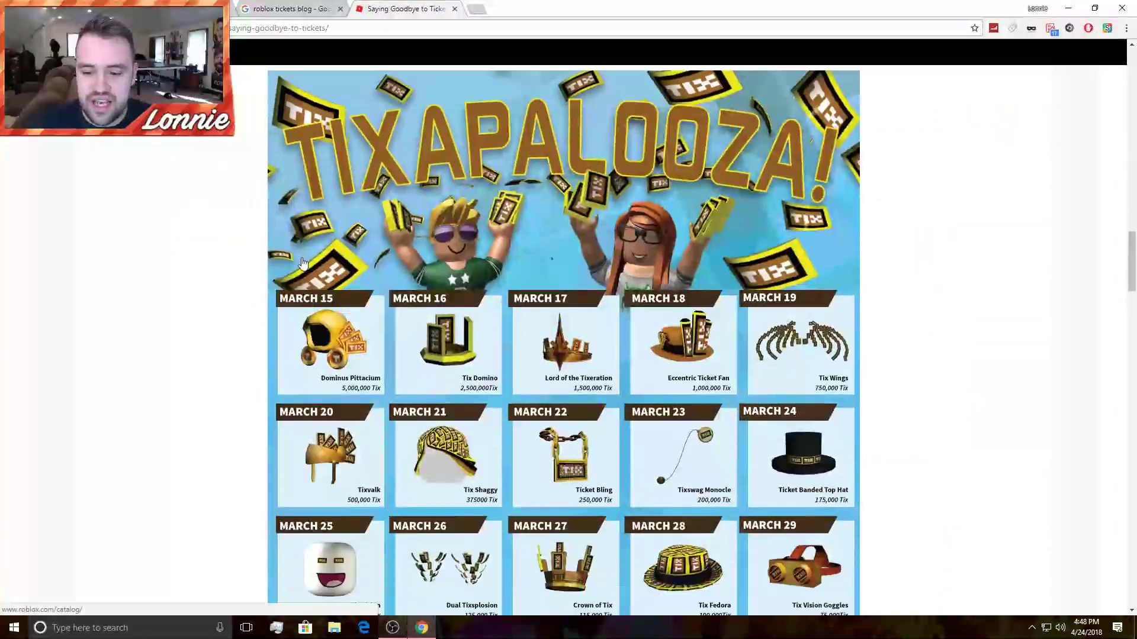
scroll("up", 3)
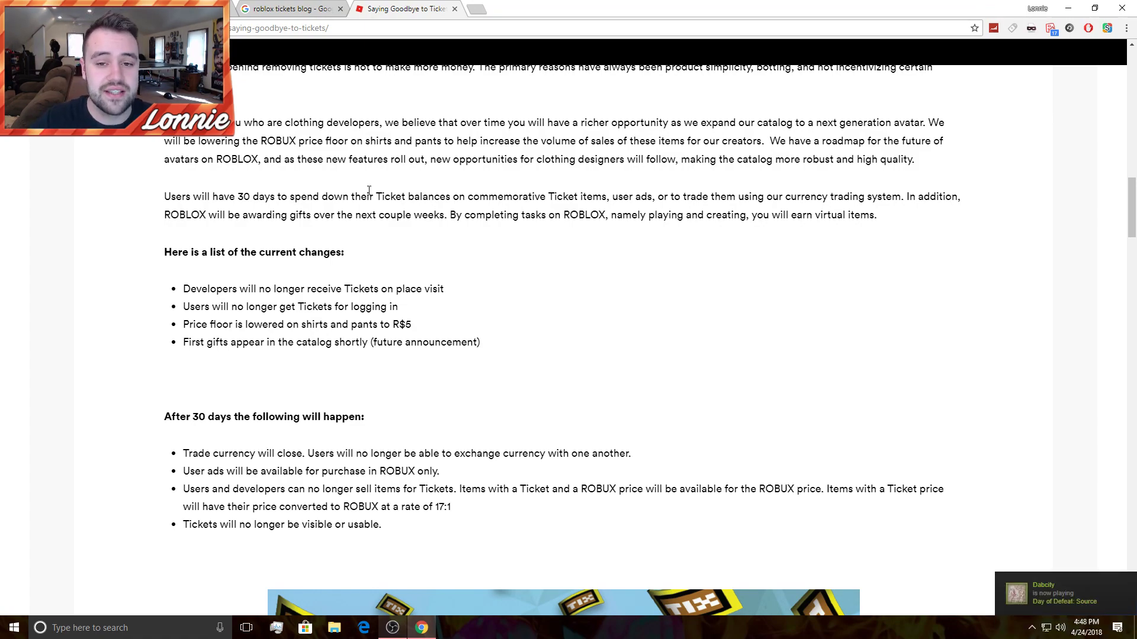
scroll("up", 3)
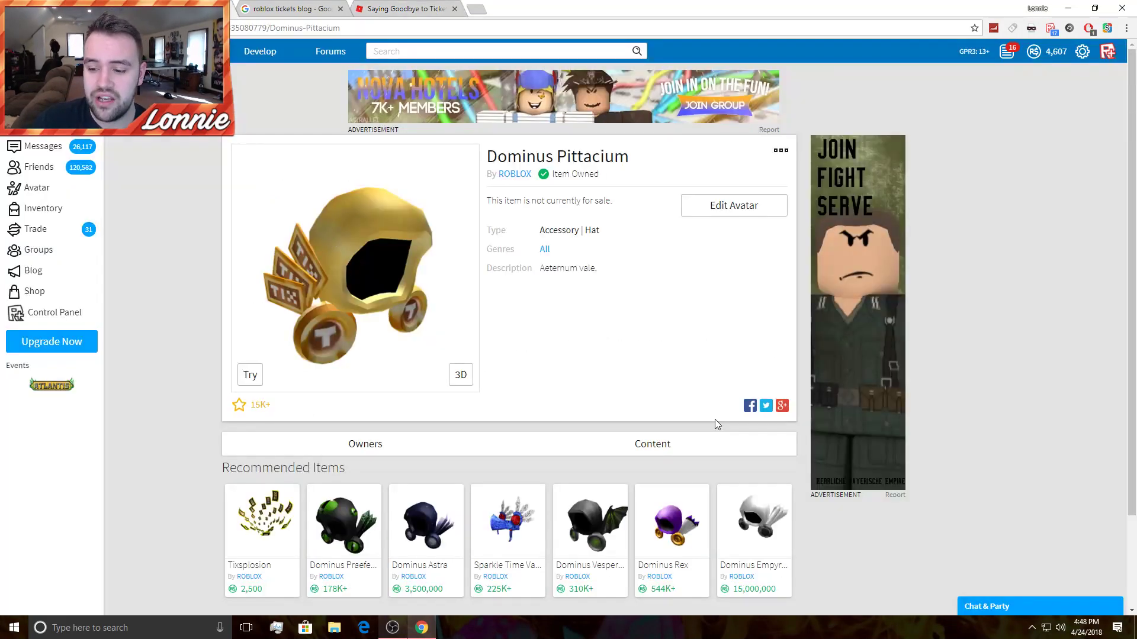
Scroll through the Owners list on the Dominus Pittacium item page.
scroll("down", 3)
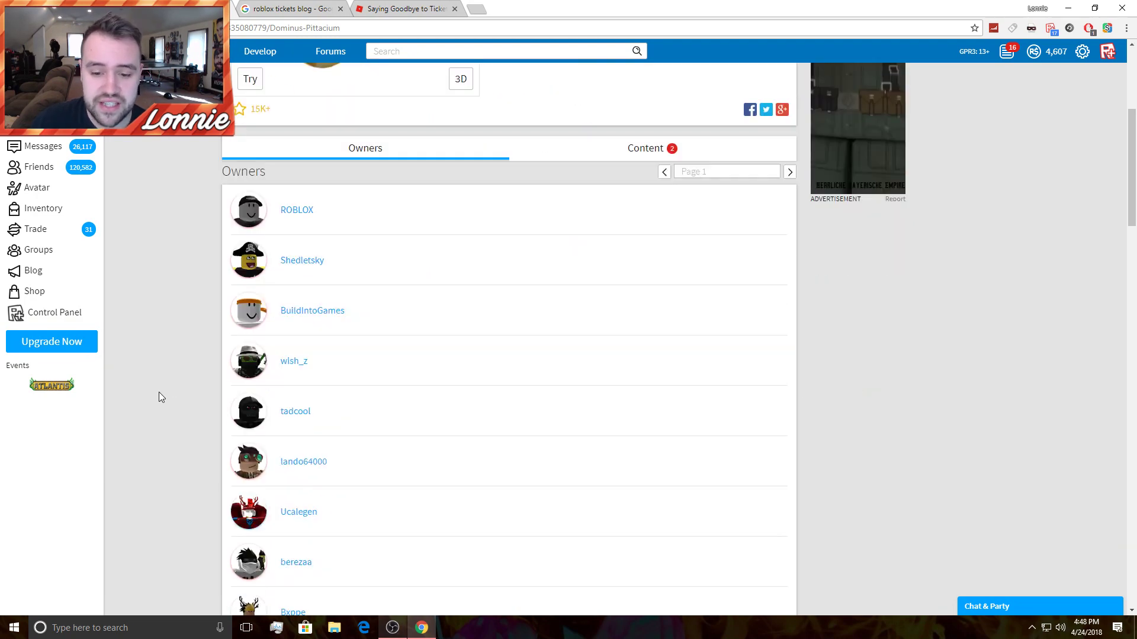
scroll("down", 3)
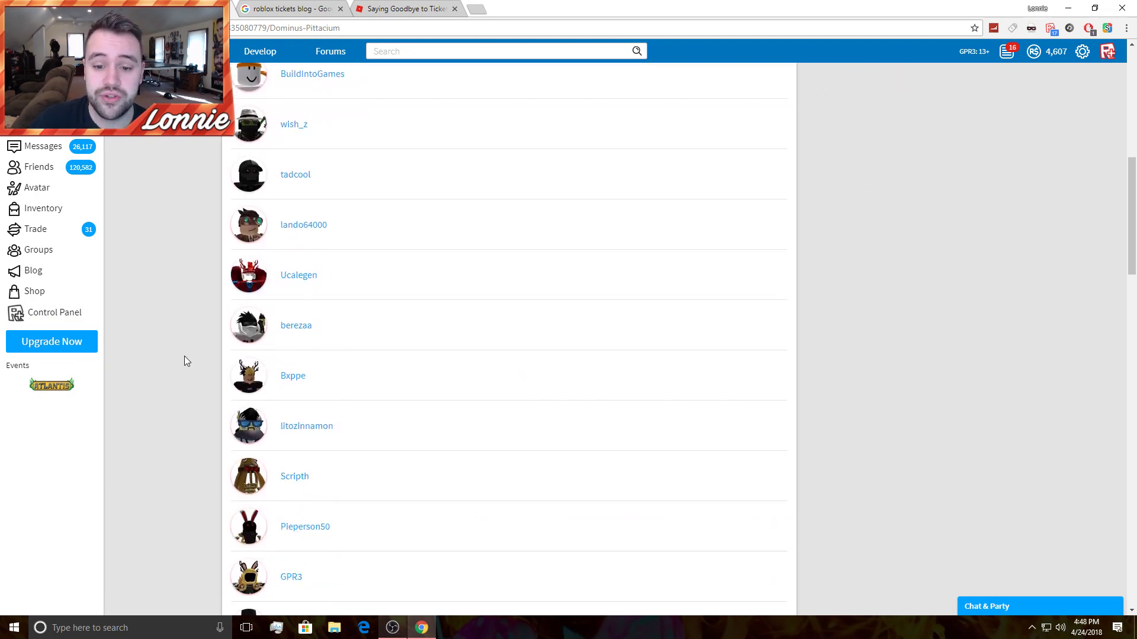
scroll("down", 3)
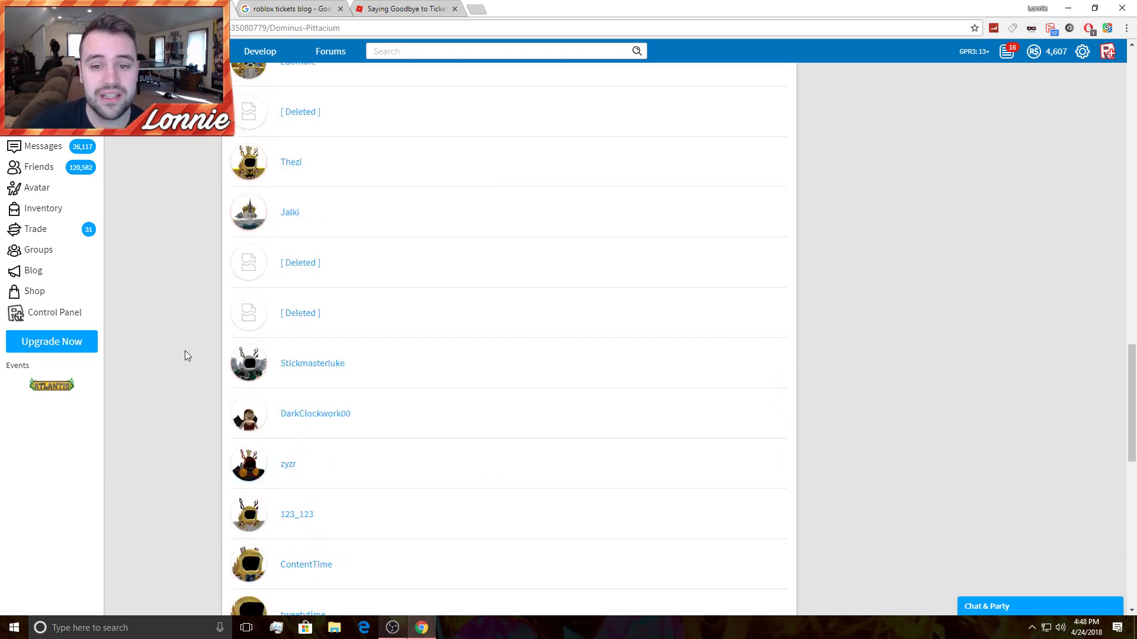
scroll("down", 3)
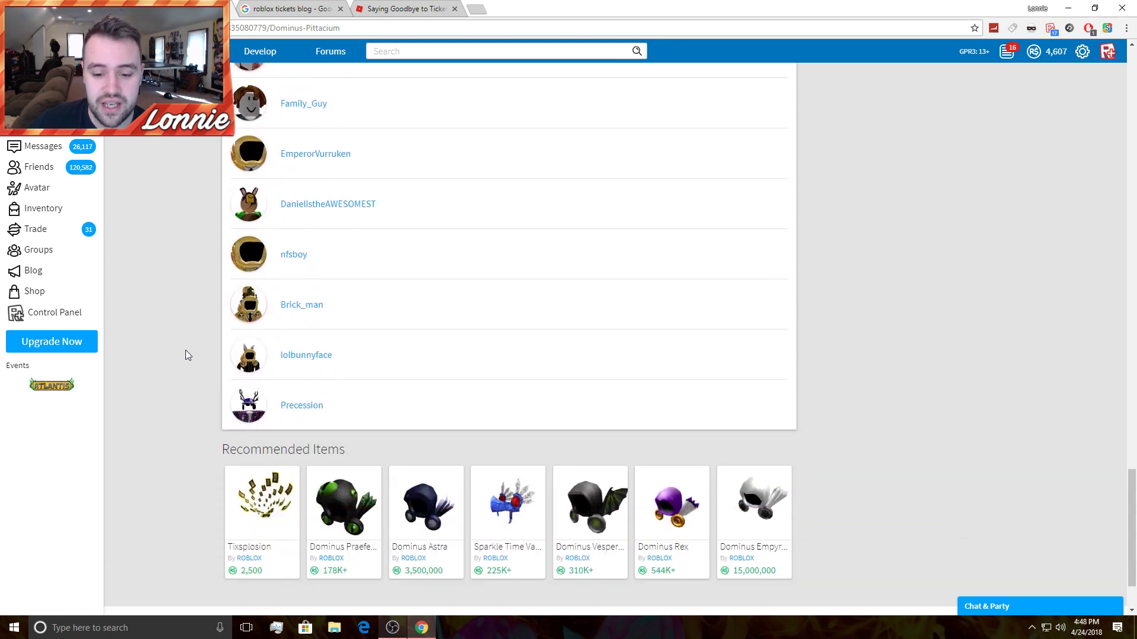
scroll("up", 3)
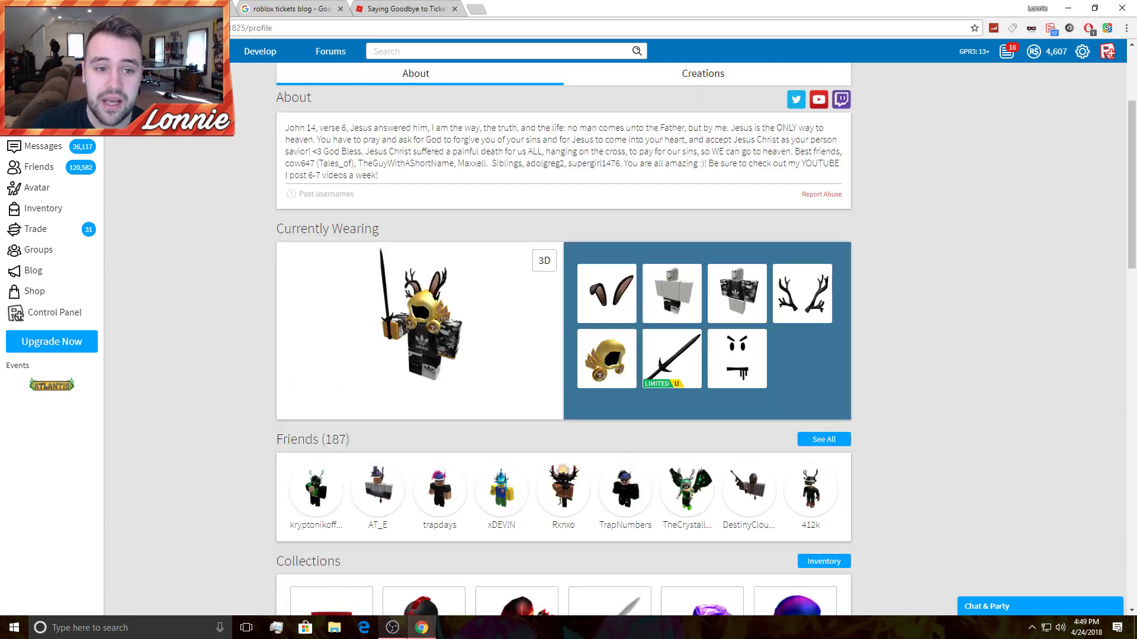
scroll("up", 3)
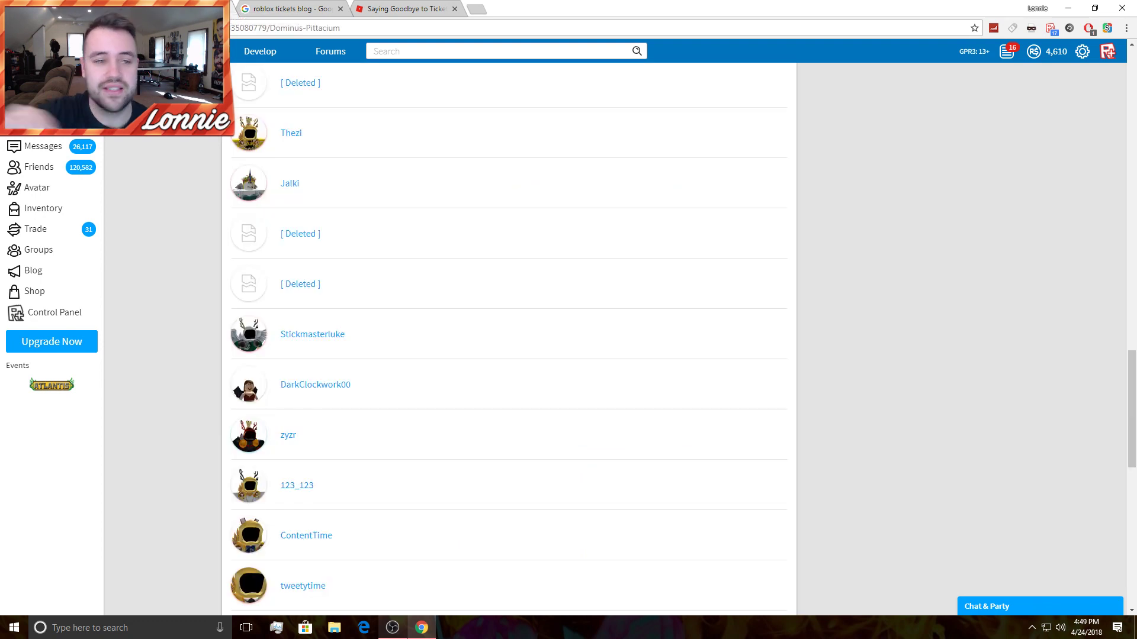
scroll("down", 3)
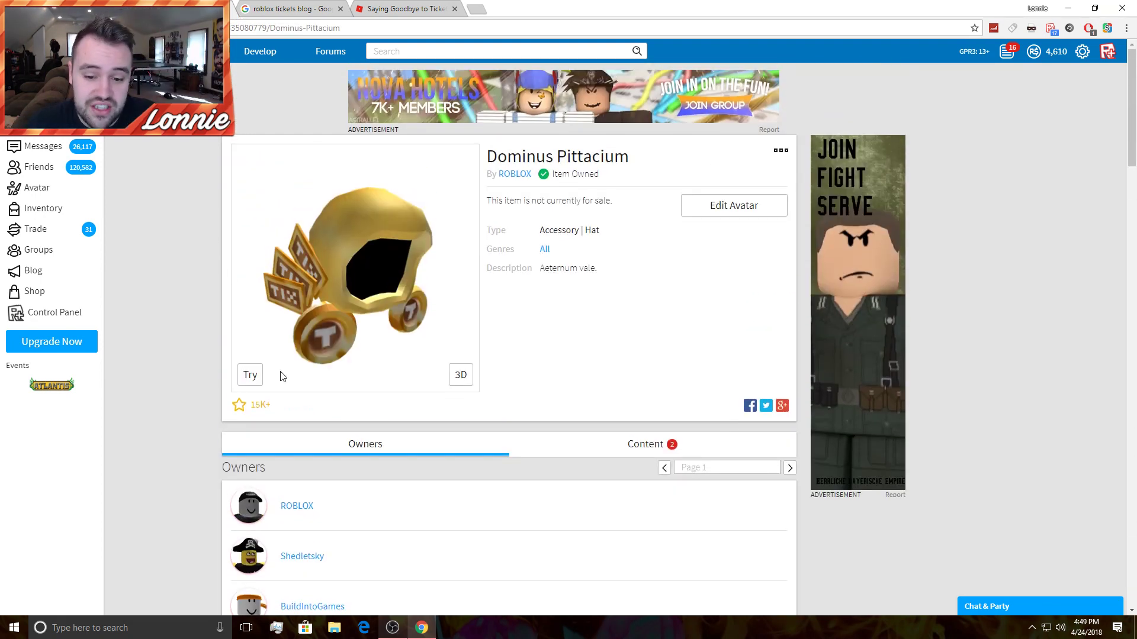
Go back to the profile, forward to Dominus Pittacium again, then over to the Tickets blog post.
left_click(459, 375)
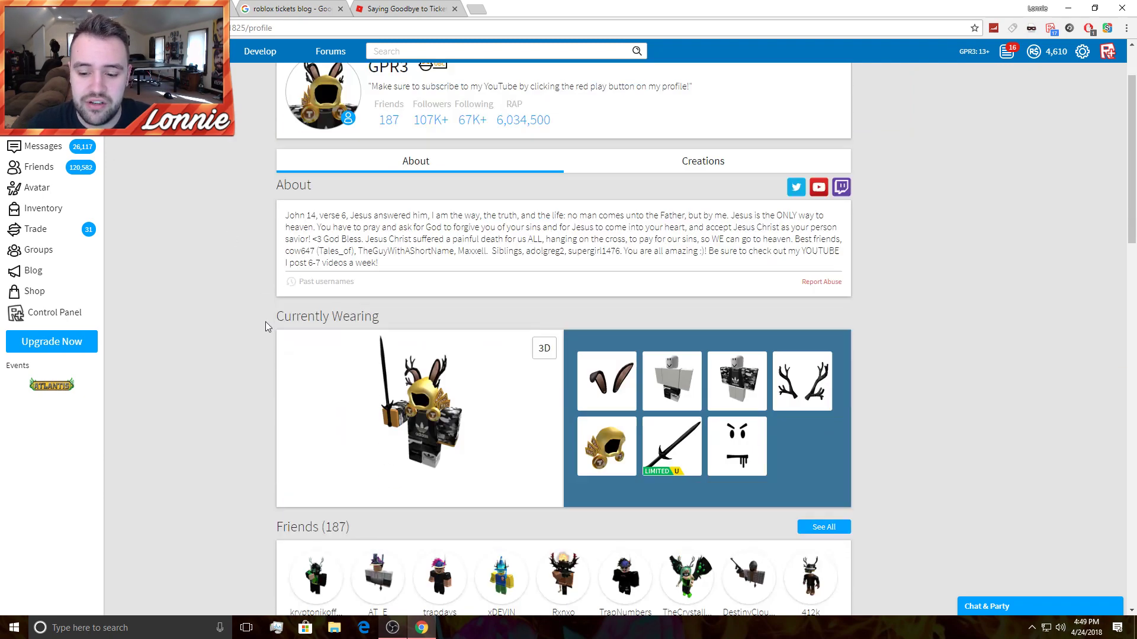
left_click(606, 445)
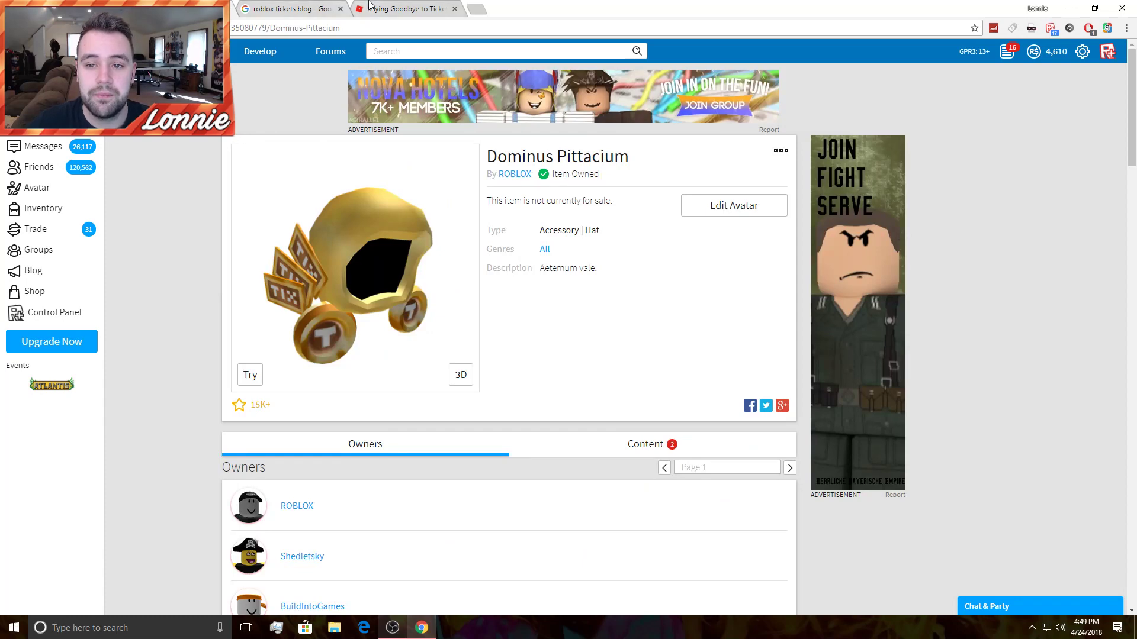
left_click(404, 9)
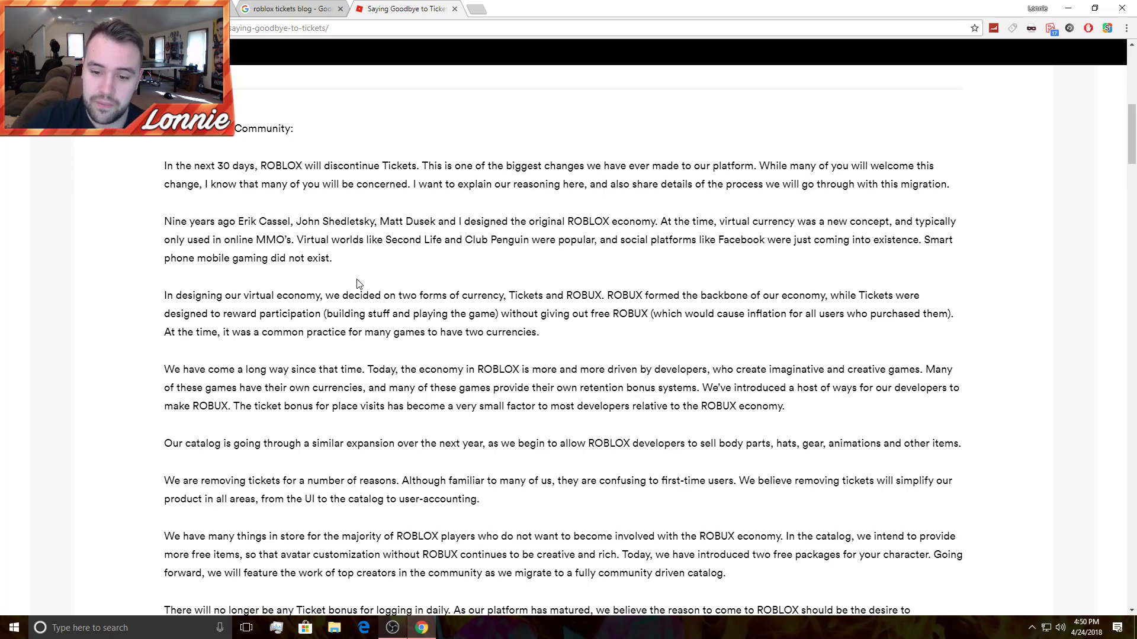
scroll("down", 3)
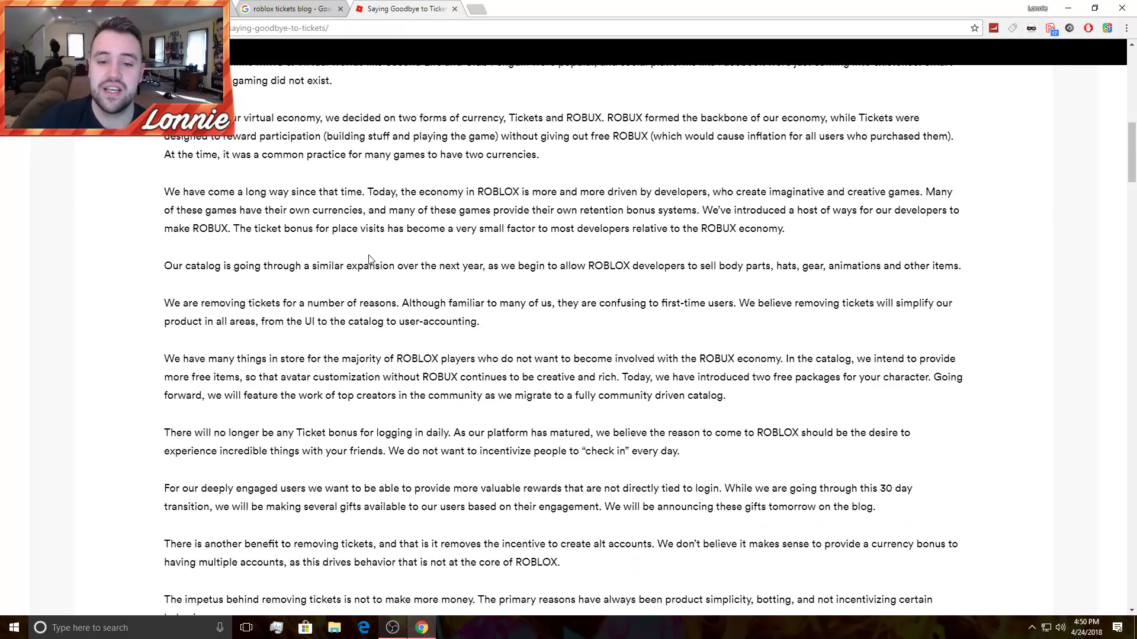
scroll("down", 3)
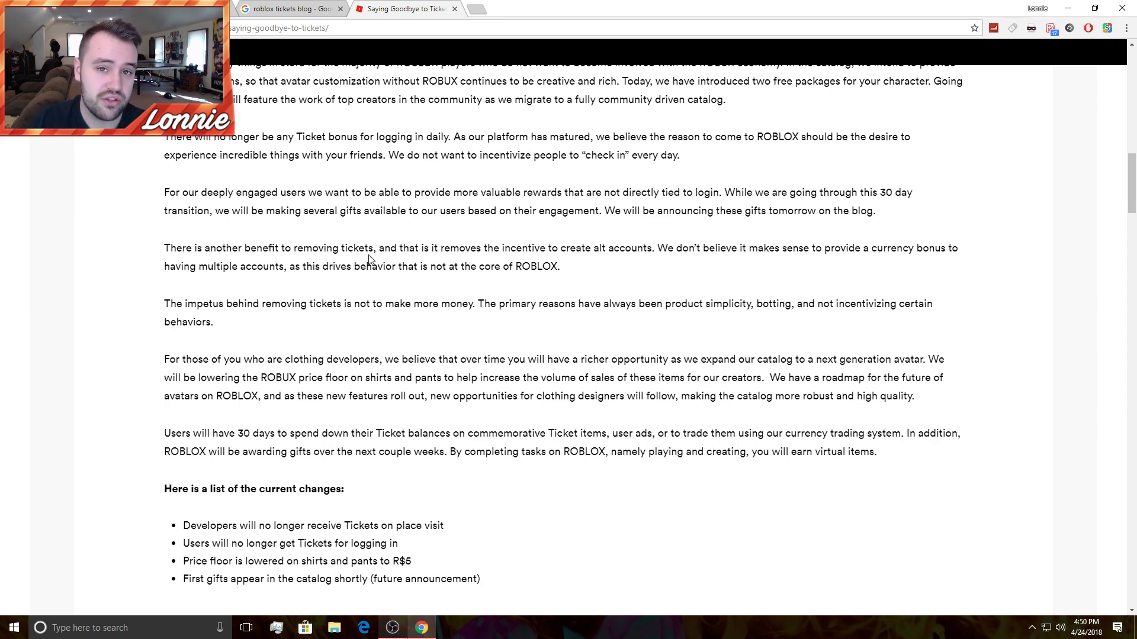
scroll("down", 3)
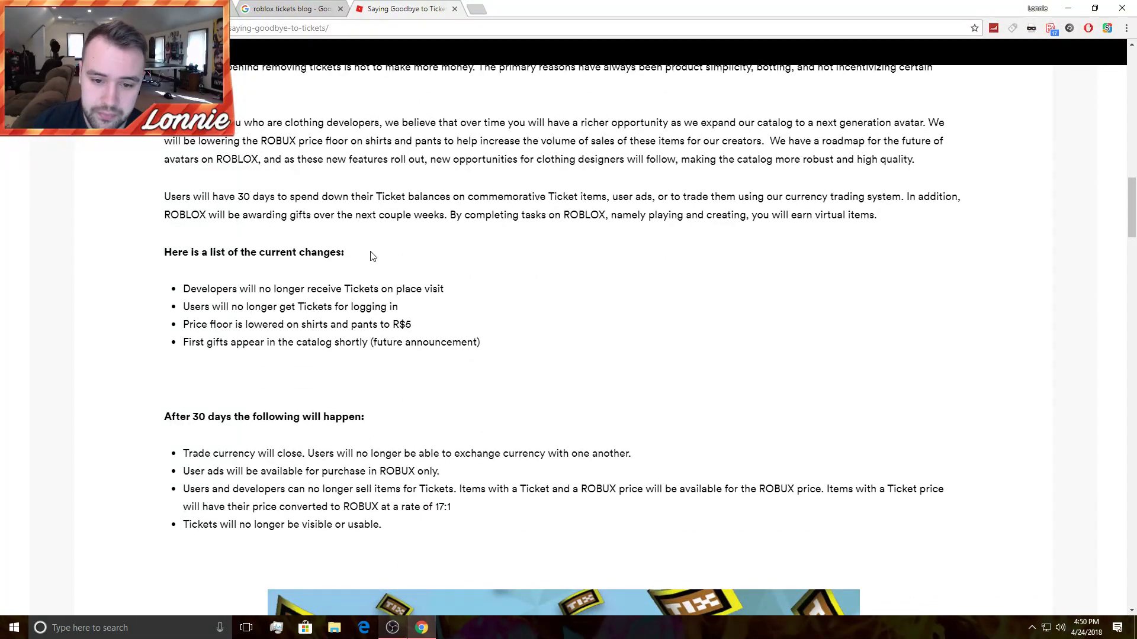
mouse_move(347, 282)
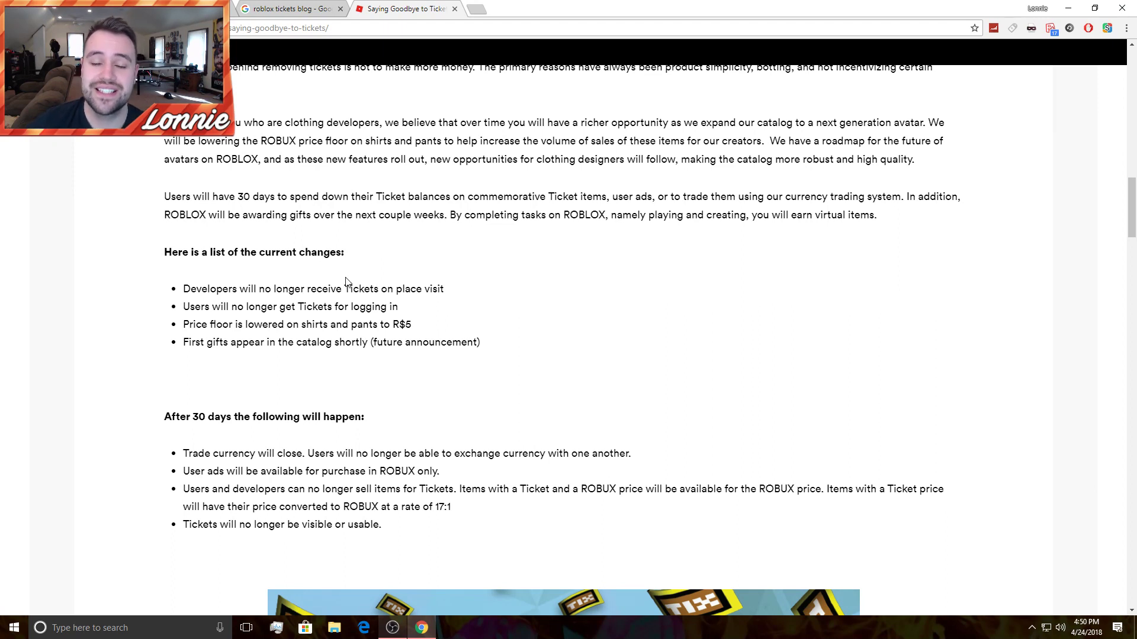
scroll("down", 3)
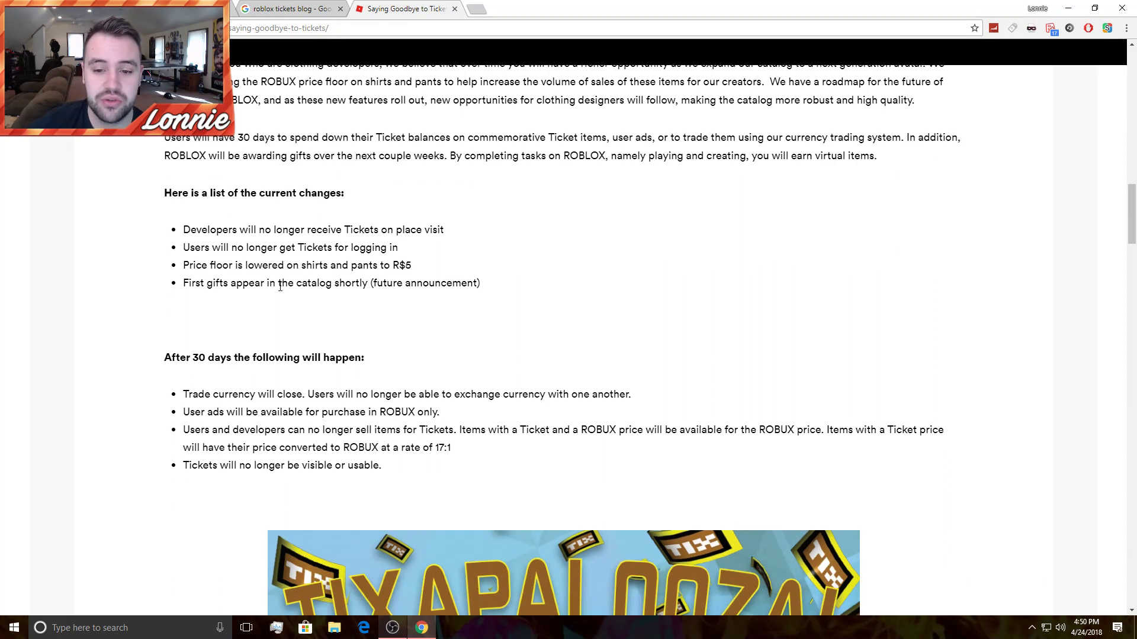
scroll("down", 3)
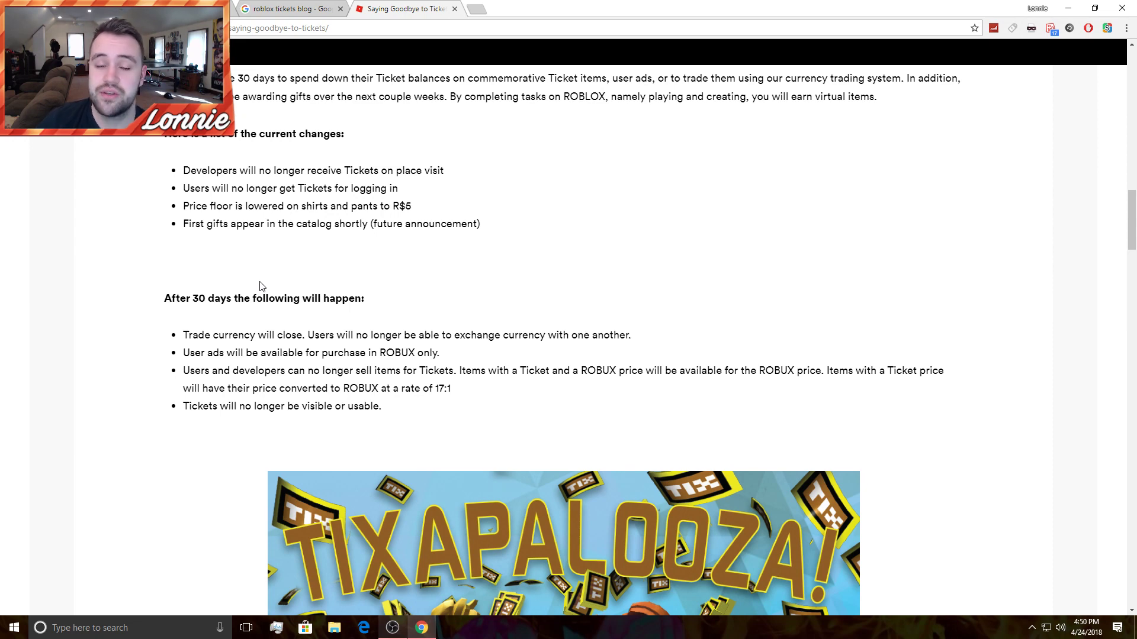
scroll("down", 3)
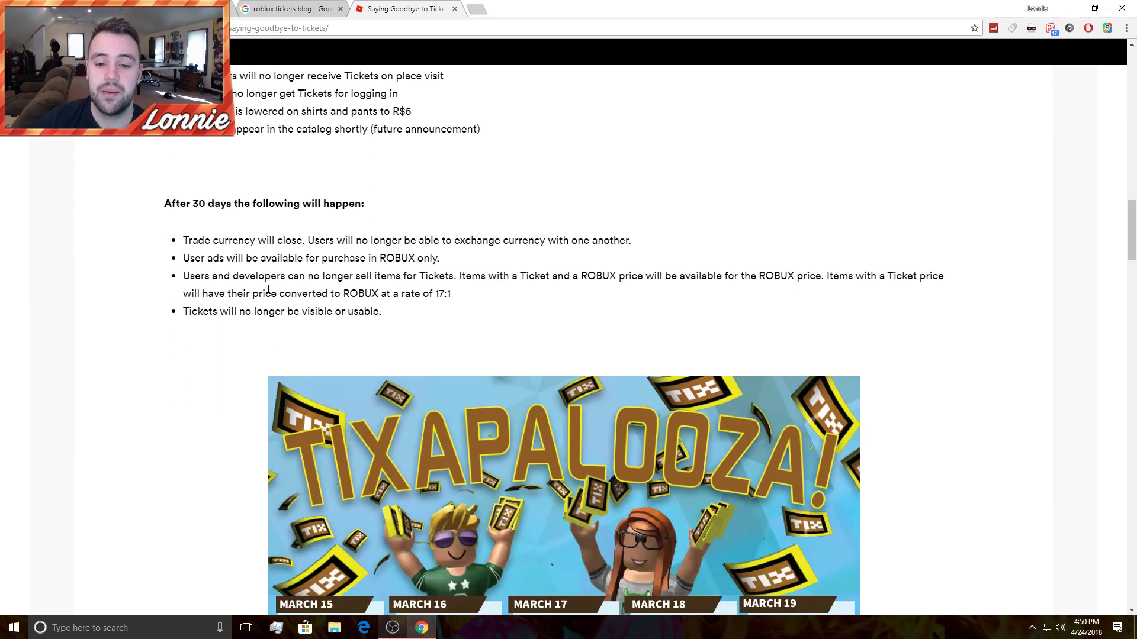
scroll("down", 3)
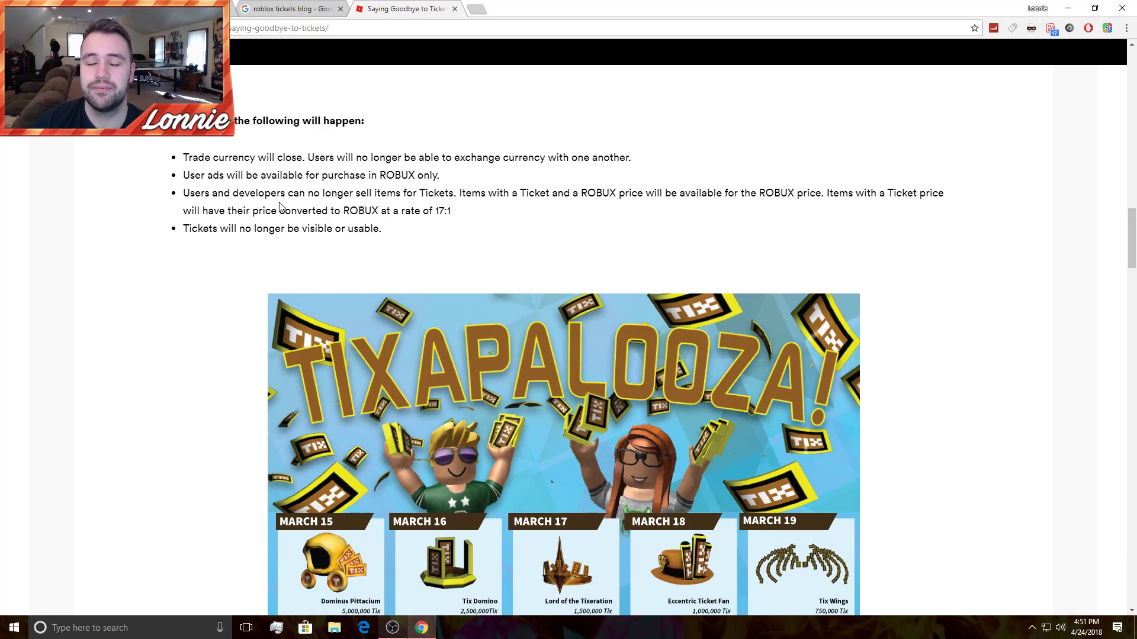
Scroll the Tixapalooza chart and open a linked Tix item in a new tab.
scroll("down", 3)
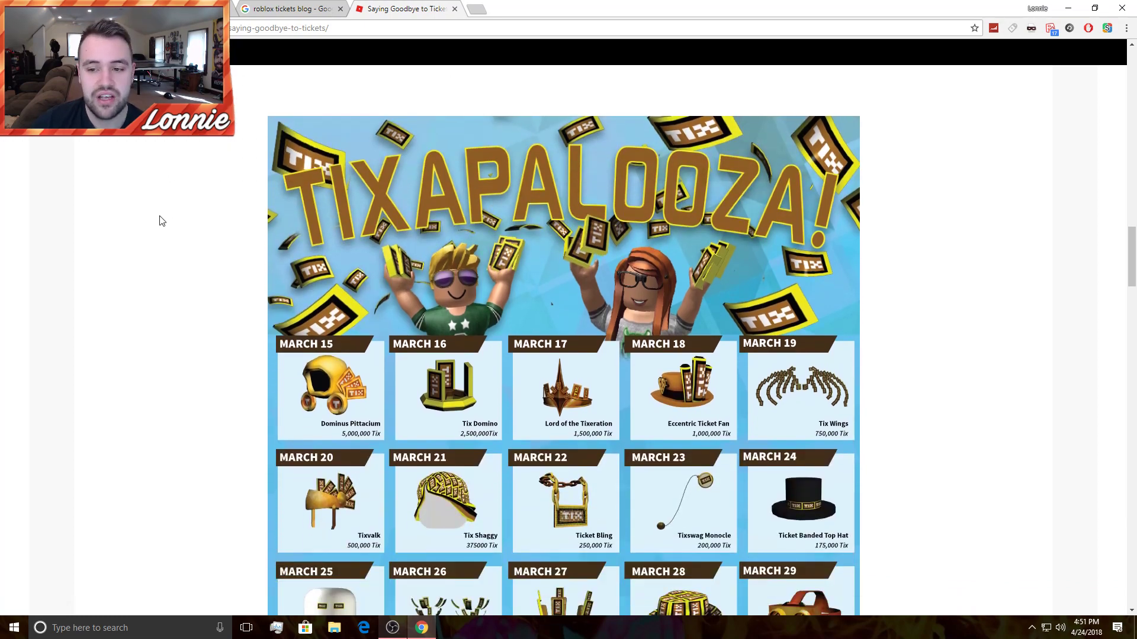
scroll("down", 3)
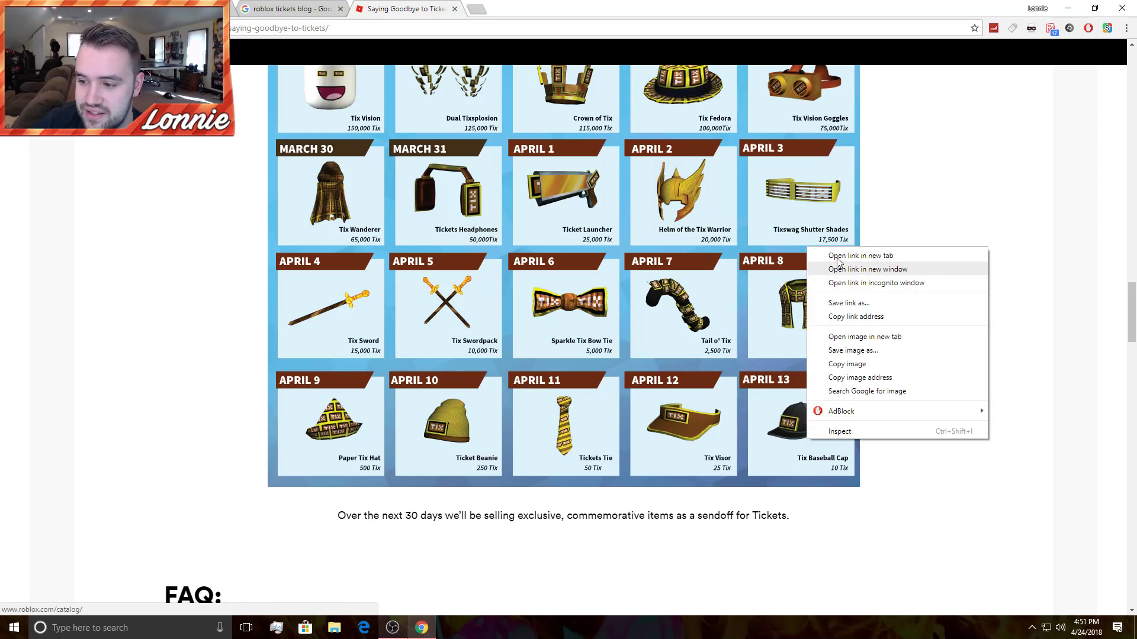
left_click(860, 255)
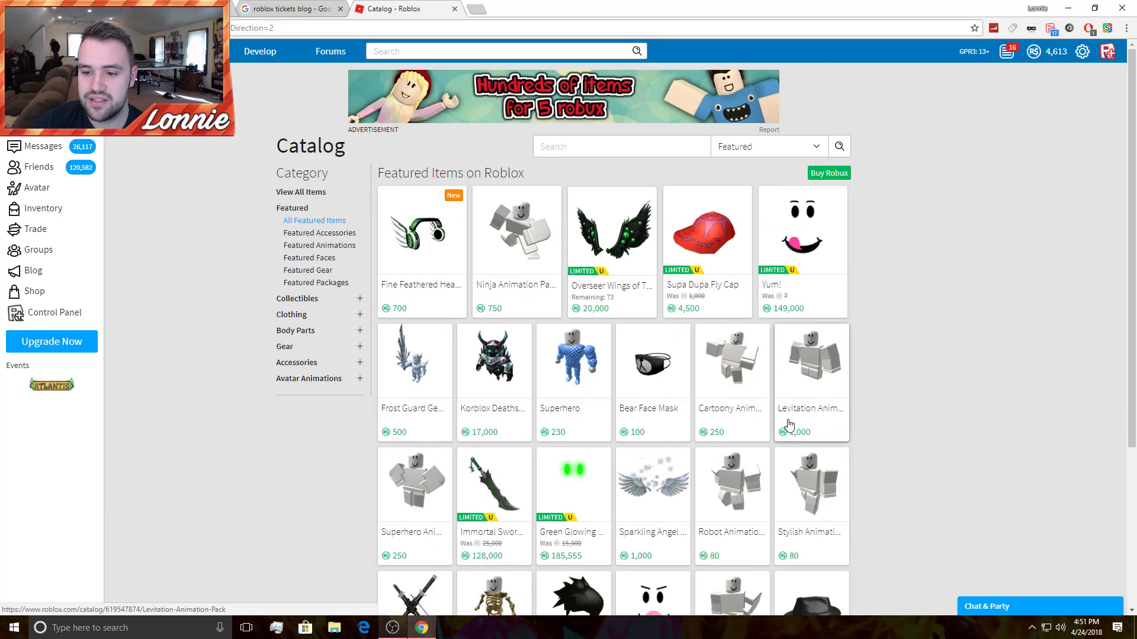
mouse_move(308, 379)
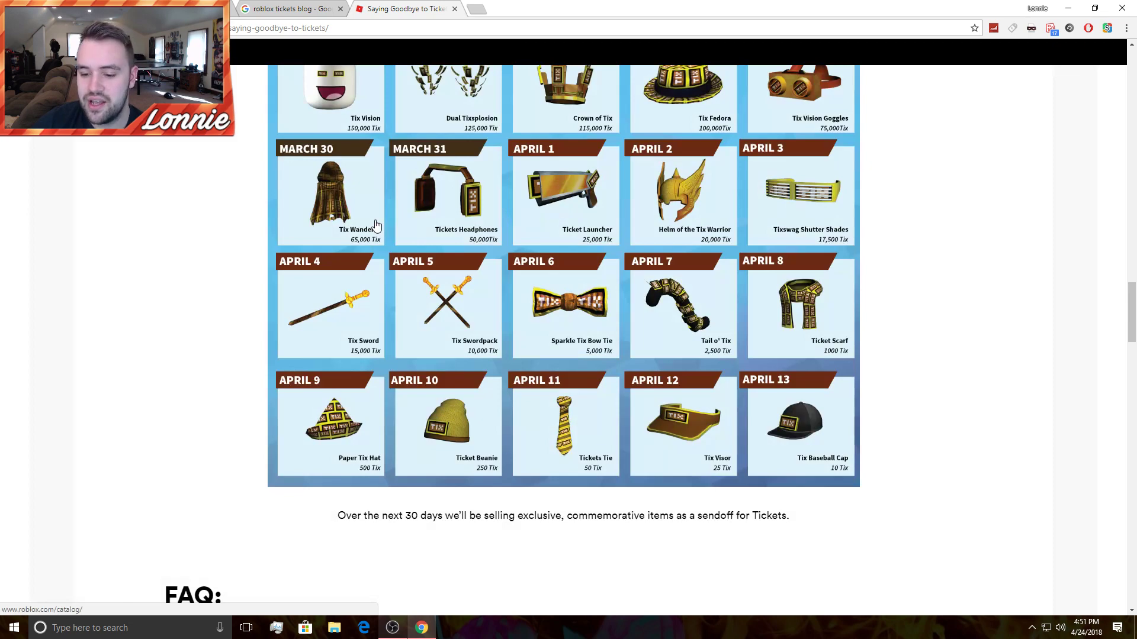
Look over the calendar of daily Tix items and prices through the final April 13 entry.
scroll("up", 3)
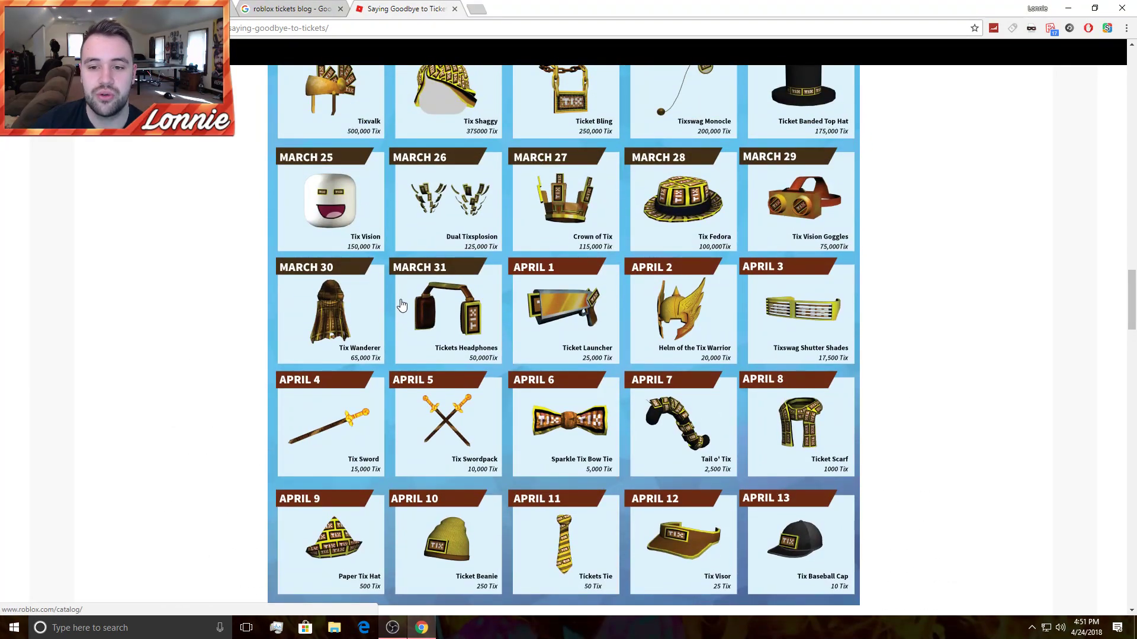
scroll("down", 3)
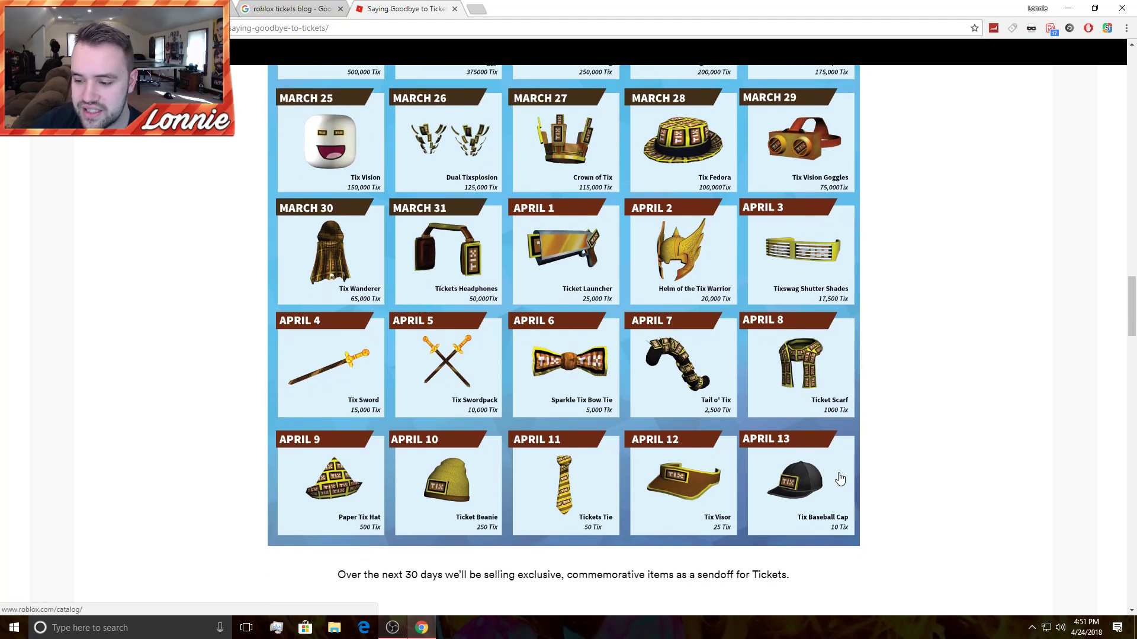
mouse_move(718, 363)
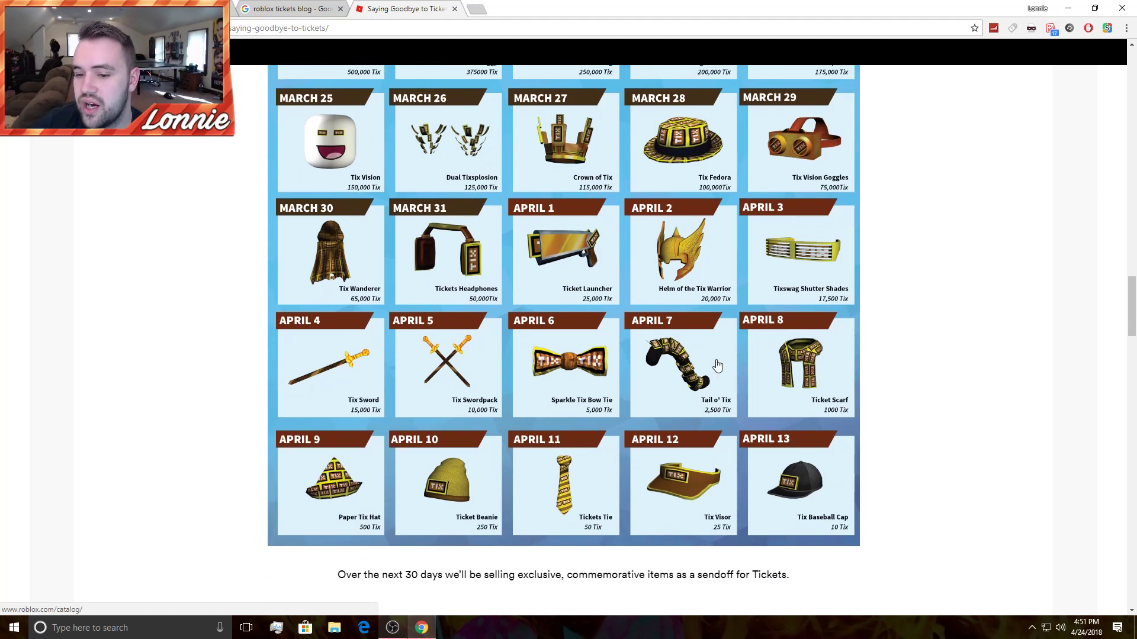
scroll("up", 3)
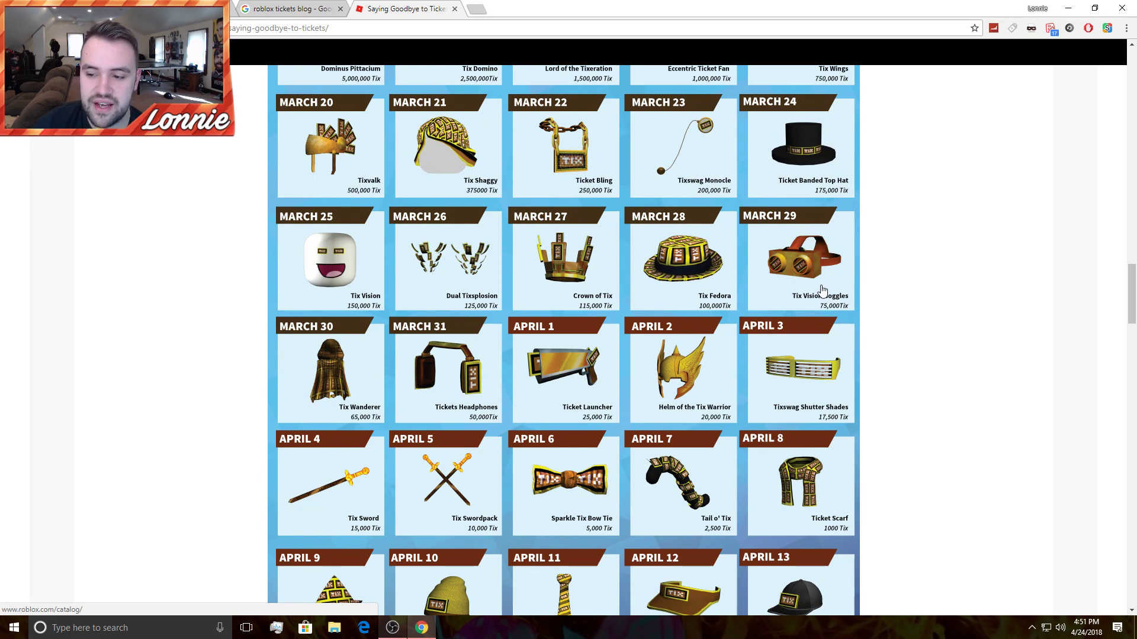
mouse_move(817, 297)
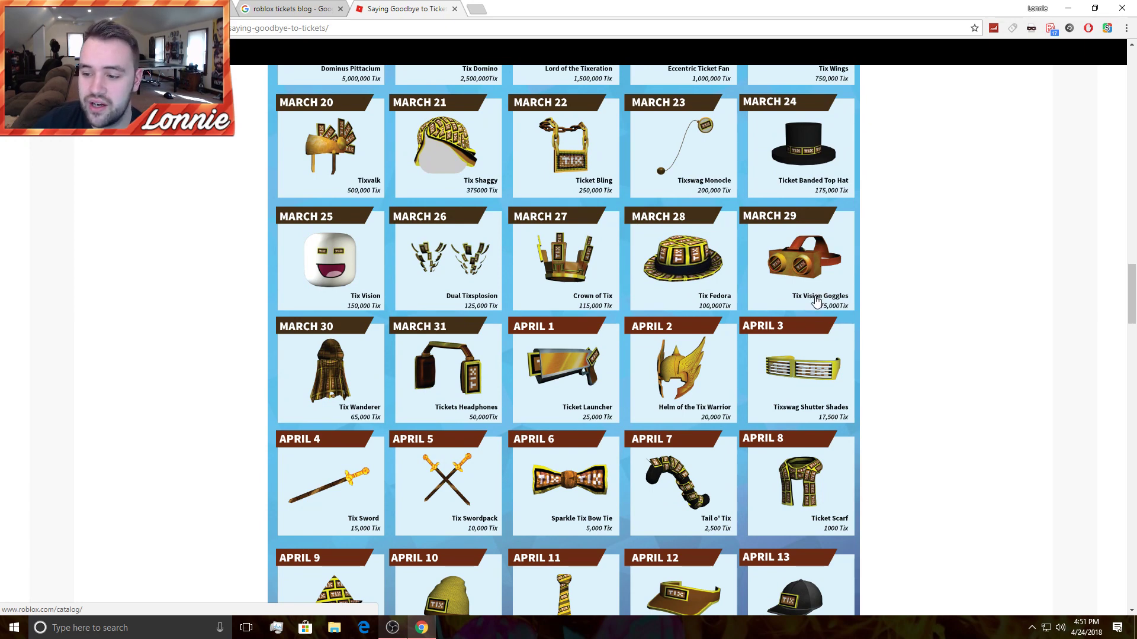
scroll("up", 3)
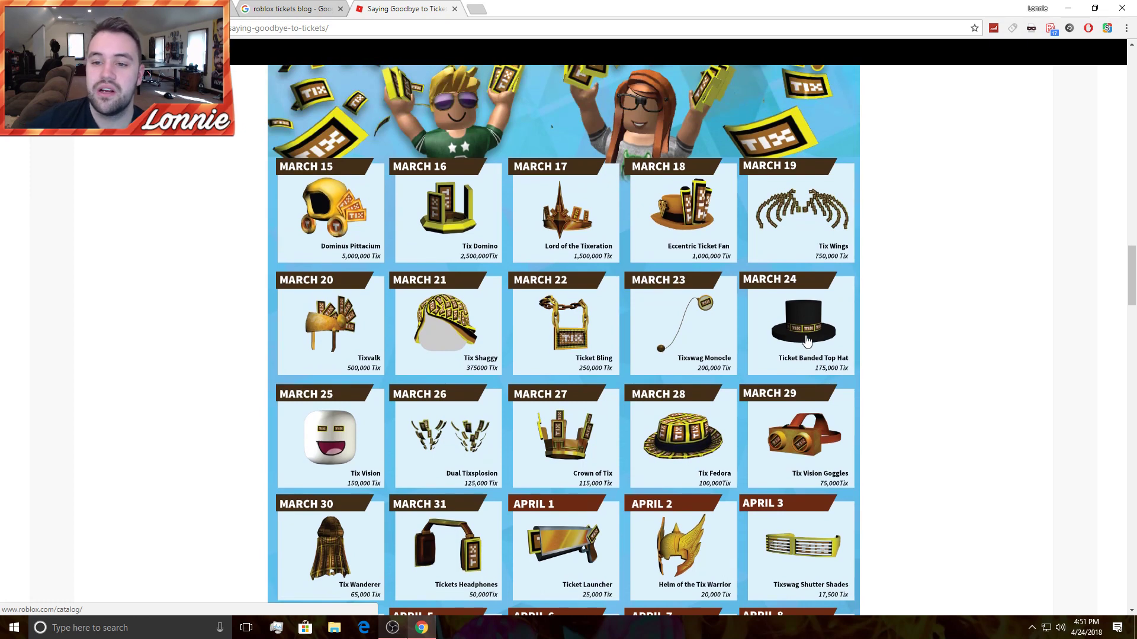
scroll("down", 3)
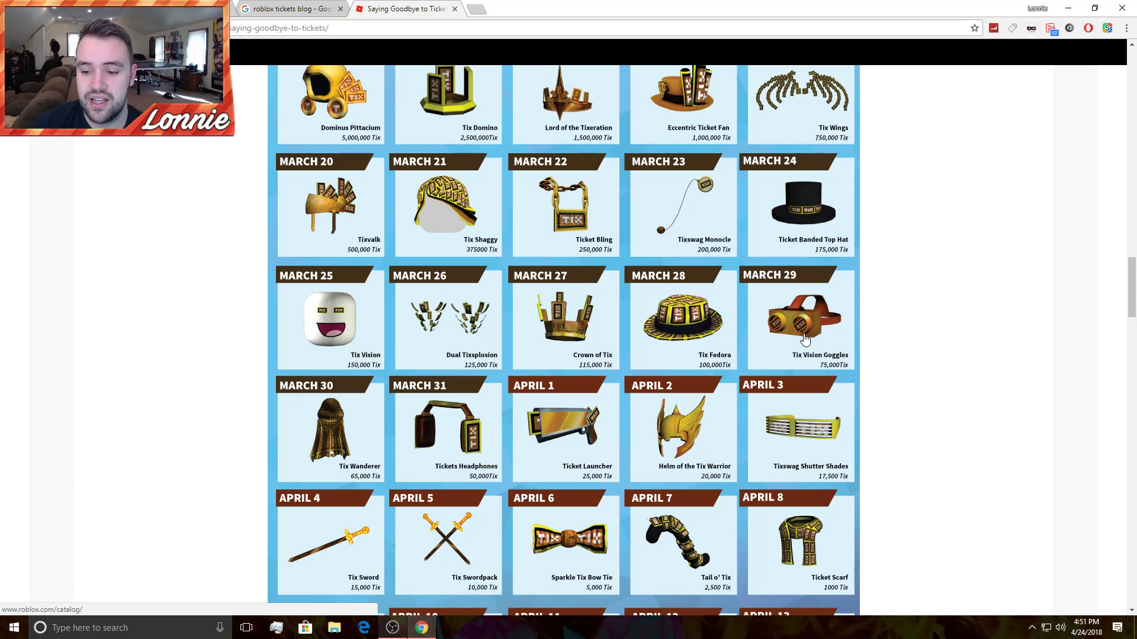
mouse_move(561, 327)
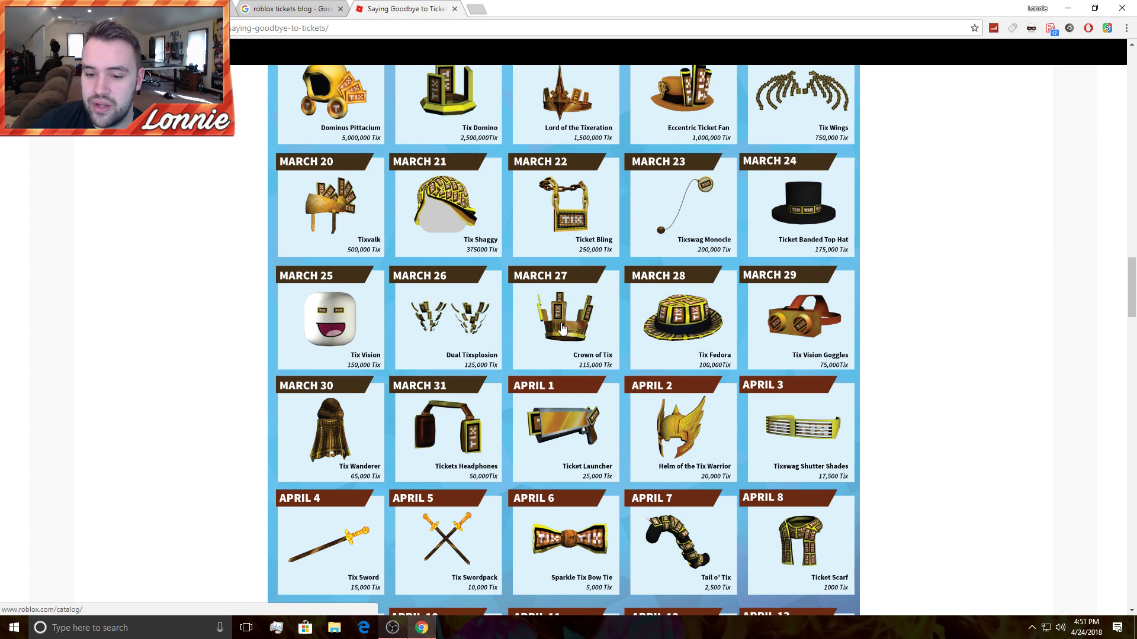
mouse_move(312, 341)
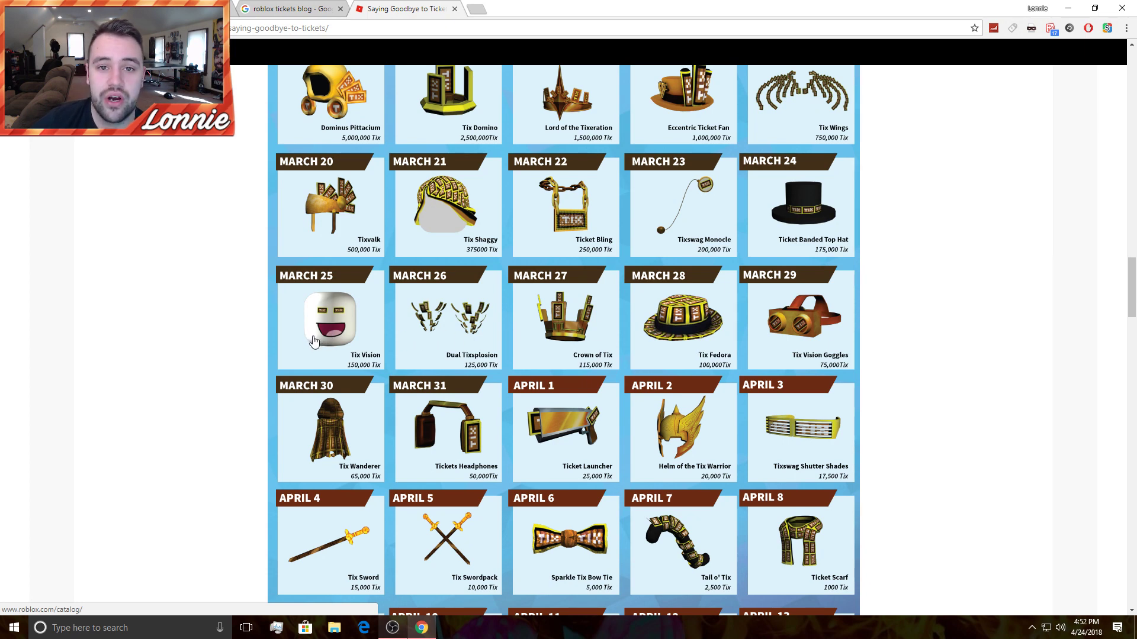
Scroll the Tixapalooza chart back to its top showing the March 15 to April 3 items.
scroll("up", 3)
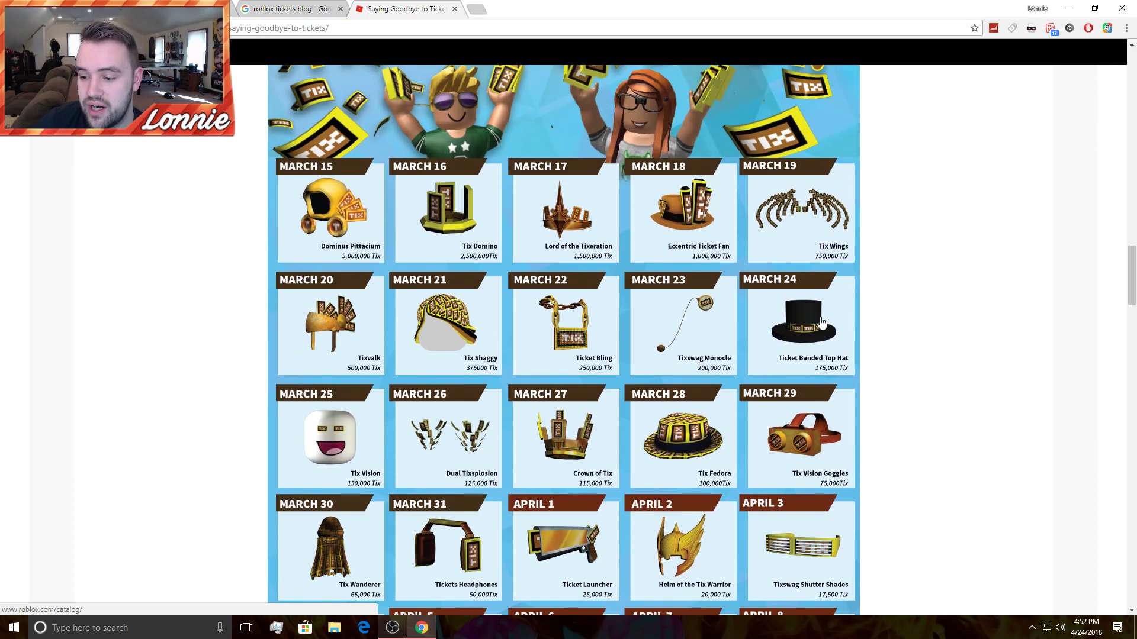
mouse_move(343, 347)
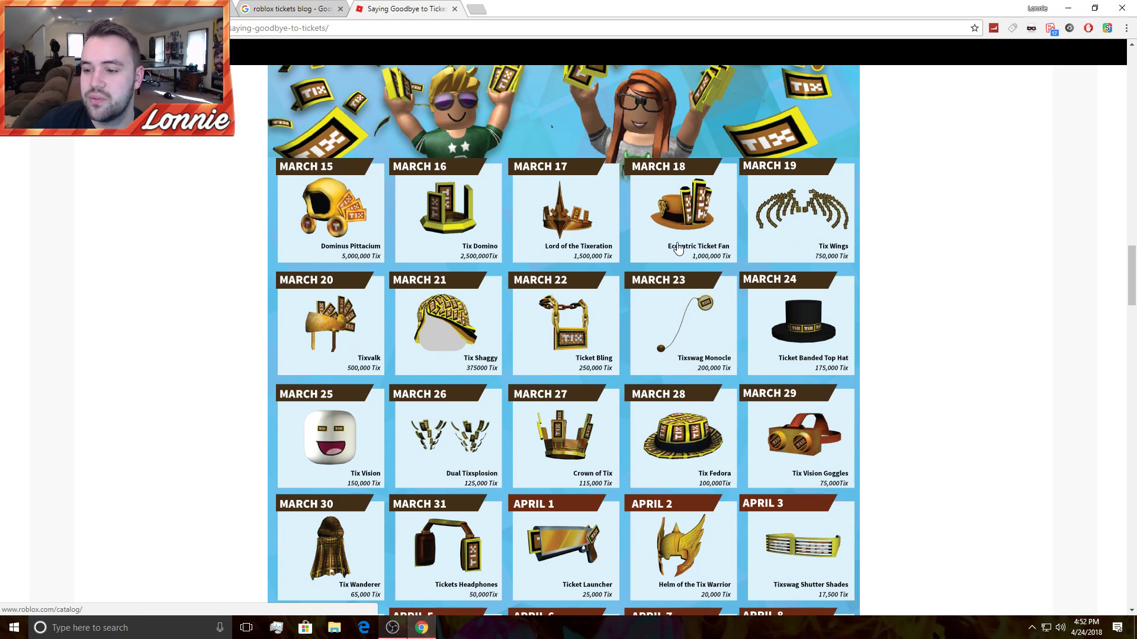
mouse_move(662, 233)
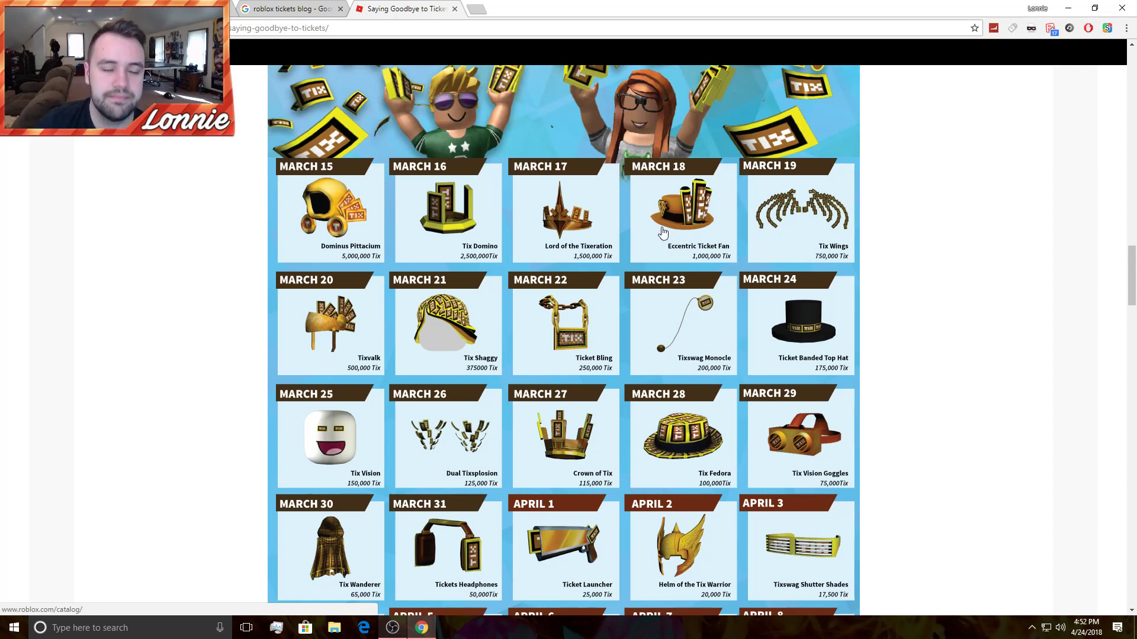
mouse_move(662, 238)
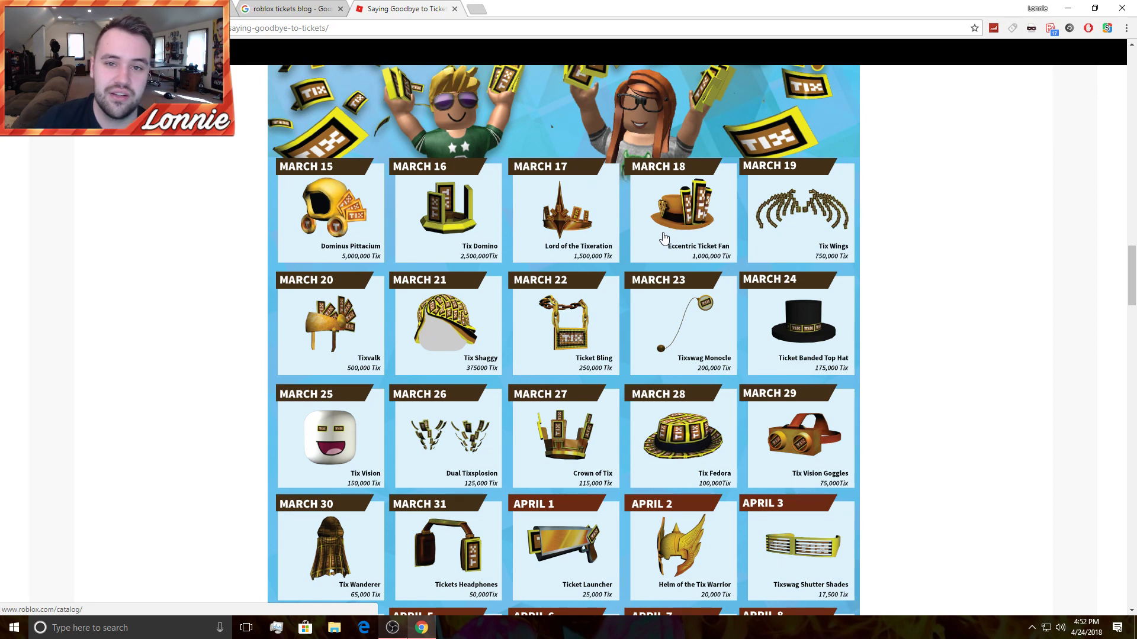
mouse_move(605, 231)
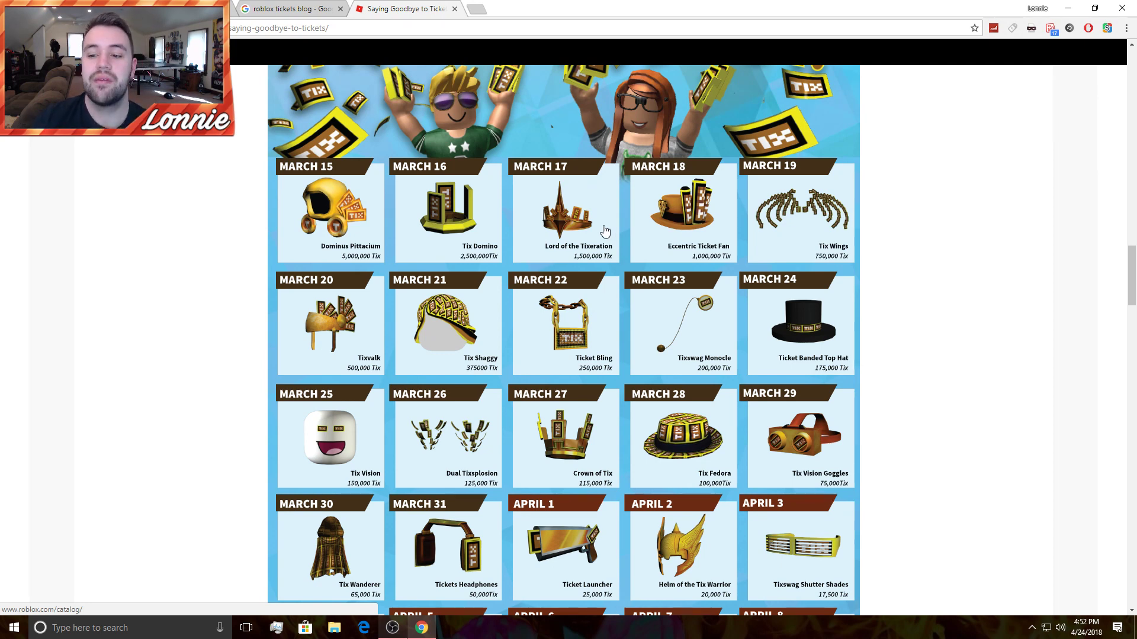
mouse_move(323, 237)
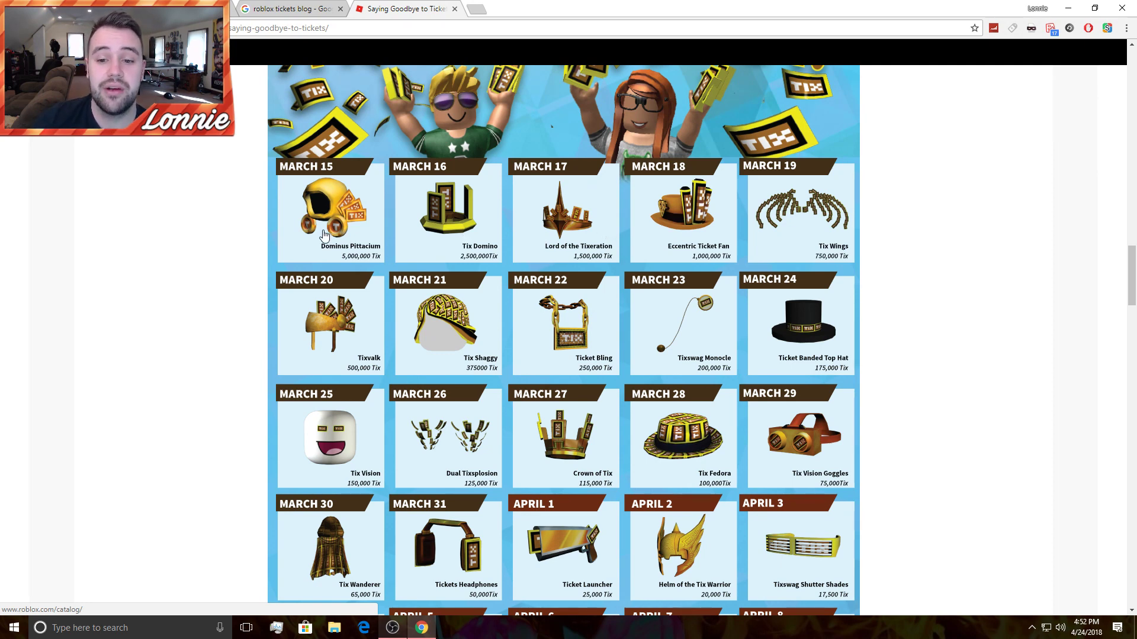
mouse_move(295, 231)
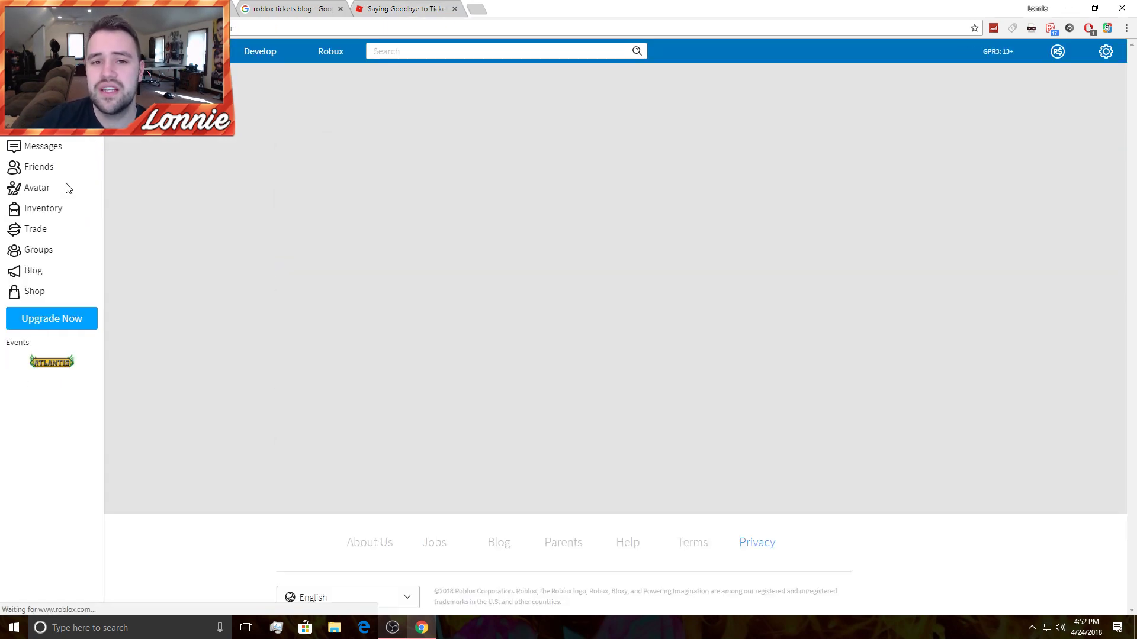
Go to the Avatar Editor and filter the inventory to show only hats.
left_click(37, 187)
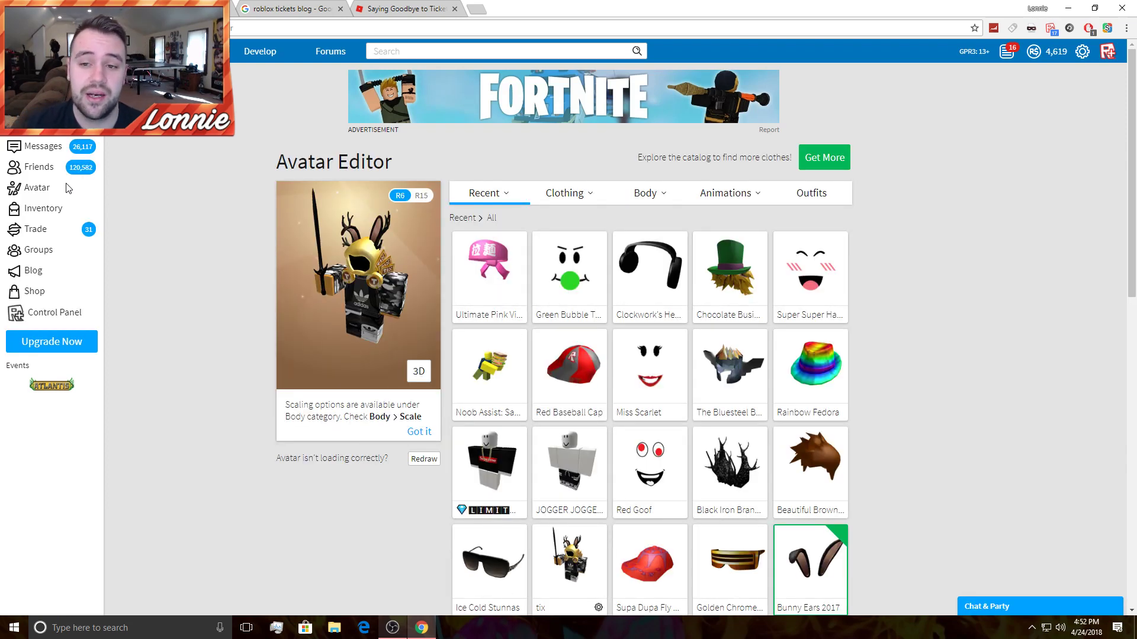
left_click(569, 193)
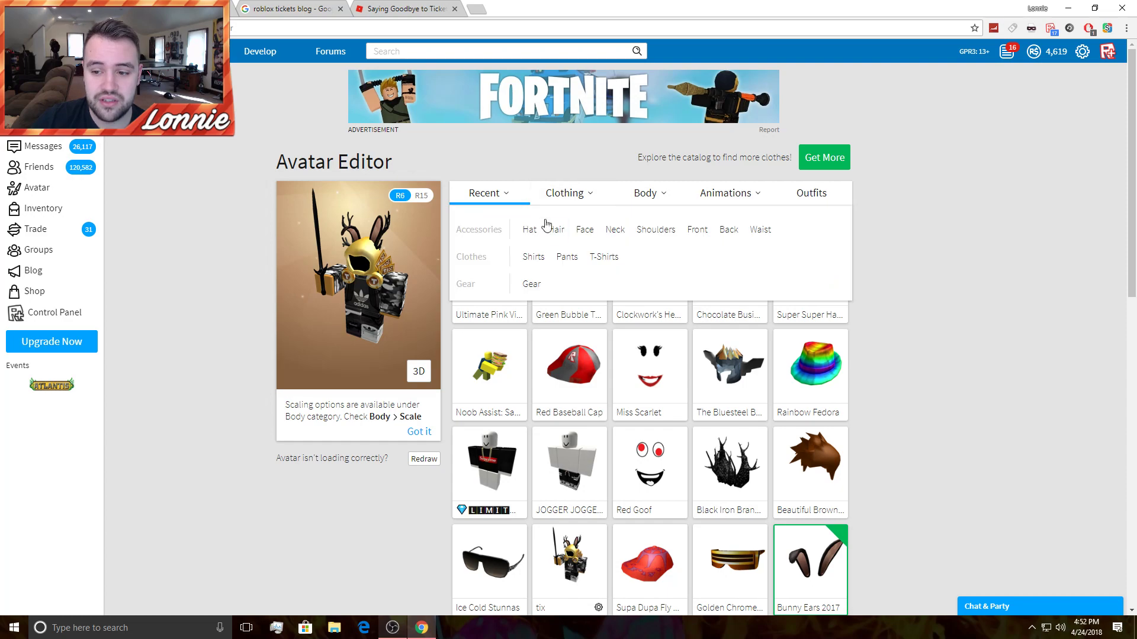
left_click(528, 229)
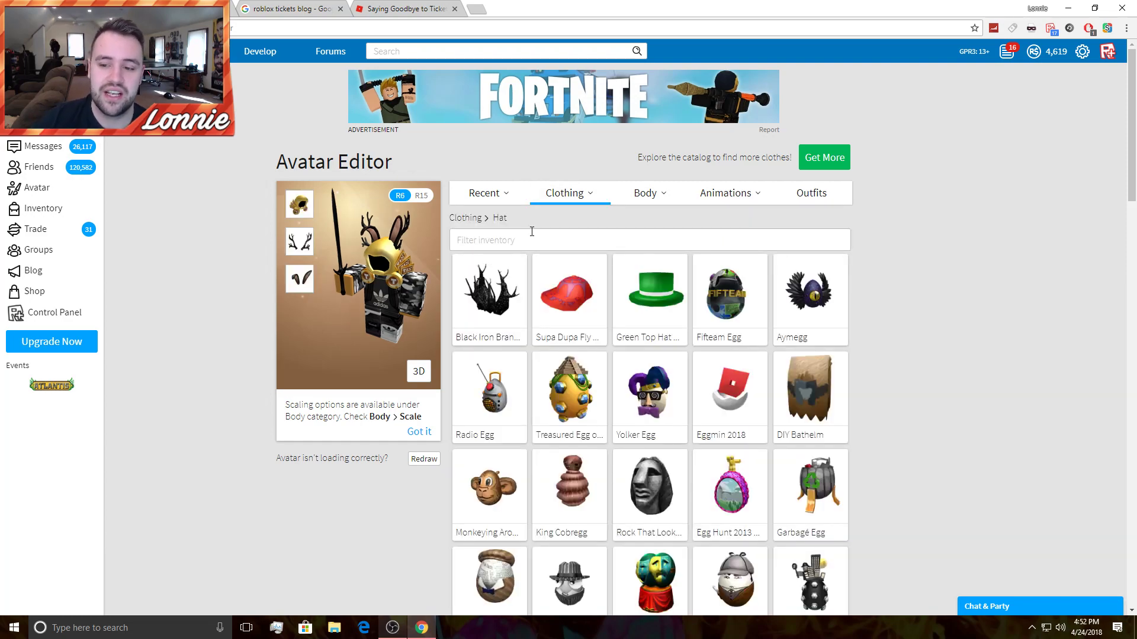
mouse_move(573, 297)
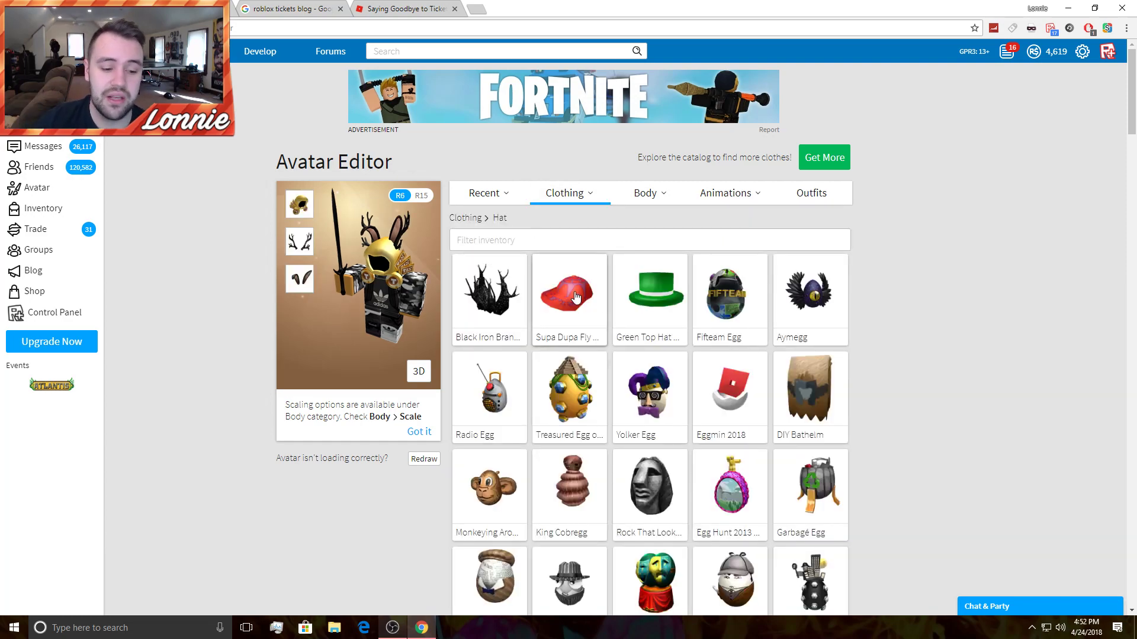
Browse down the hat inventory to the Tix-era hats like Dominus Pittacium.
scroll("down", 3)
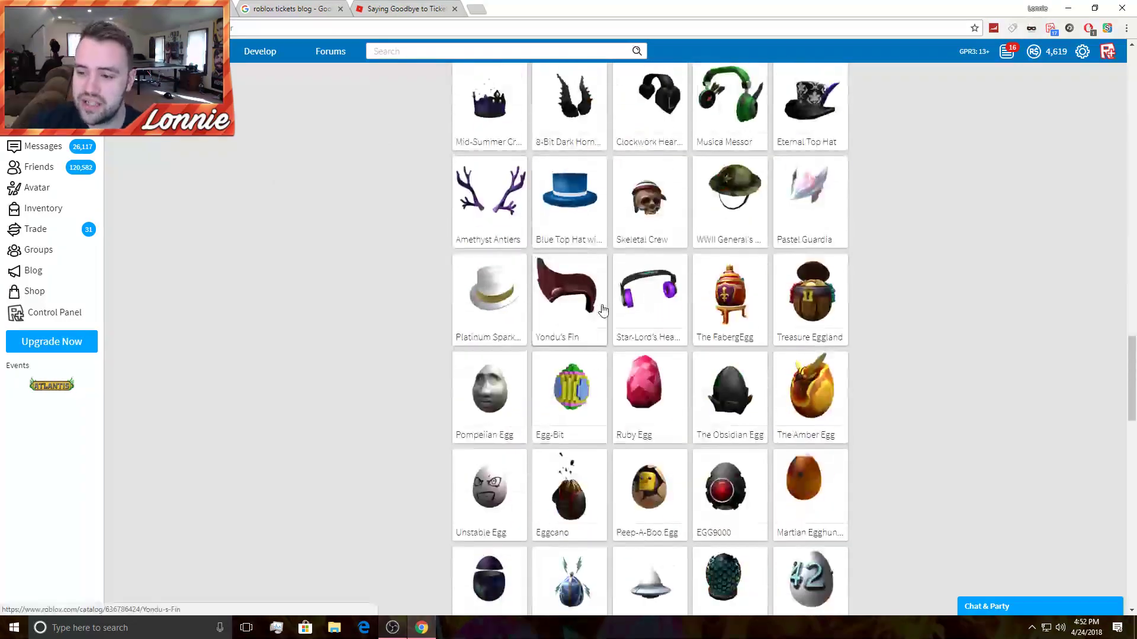
scroll("down", 3)
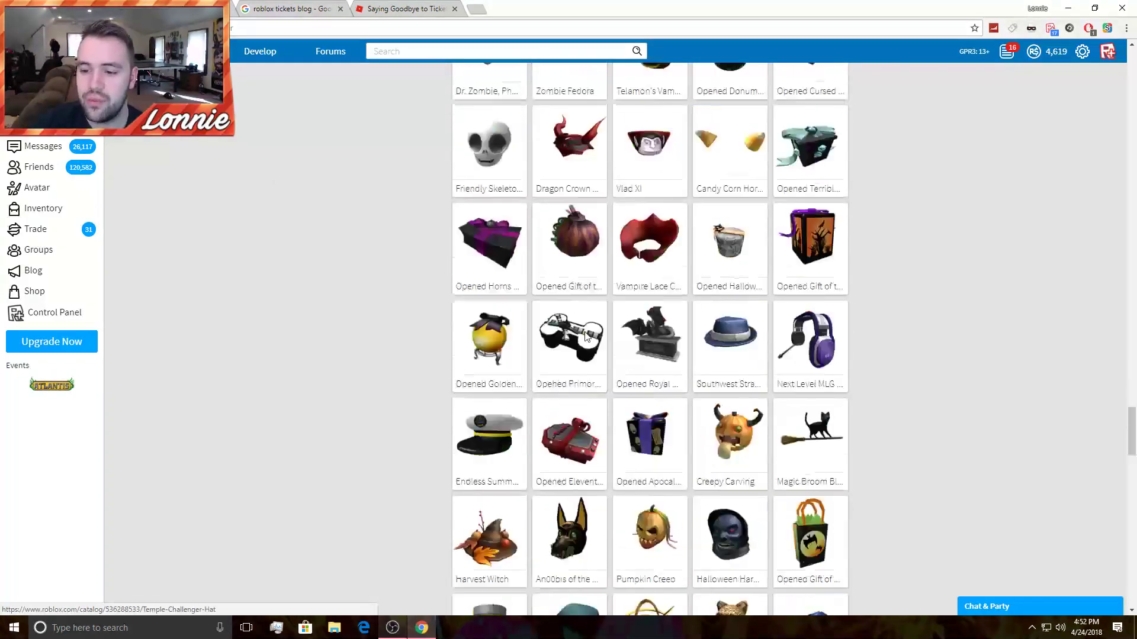
scroll("down", 3)
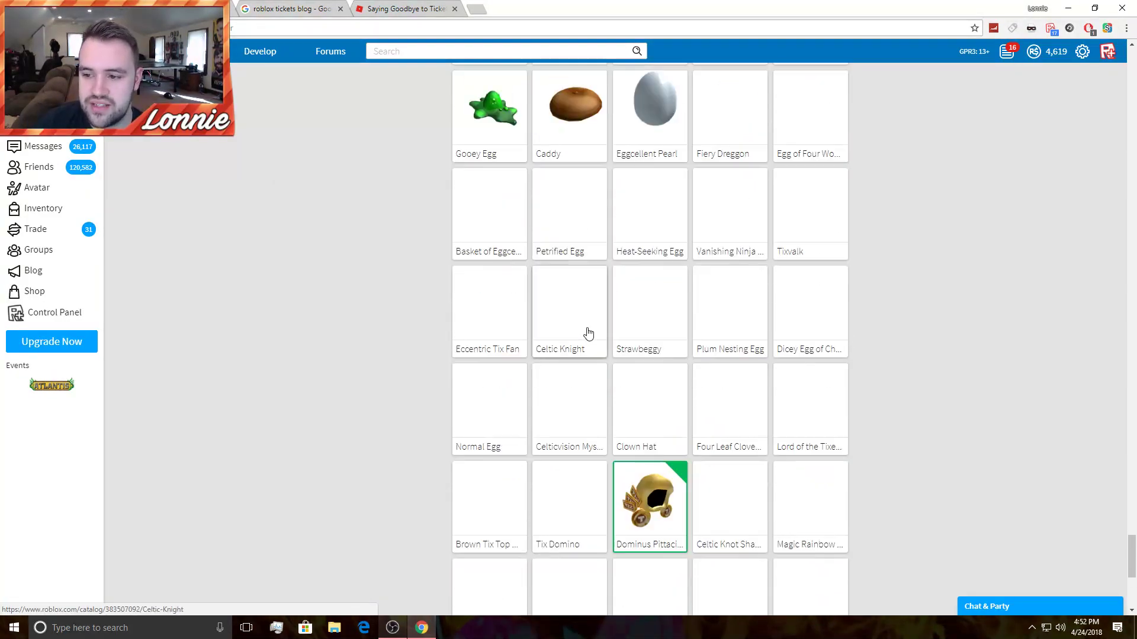
scroll("up", 3)
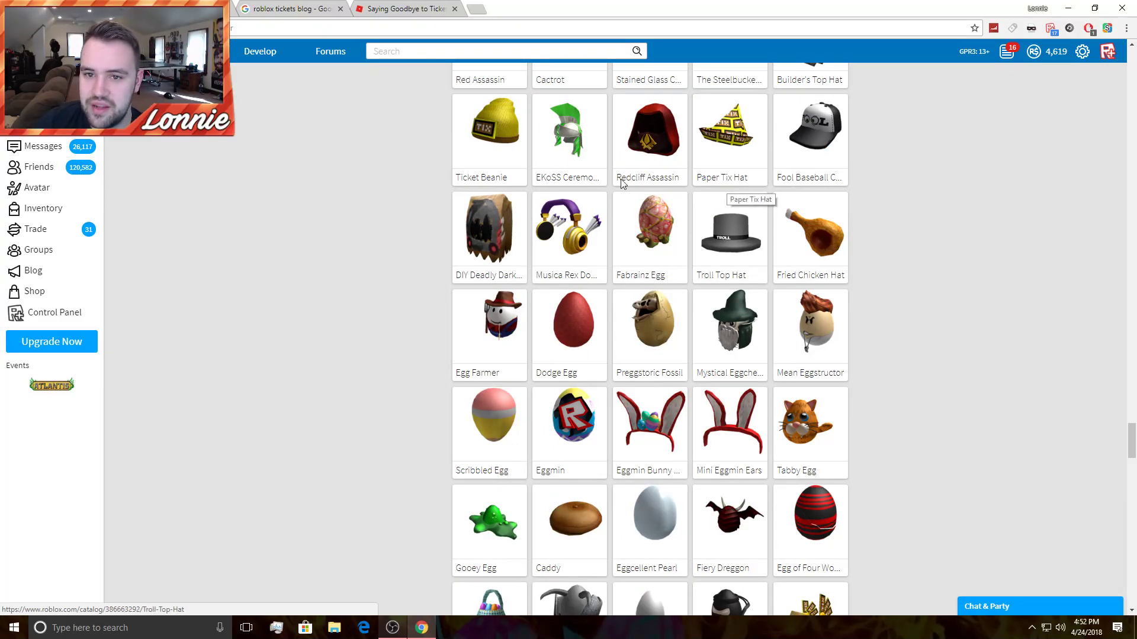
left_click(403, 9)
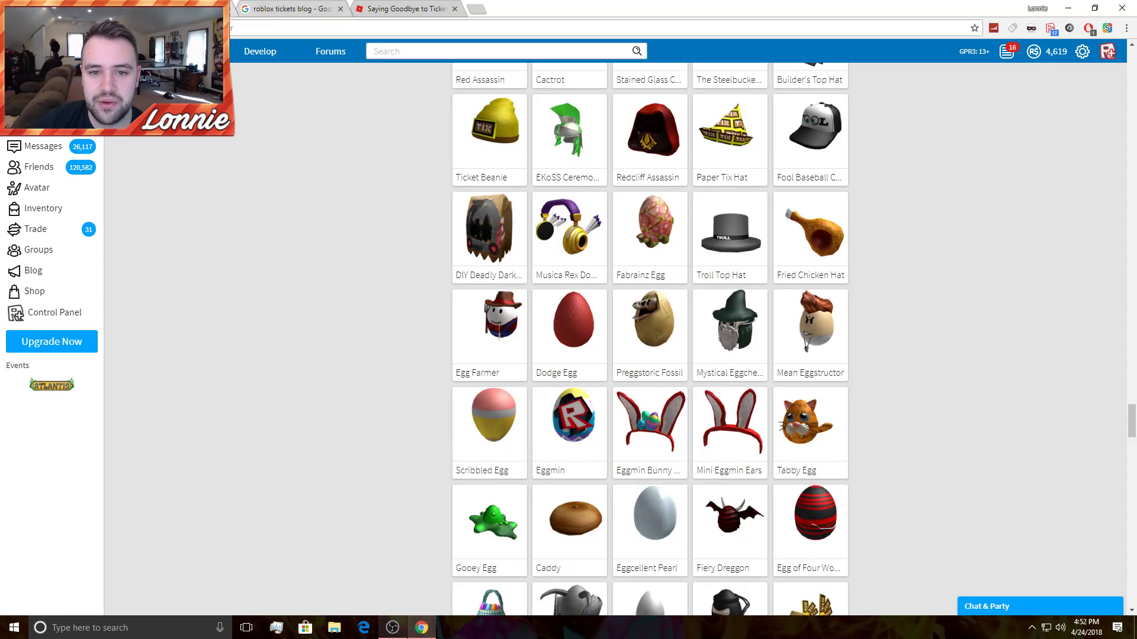
scroll("down", 3)
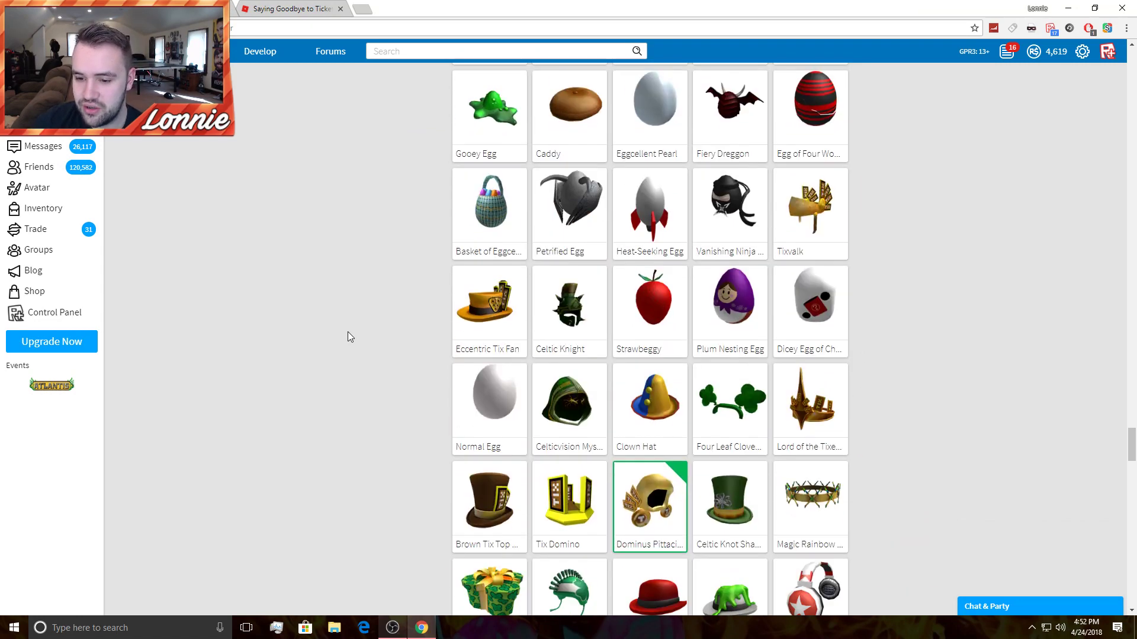
mouse_move(819, 224)
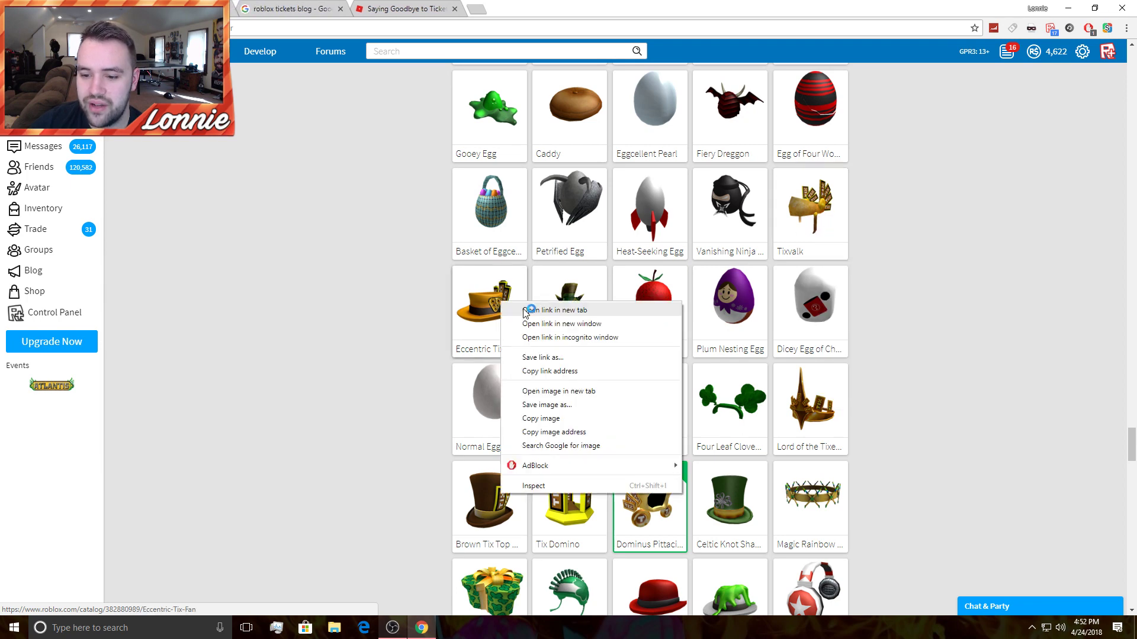
Open the Eccentric Tix Fan and Dominus Pittacium item pages in new tabs from the hat grid.
left_click(551, 309)
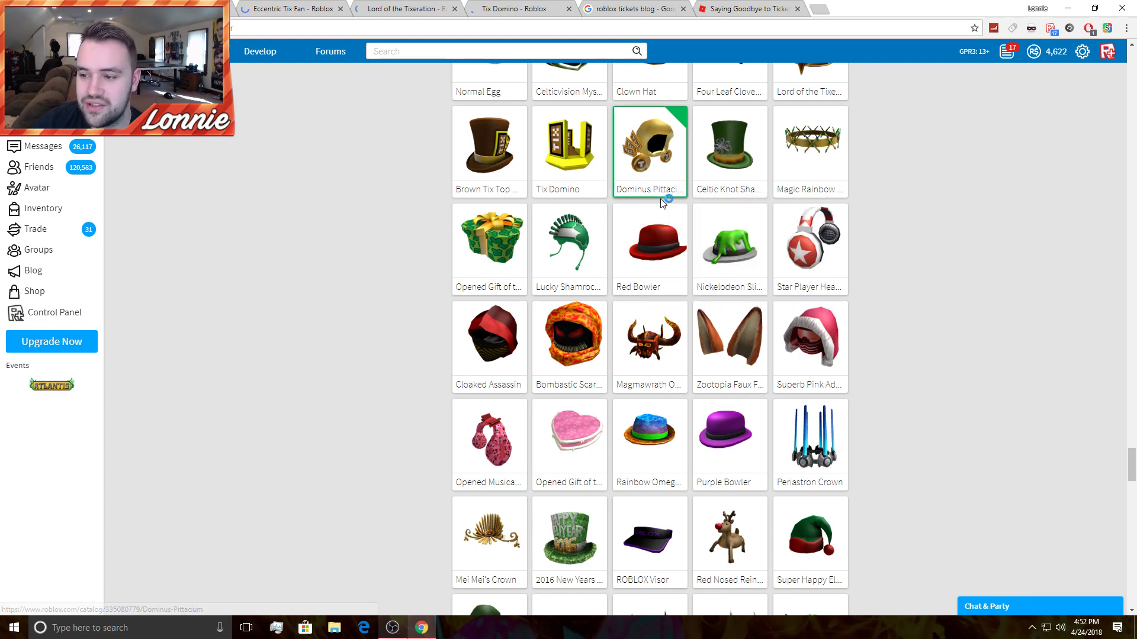
left_click(649, 149)
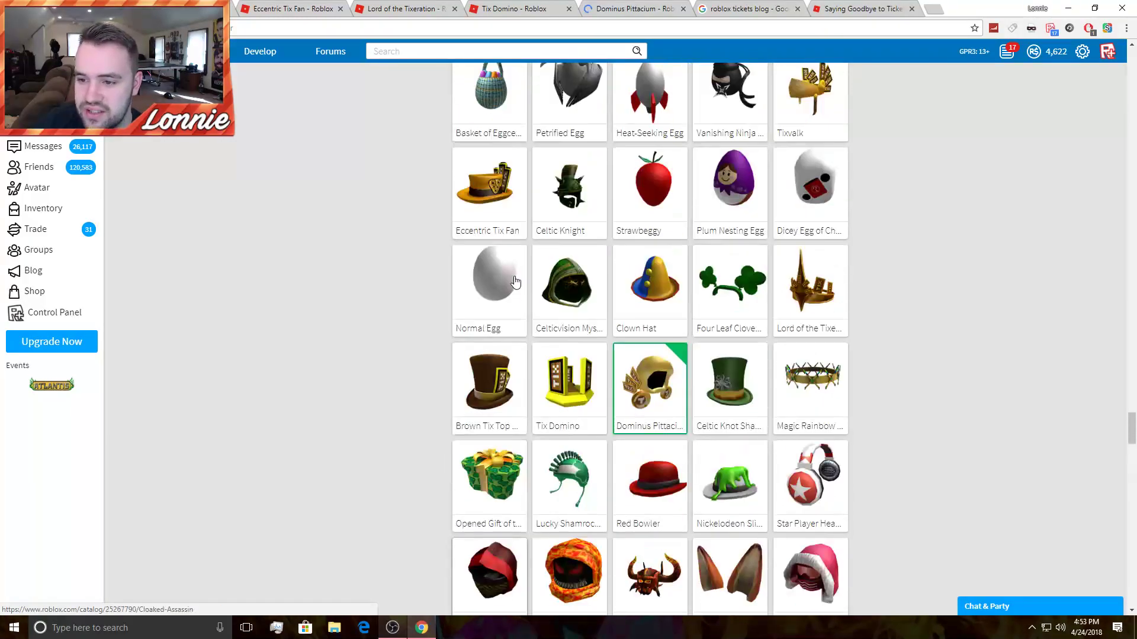
scroll("down", 3)
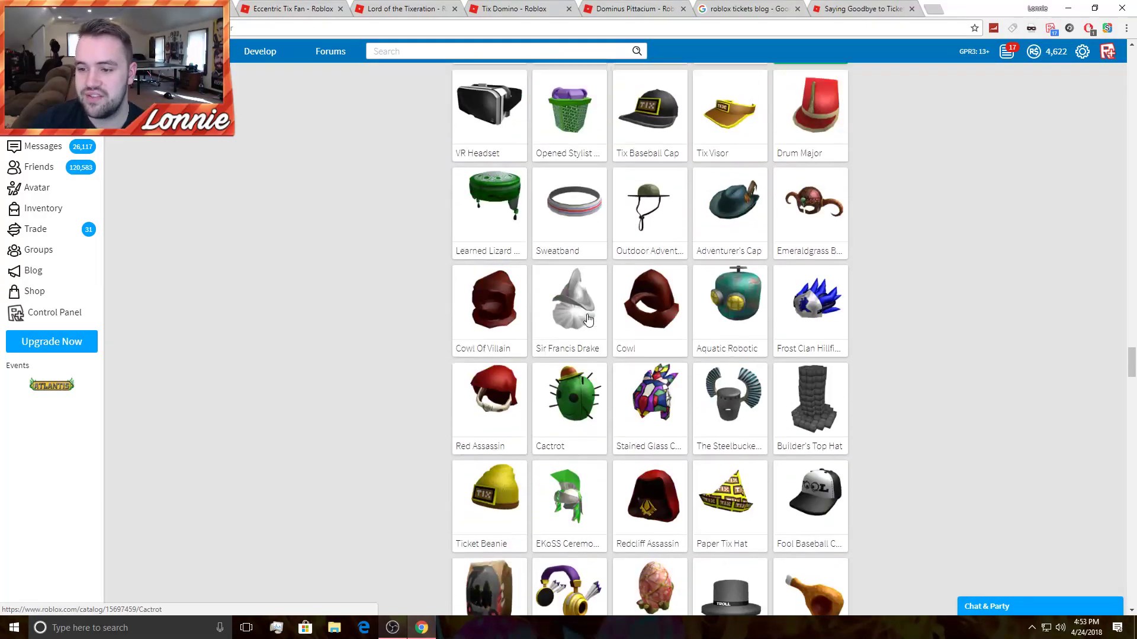
scroll("up", 3)
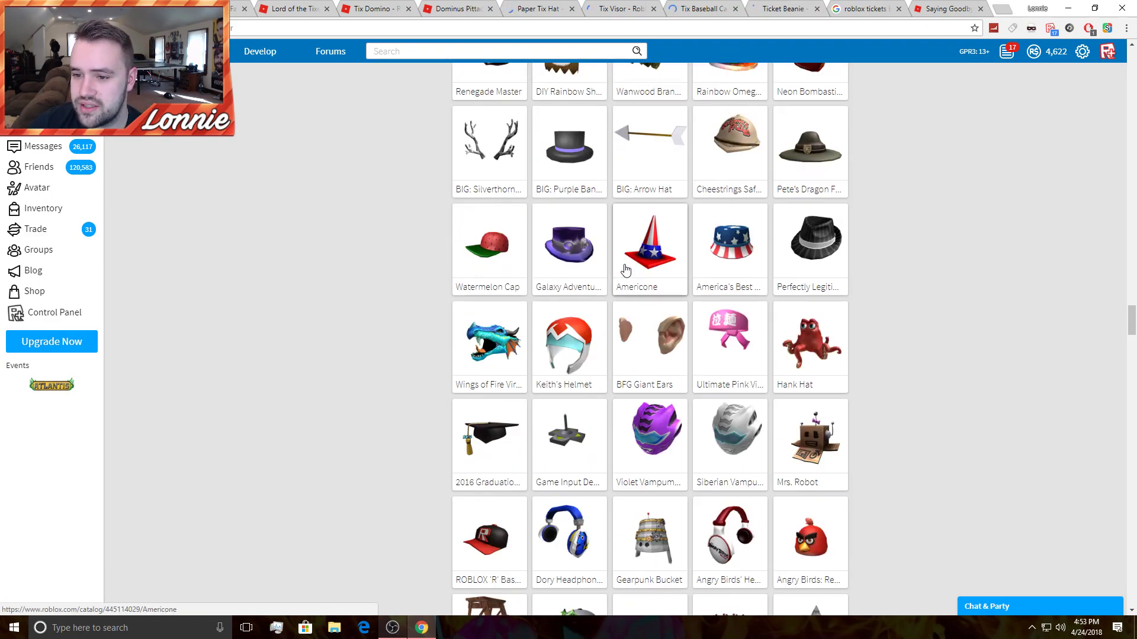
scroll("down", 3)
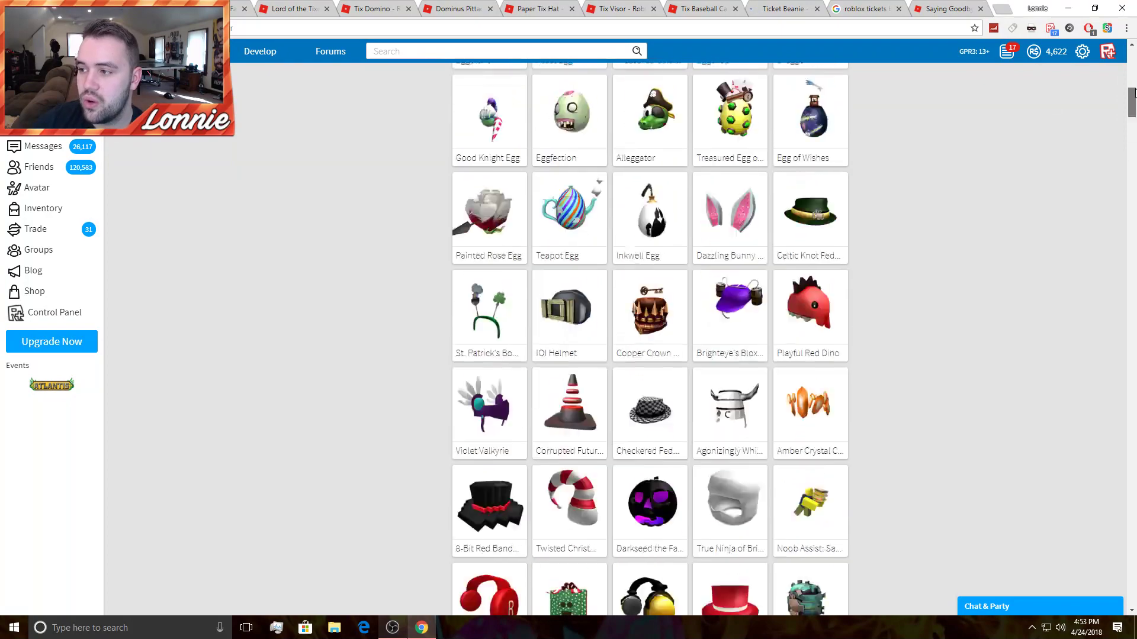
Open the remaining Tix hats in new tabs and switch to the Tixvalk item page.
left_click(37, 187)
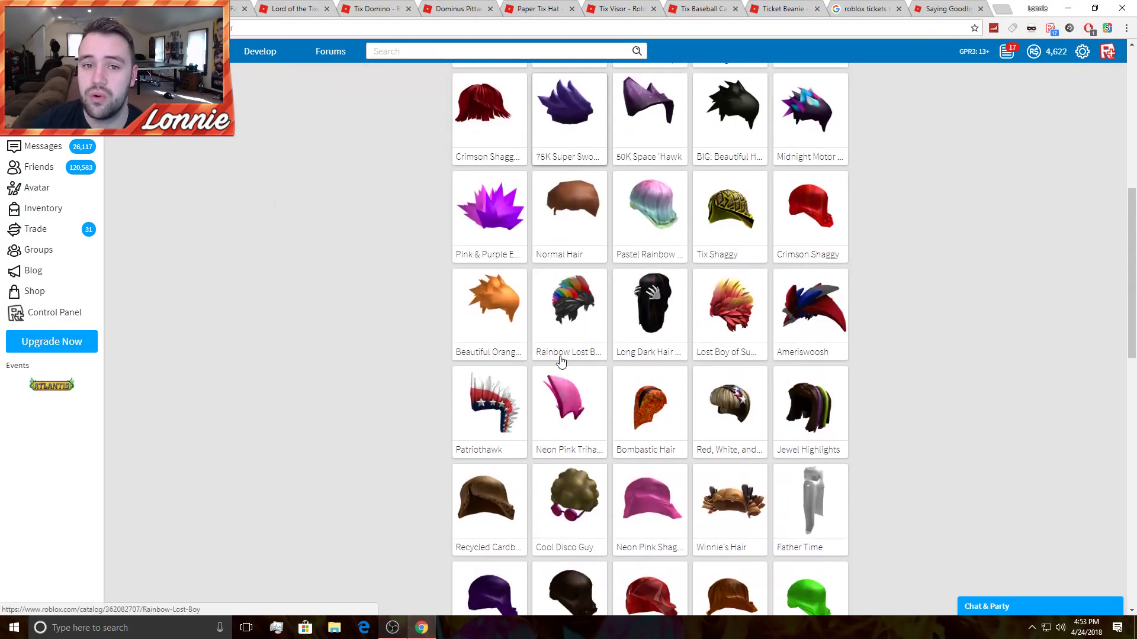
mouse_move(569, 355)
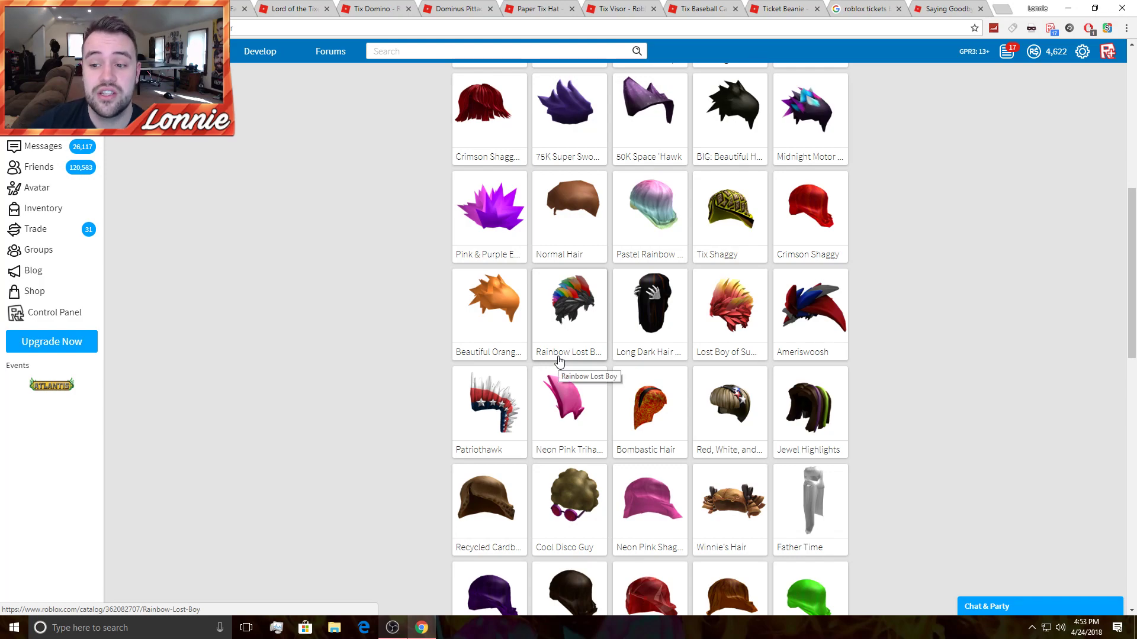
scroll("down", 3)
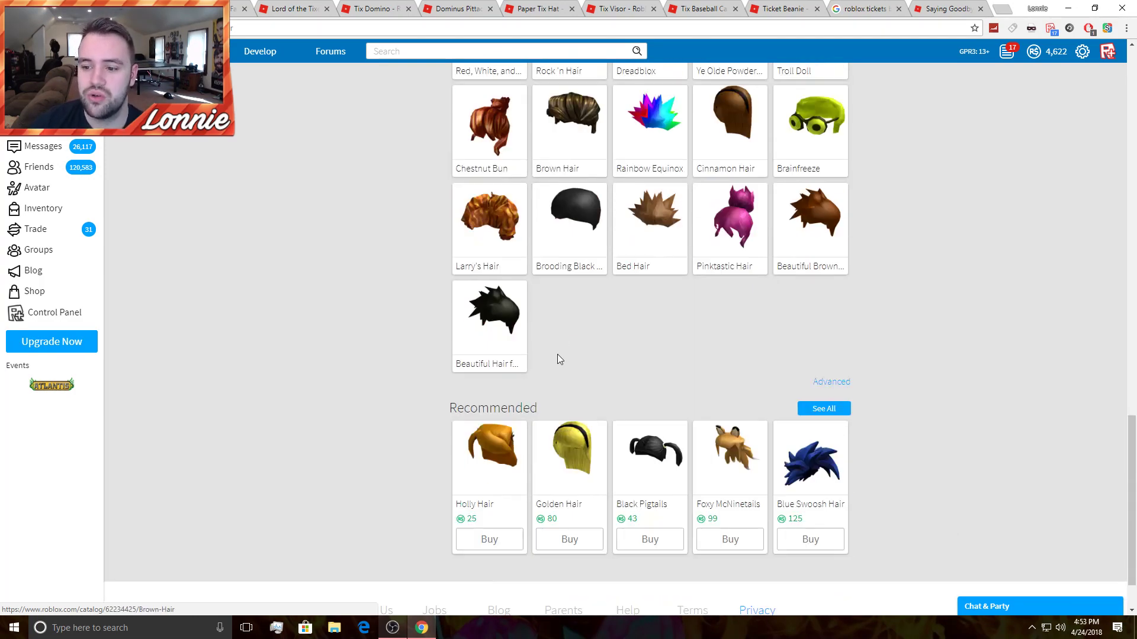
left_click(37, 187)
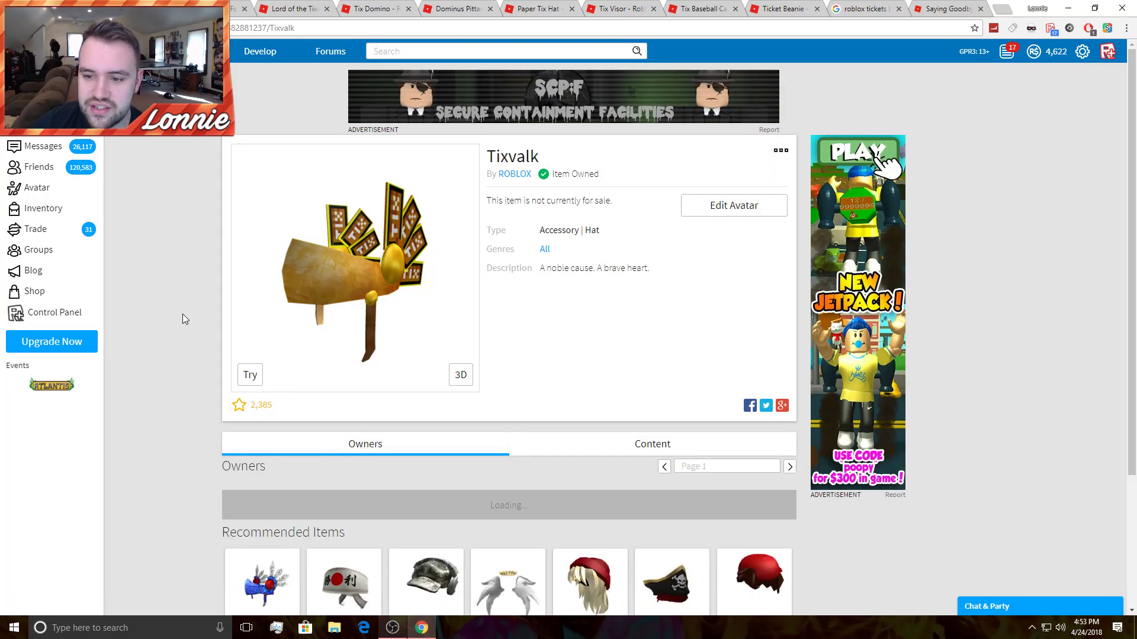
Review the Tixvalk owners list, show Eccentric Tix Fan's owners, then go to the Tickets blog post.
scroll("down", 3)
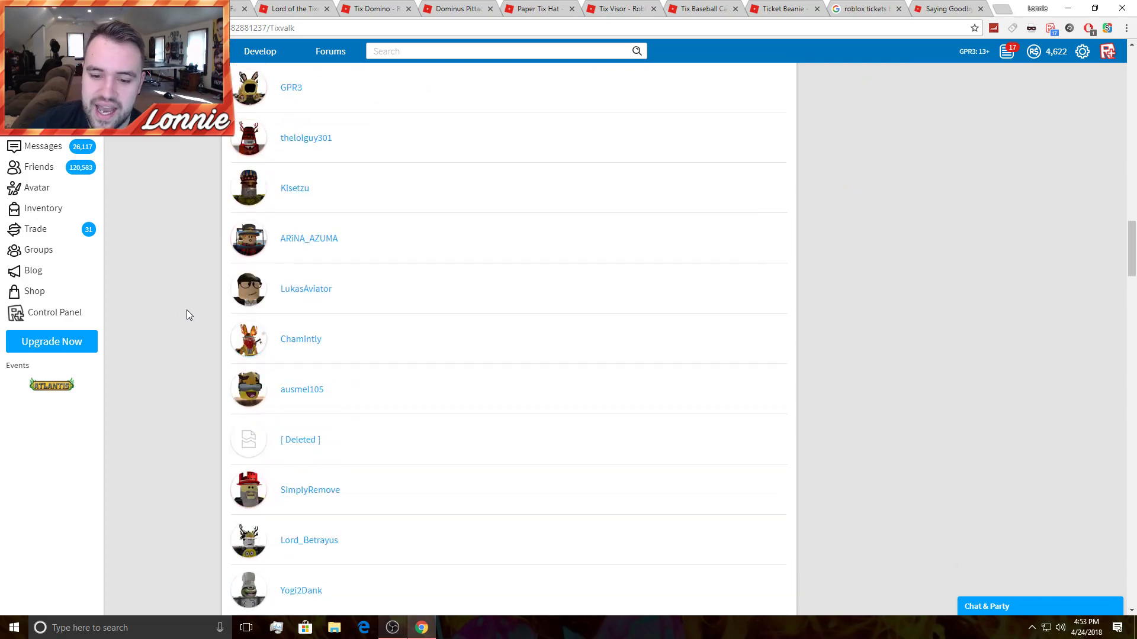
scroll("down", 3)
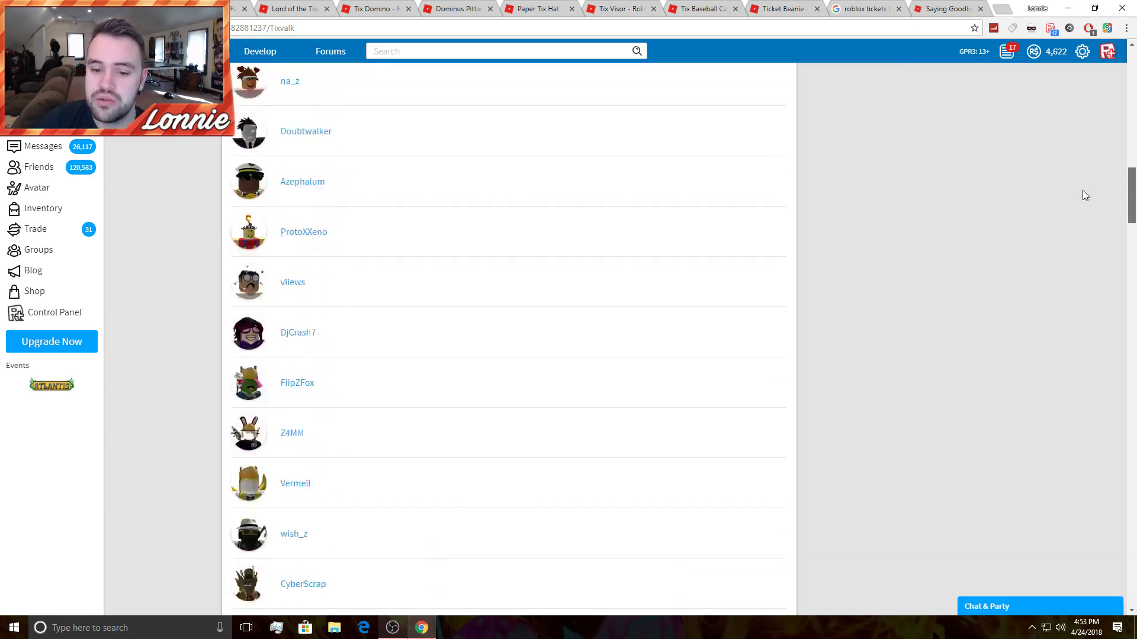
scroll("up", 3)
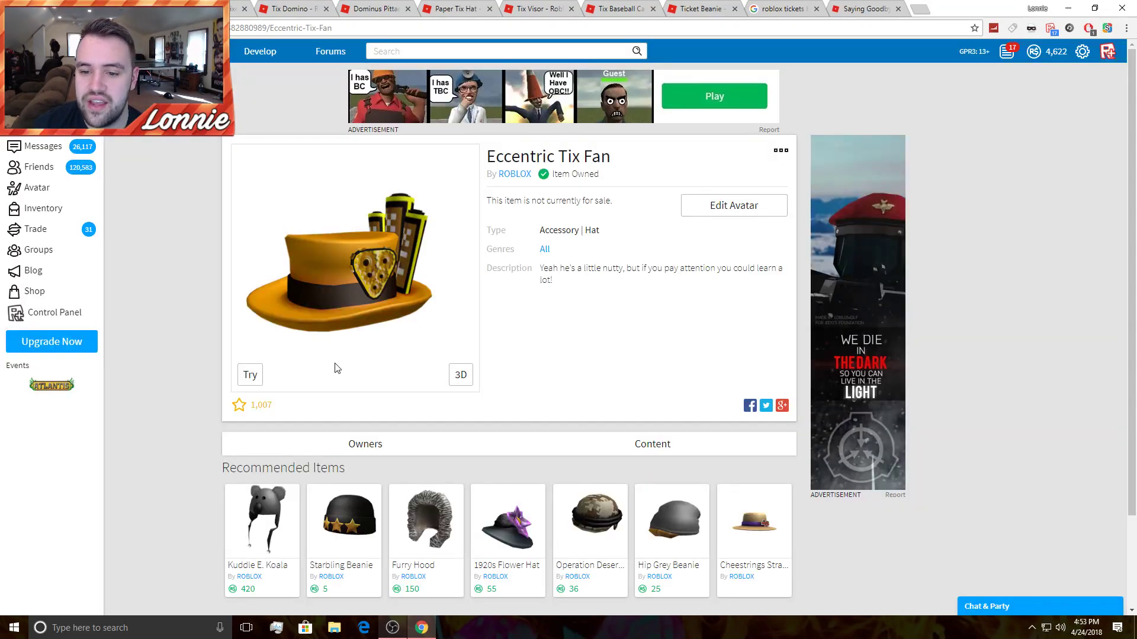
left_click(365, 444)
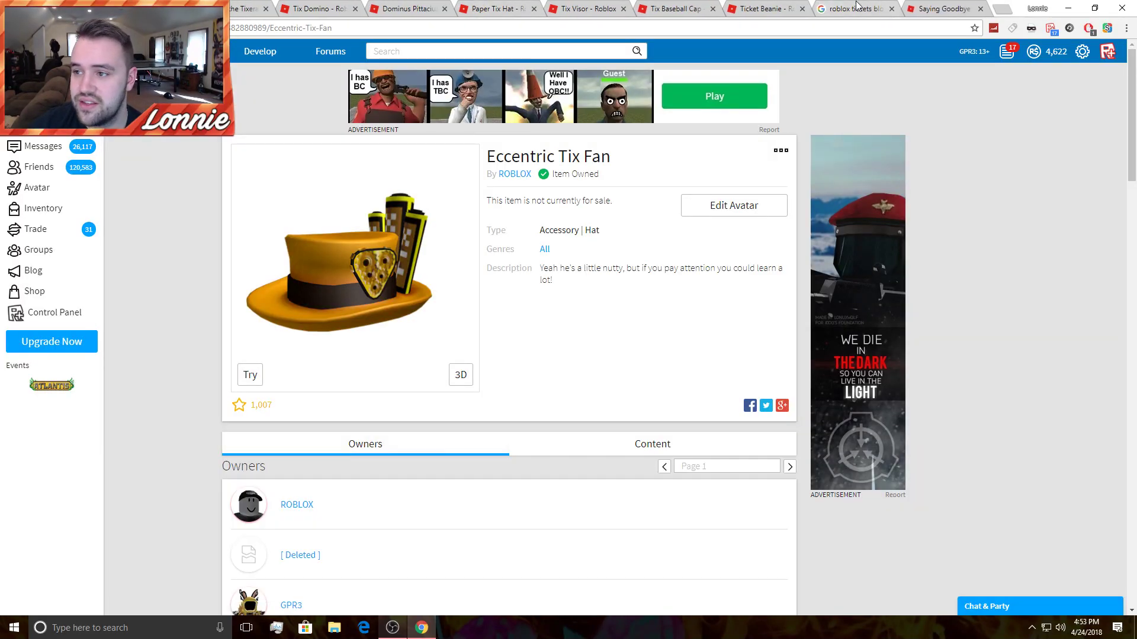
left_click(855, 8)
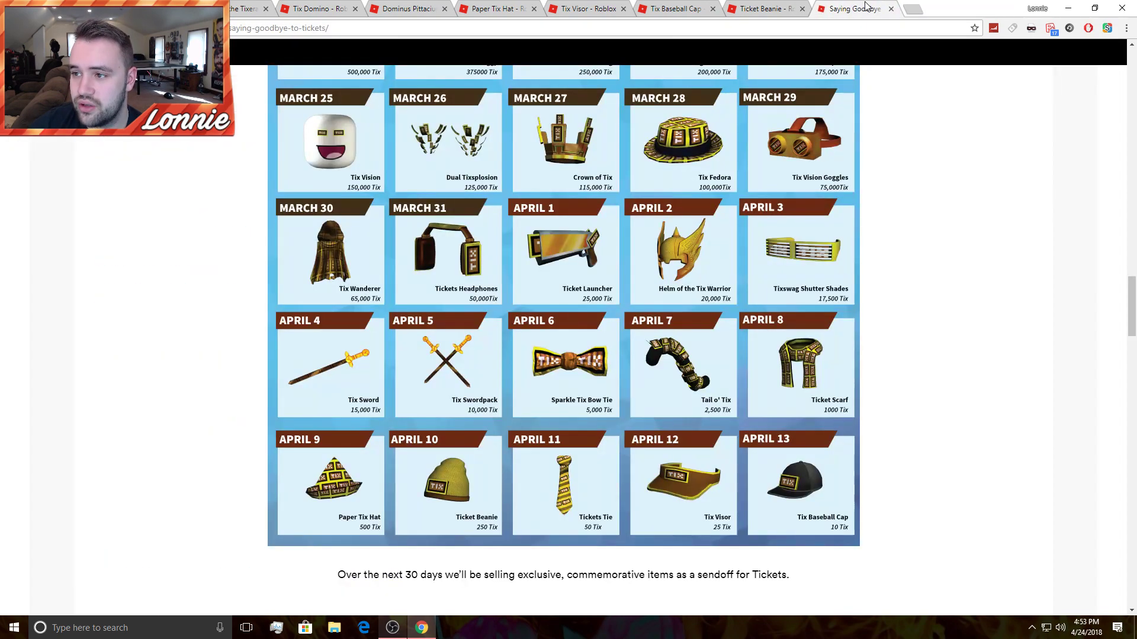
Scroll the Tickets post back up to the Tixapalooza banner and March 15 items.
scroll("up", 3)
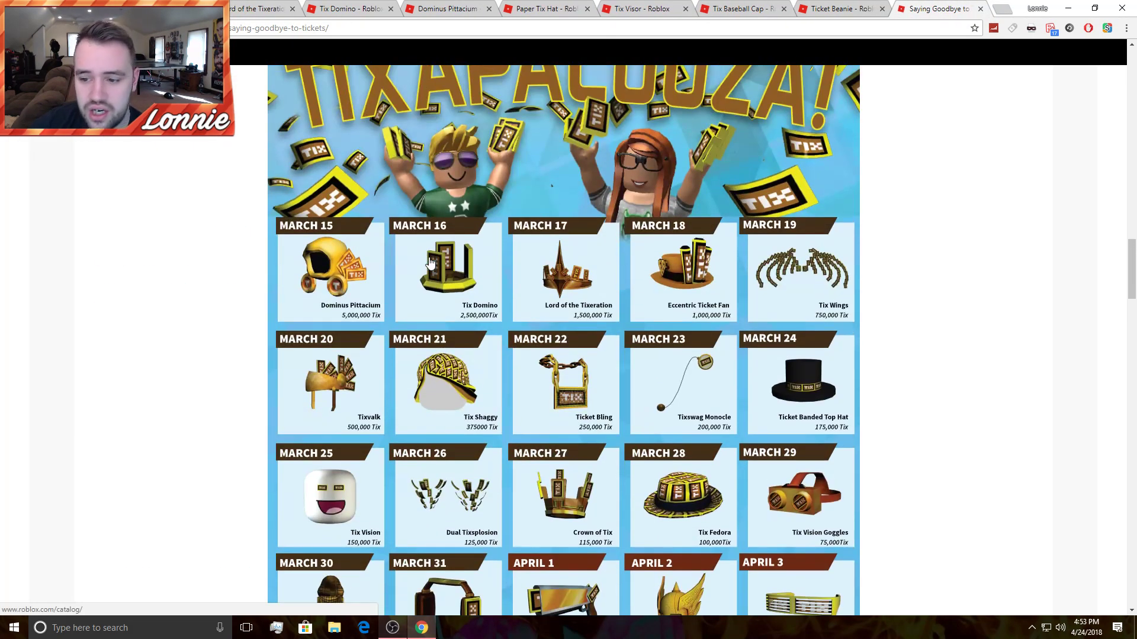
mouse_move(714, 324)
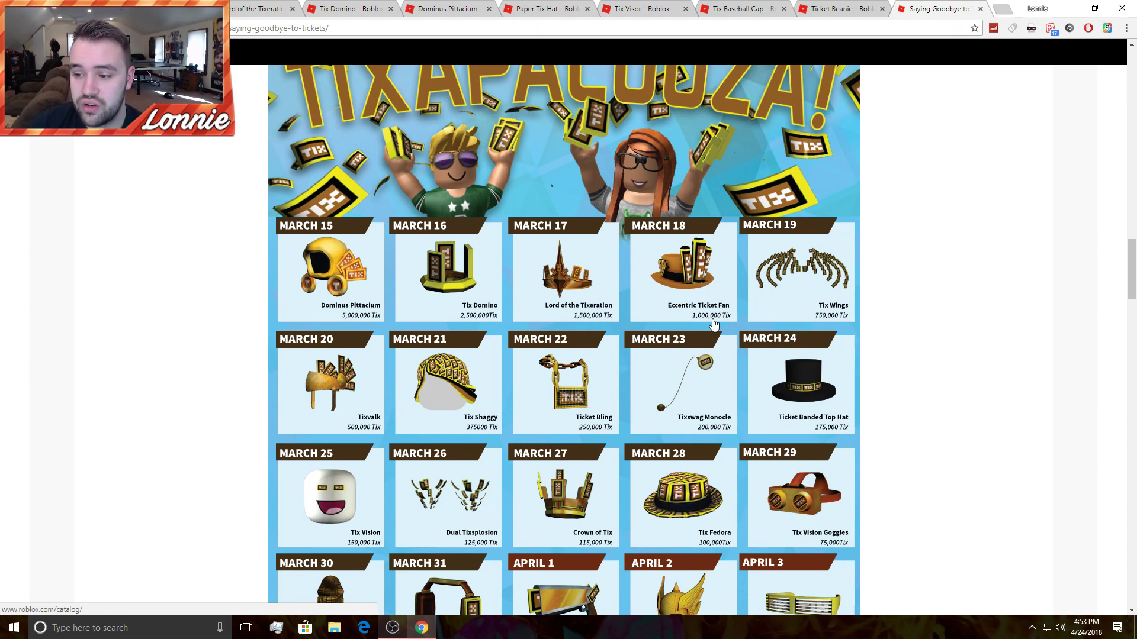
mouse_move(566, 310)
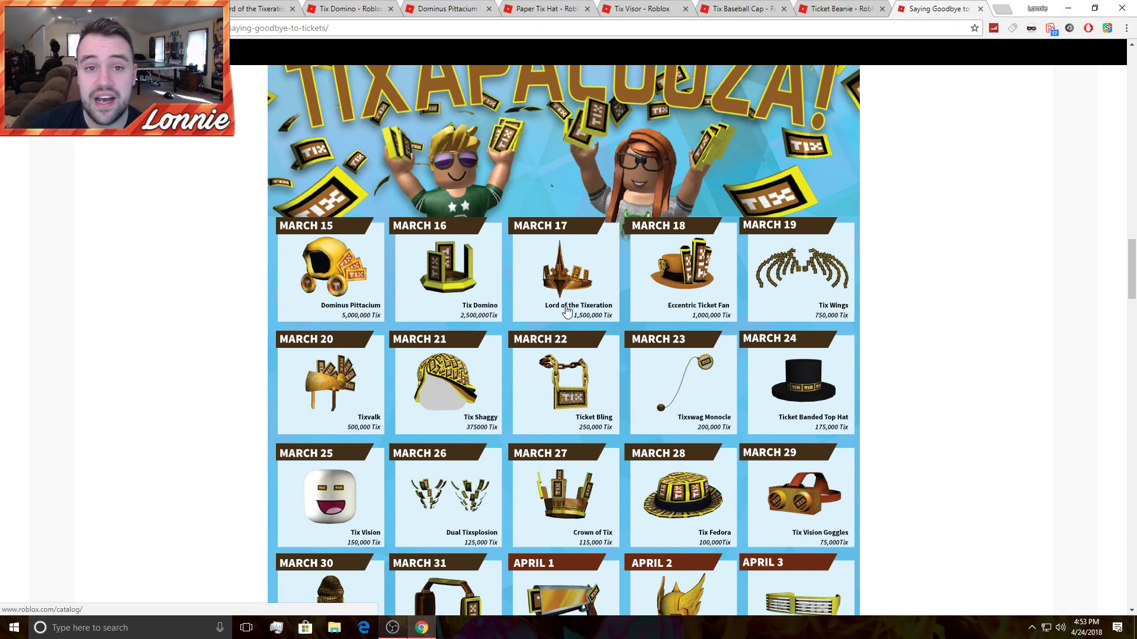
mouse_move(477, 321)
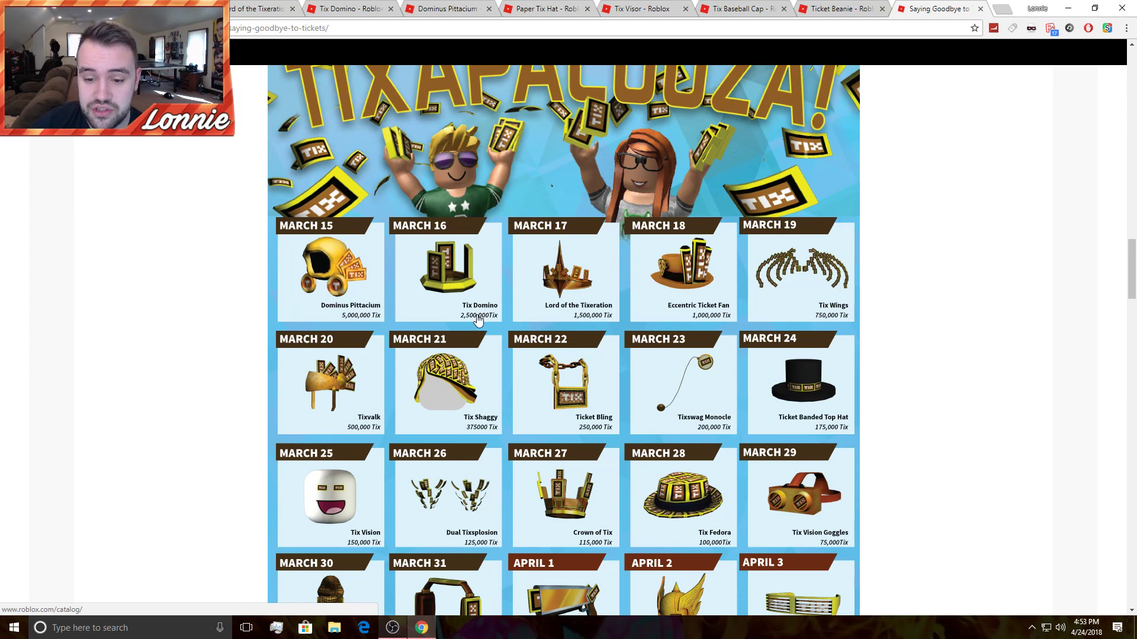
mouse_move(345, 290)
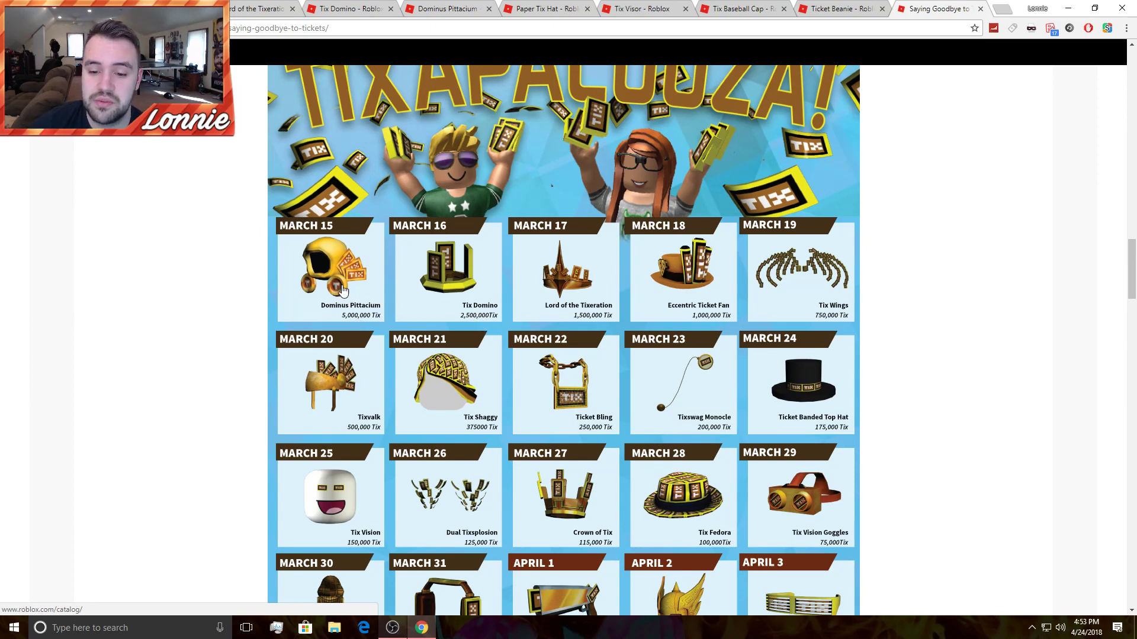
mouse_move(358, 416)
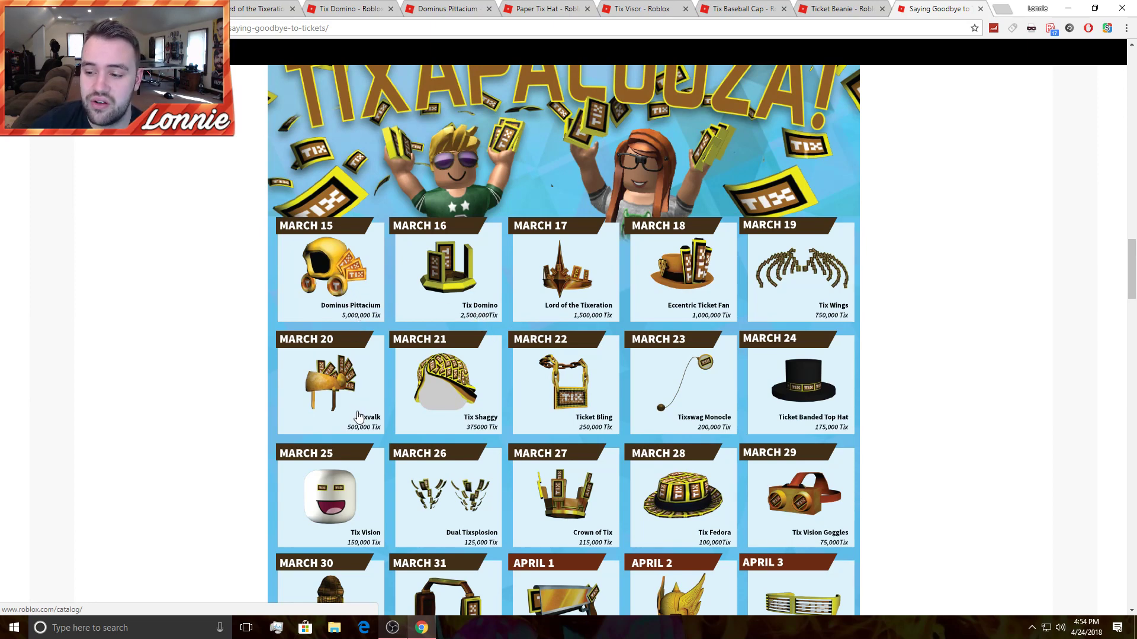
mouse_move(553, 384)
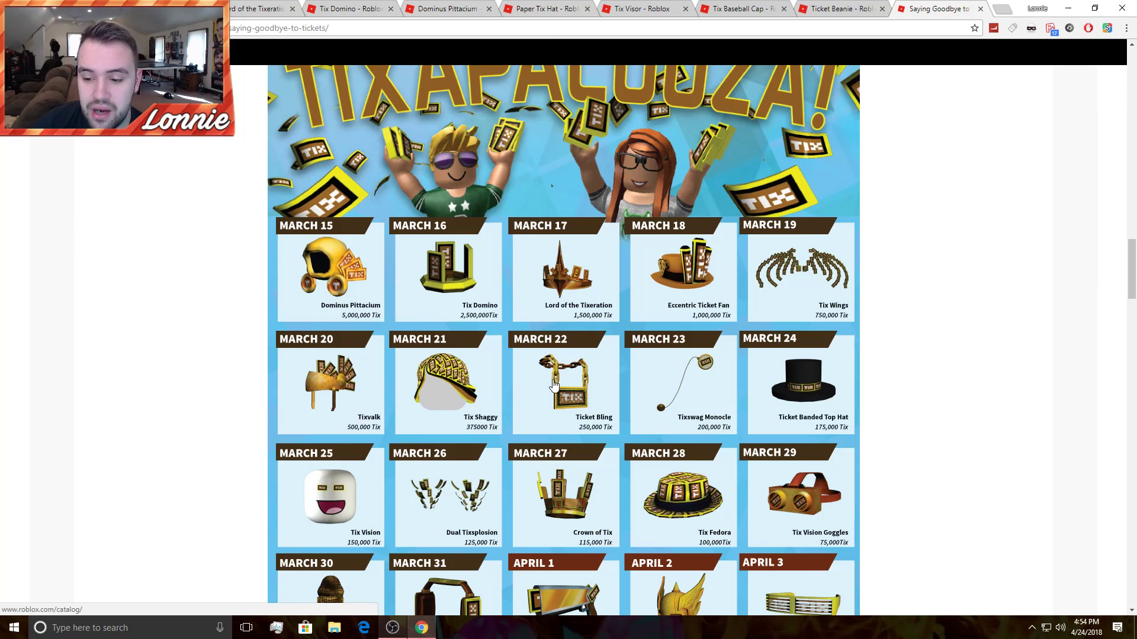
mouse_move(831, 382)
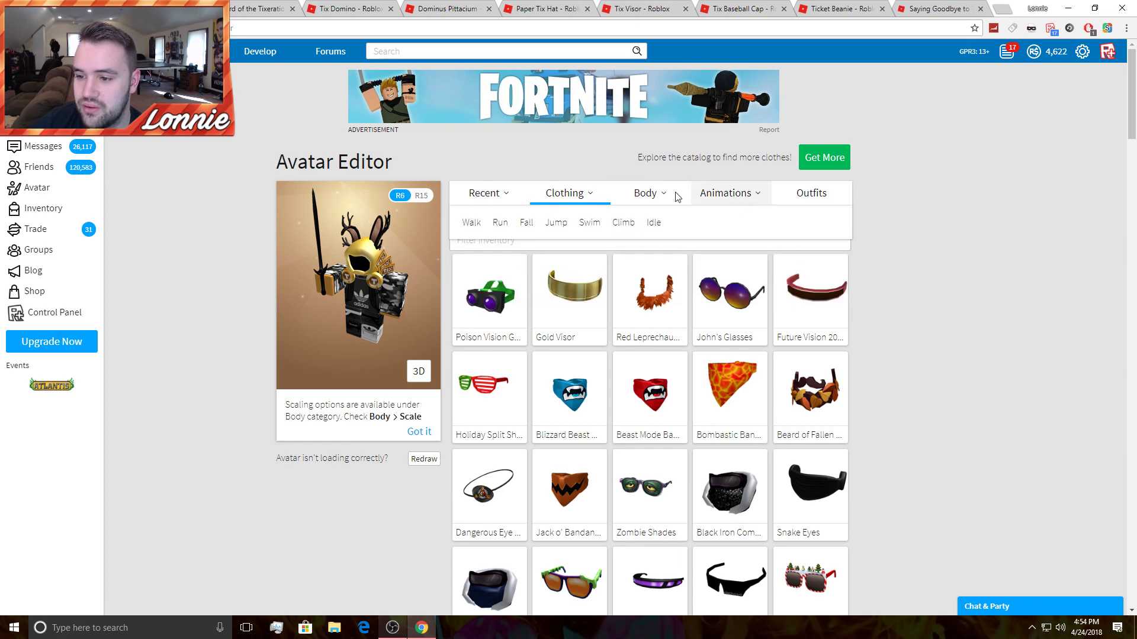
Show the Faces category and browse the owned faces like Classic Vampire, Egg on your Face and Sinister.
left_click(646, 193)
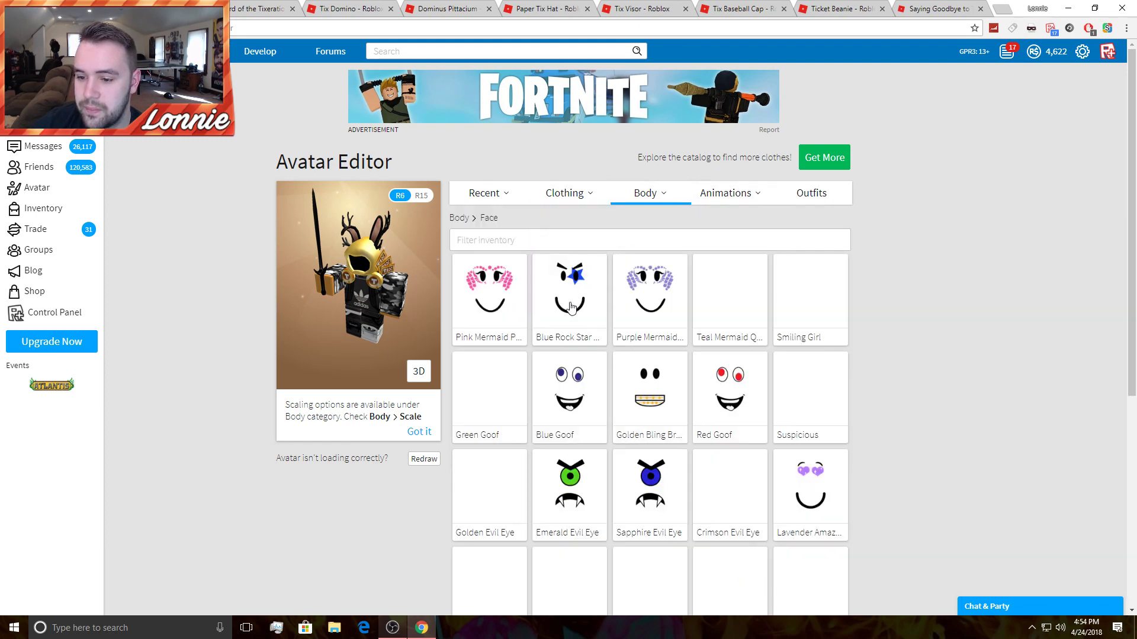
scroll("down", 3)
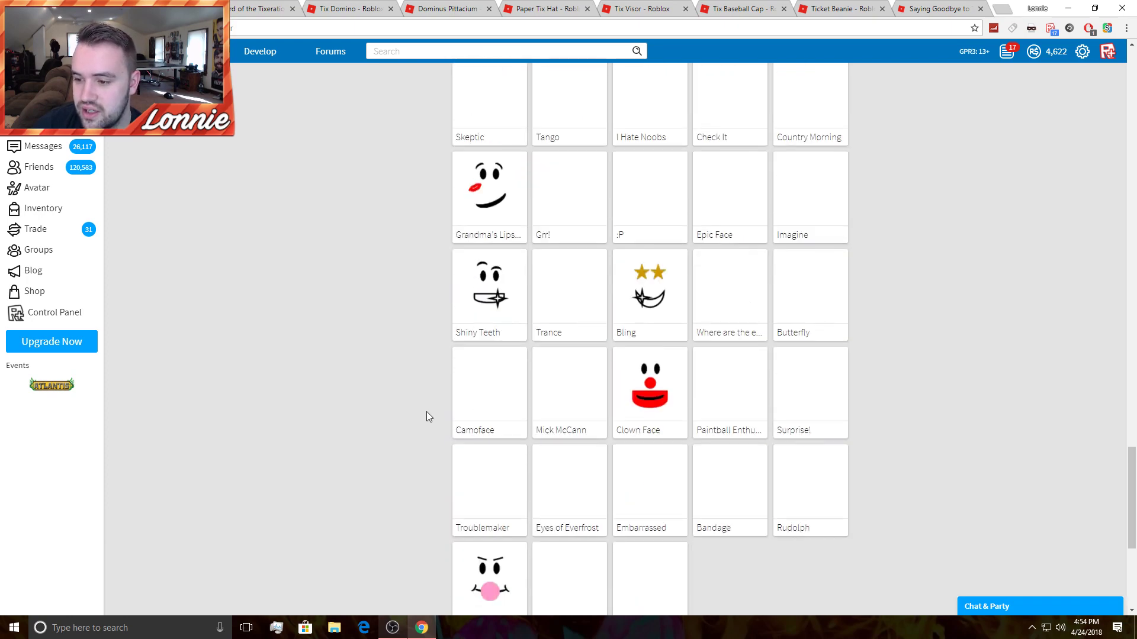
scroll("down", 3)
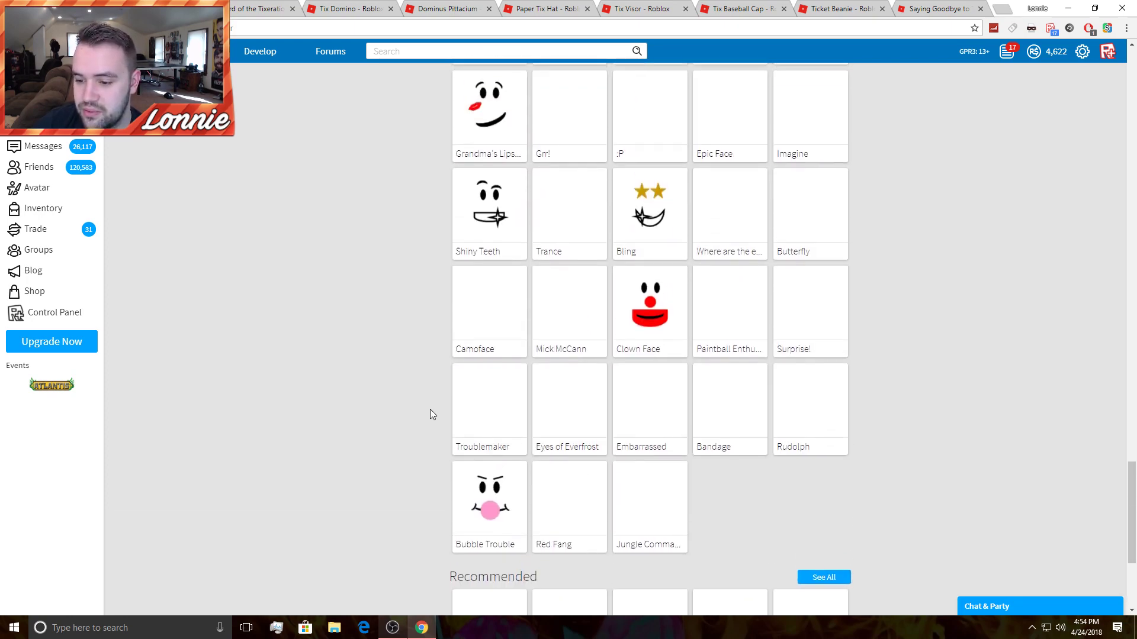
scroll("up", 3)
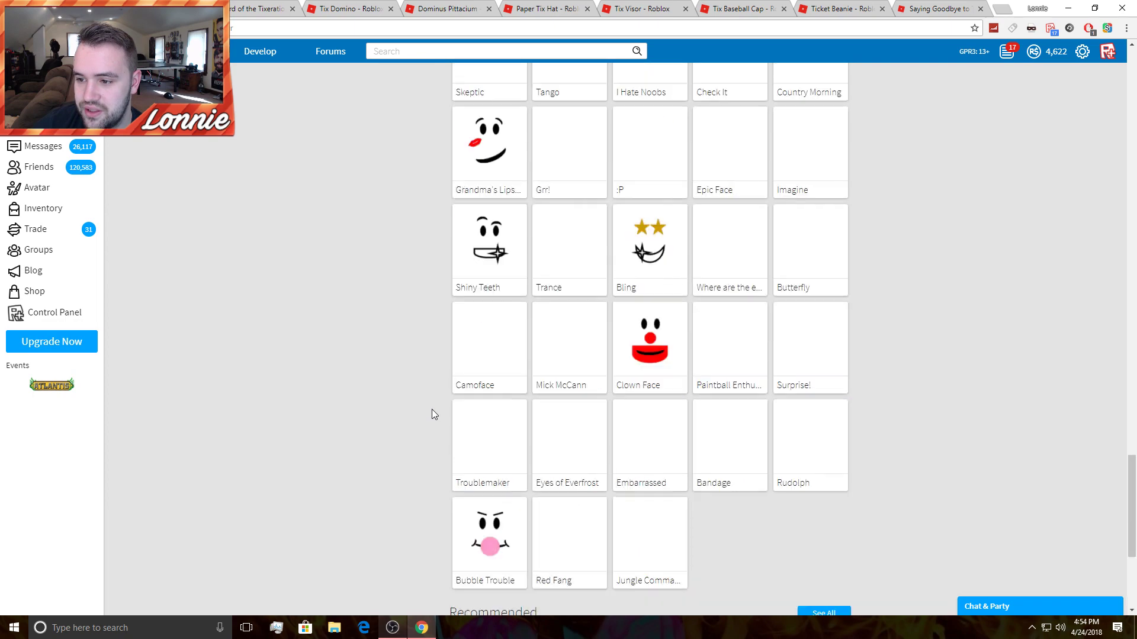
scroll("up", 3)
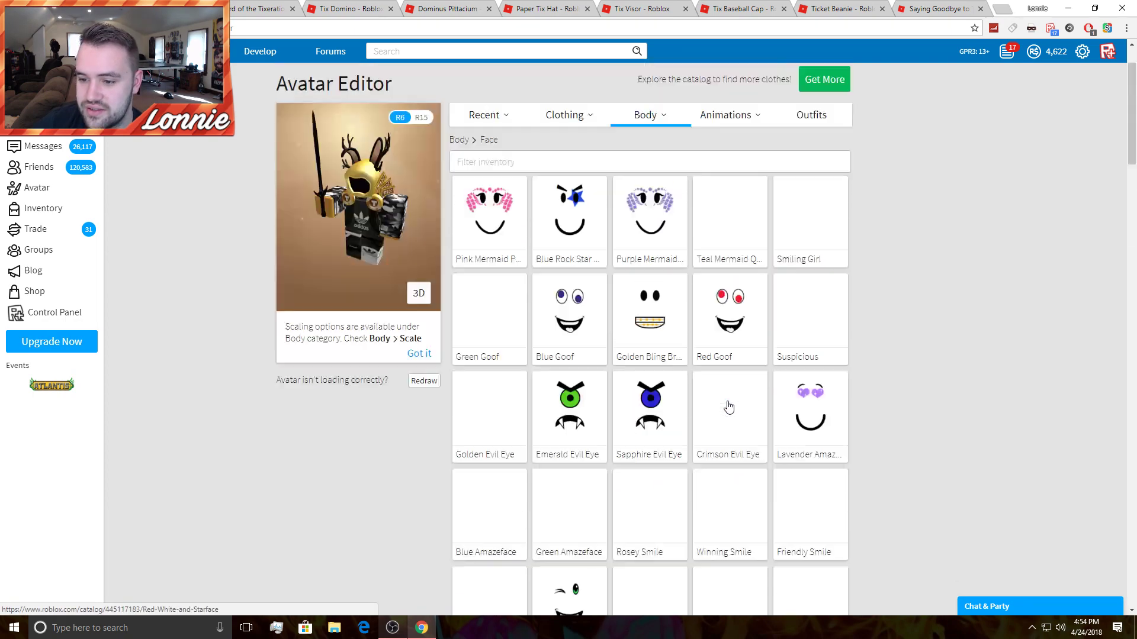
scroll("down", 3)
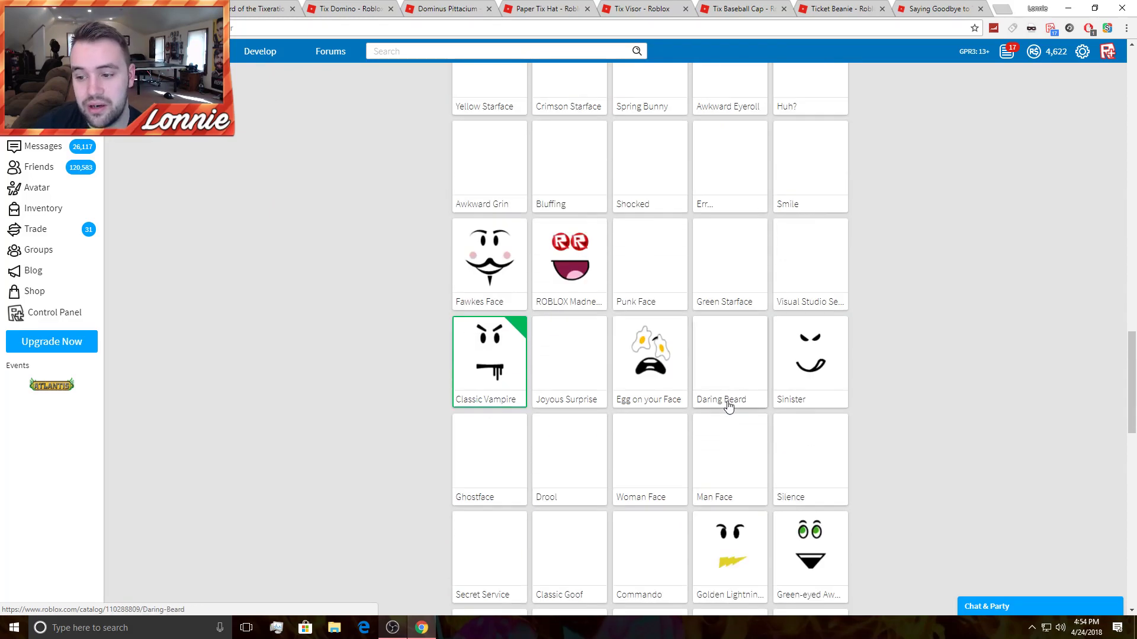
scroll("down", 3)
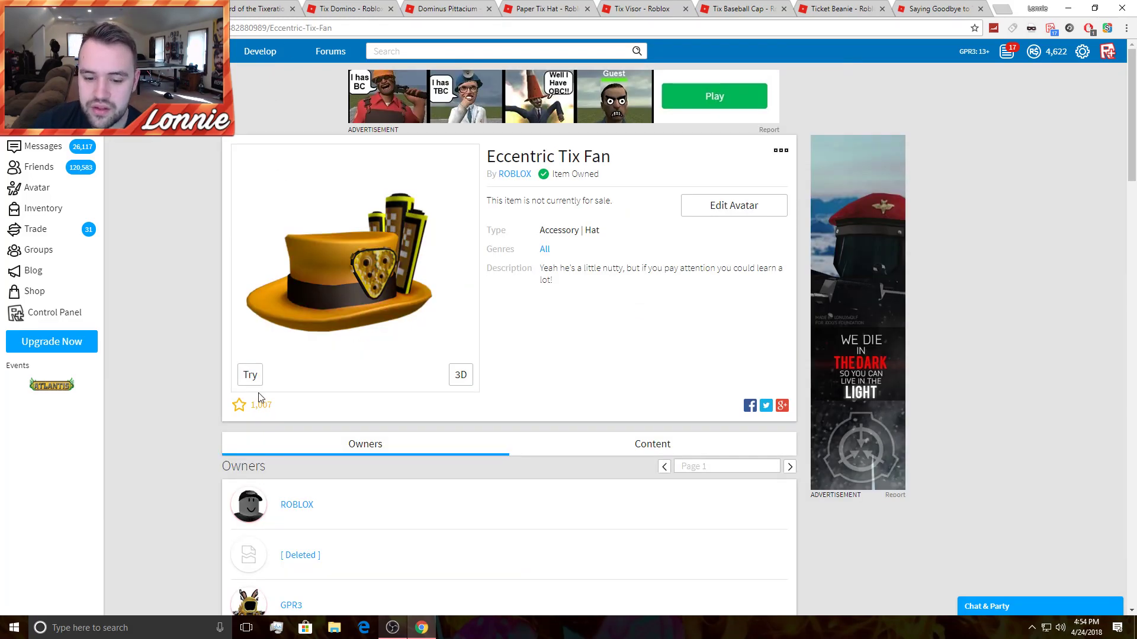
Scroll through the Eccentric Tix Fan owners list and back up to the top of its page.
scroll("down", 3)
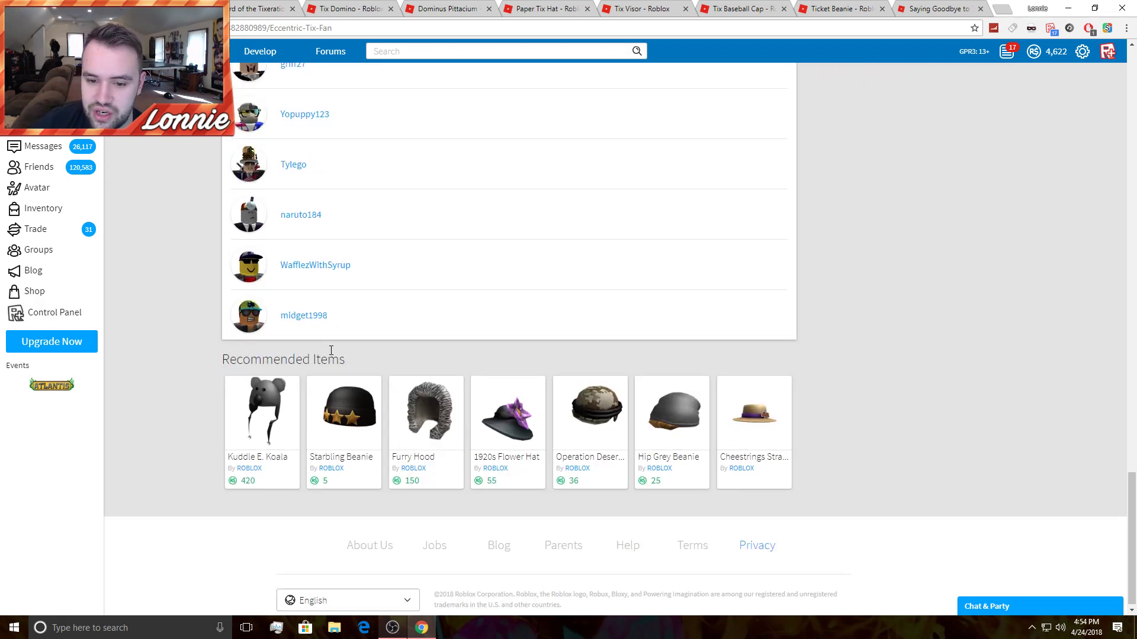
scroll("up", 3)
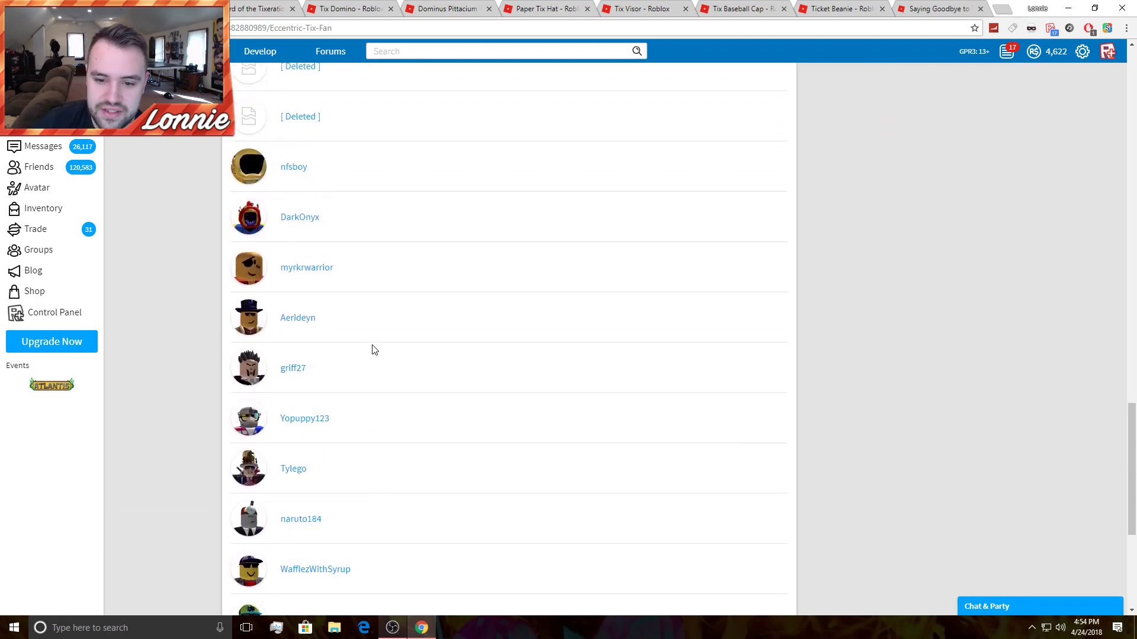
scroll("up", 3)
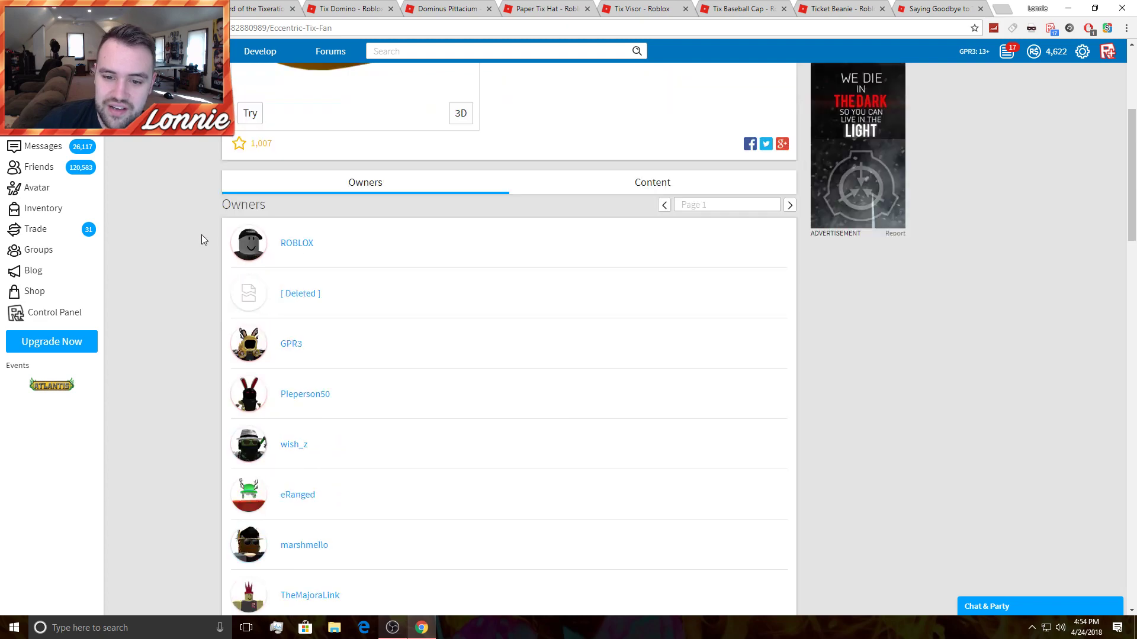
scroll("up", 3)
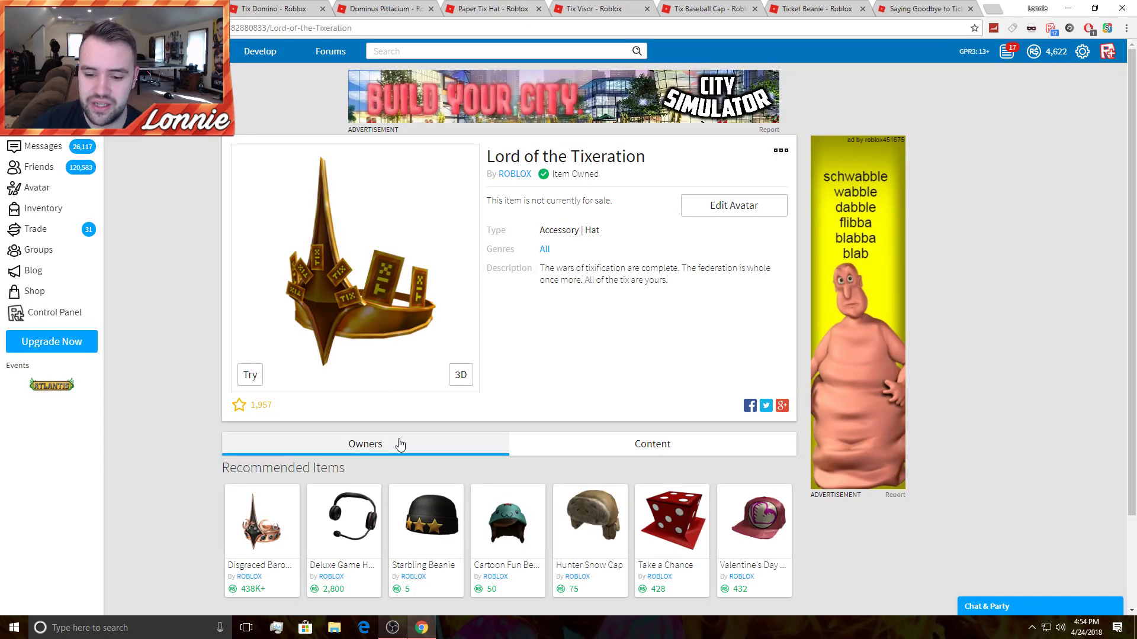
Review the Lord of the Tixeration owners list, scrolling through the names.
left_click(365, 444)
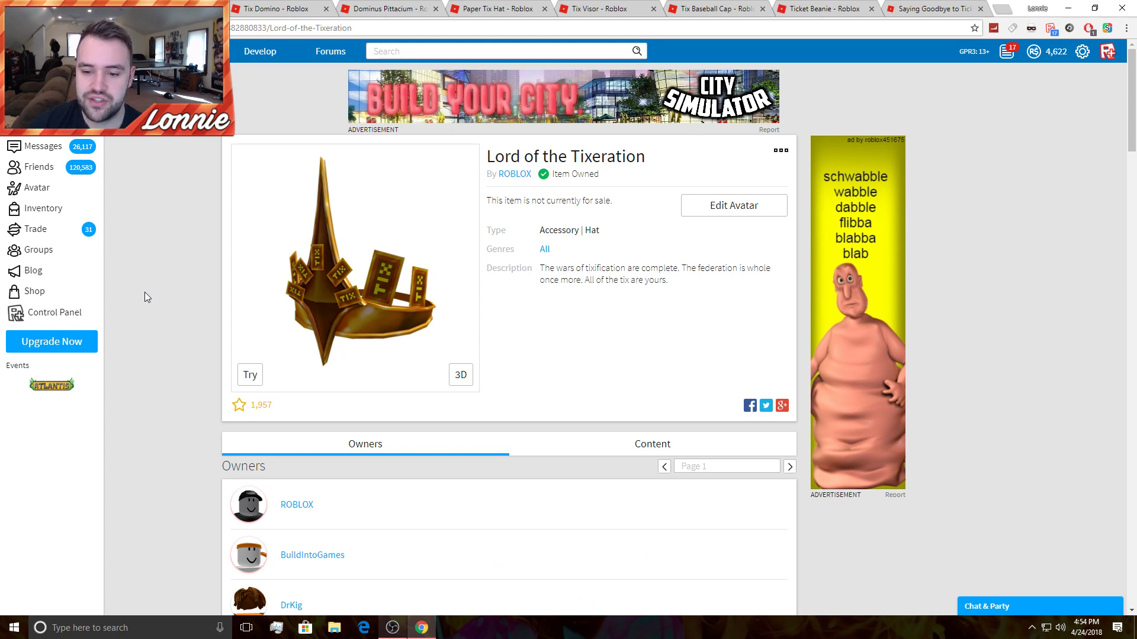
scroll("down", 3)
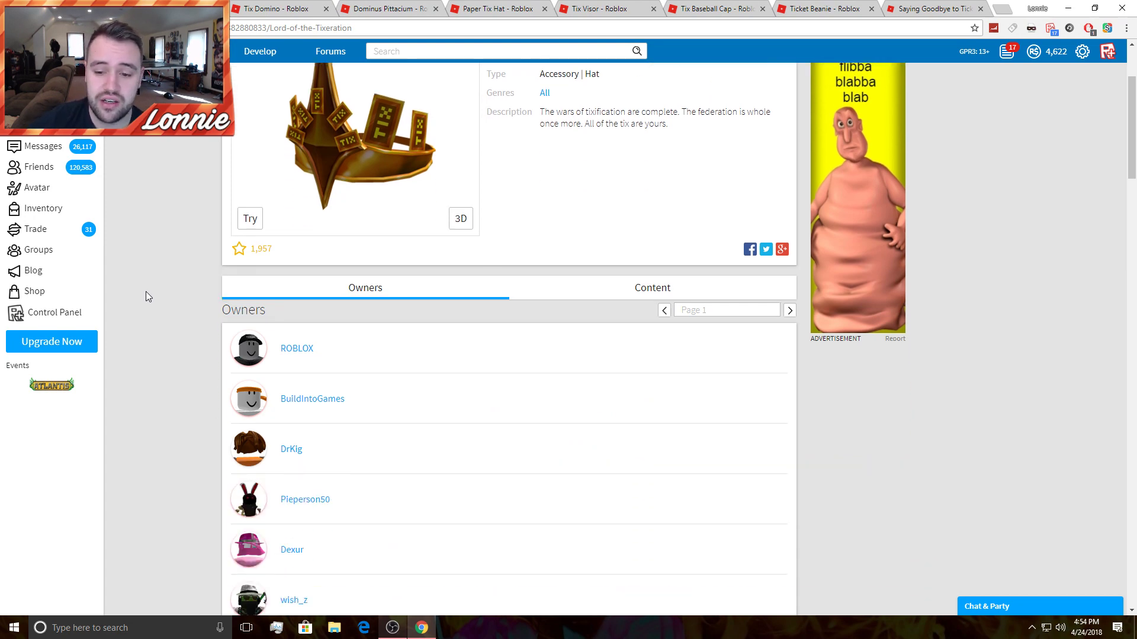
scroll("down", 3)
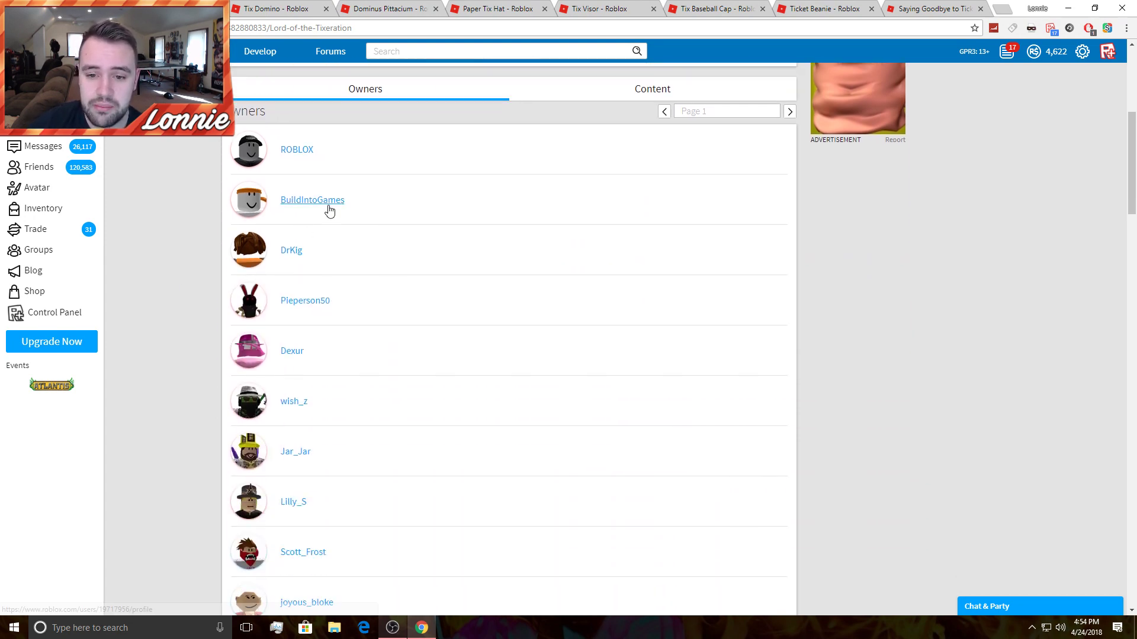
scroll("down", 3)
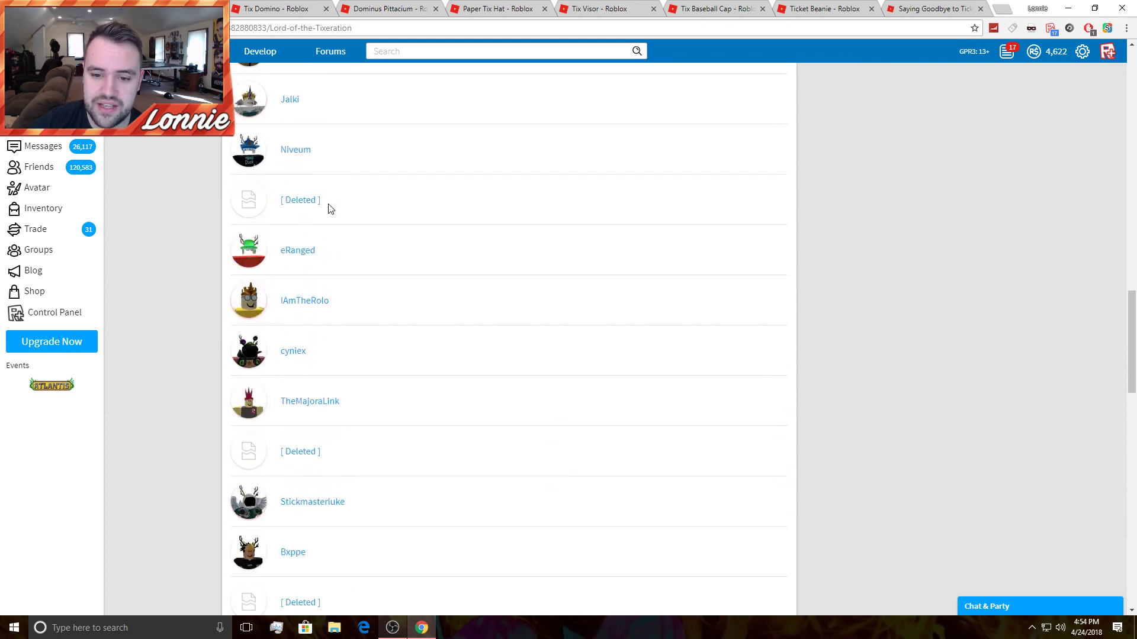
scroll("down", 3)
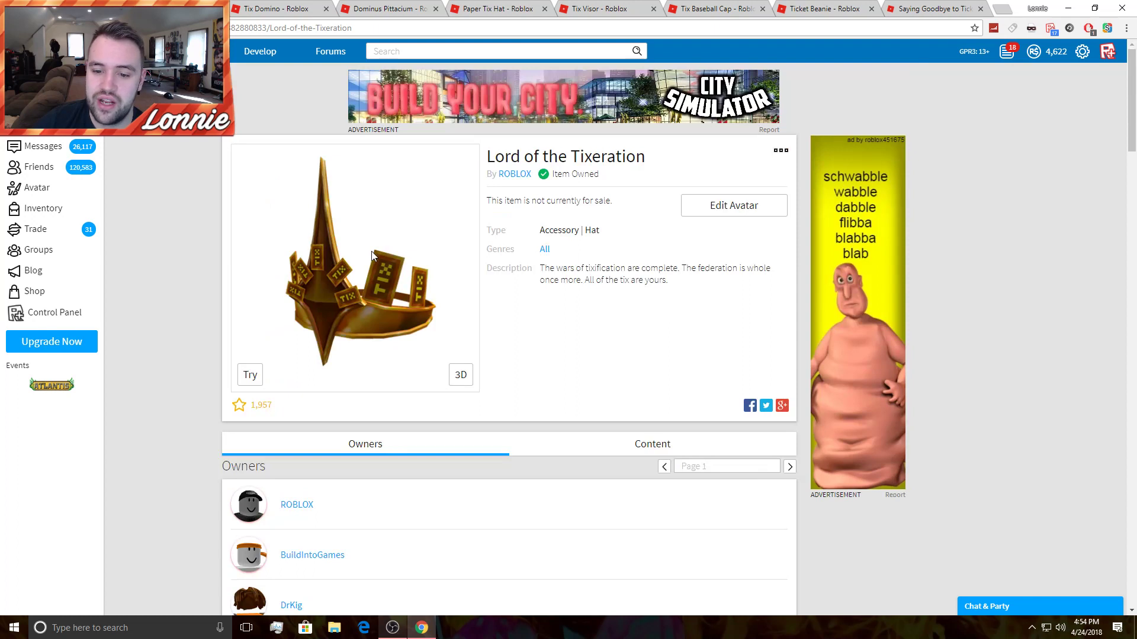
Inspect the hat's 3D model, then return the preview to the flat 2D image.
left_click(459, 375)
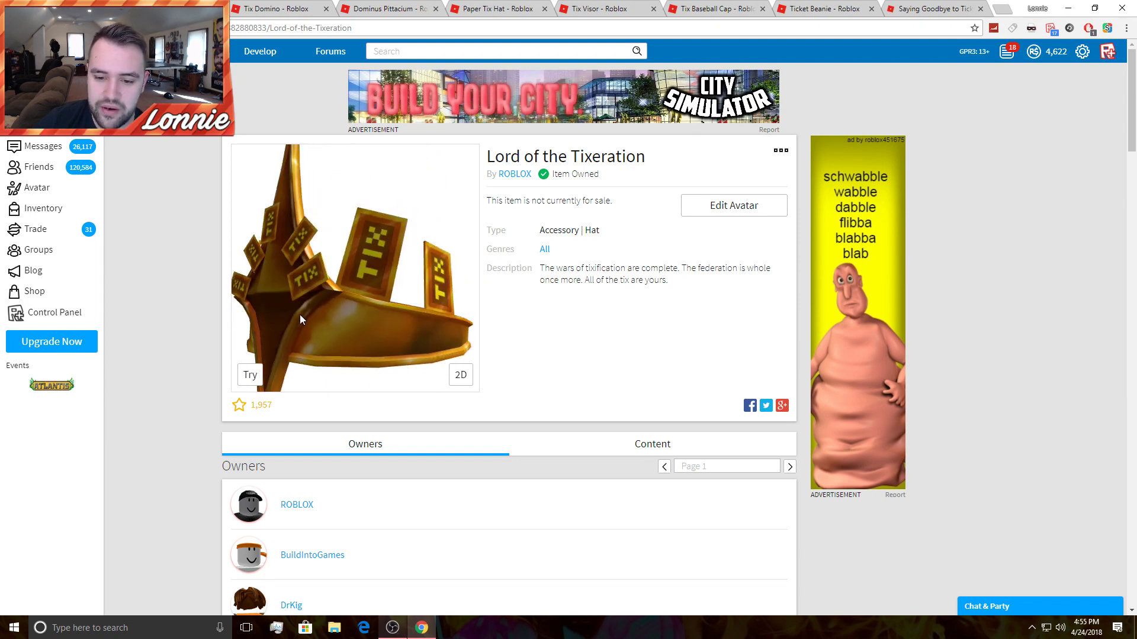
left_click(459, 375)
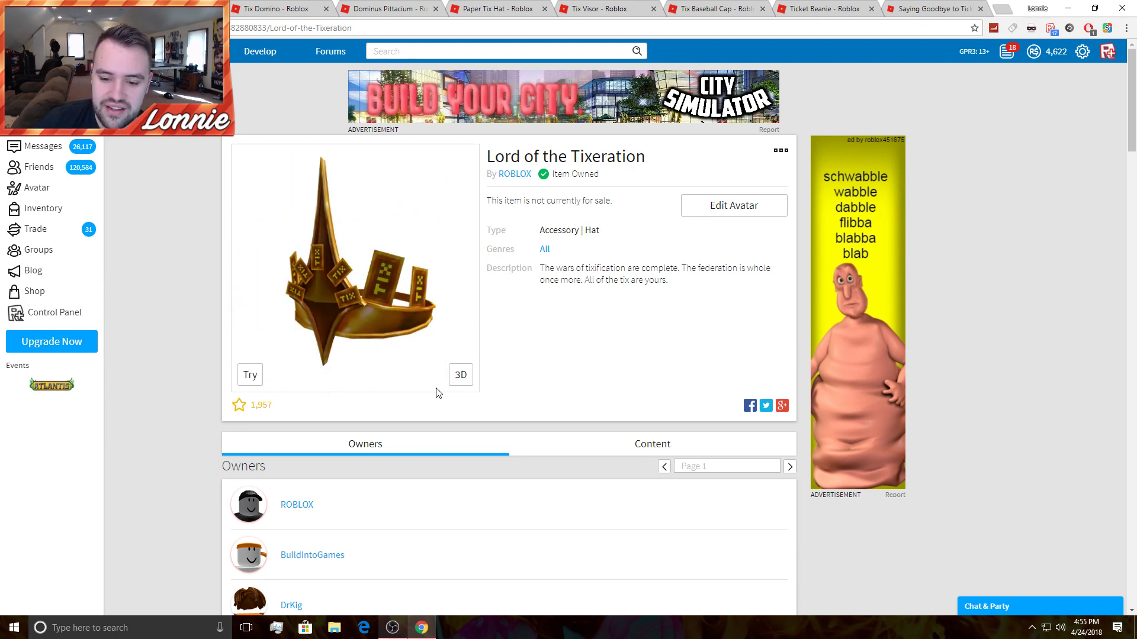
scroll("down", 3)
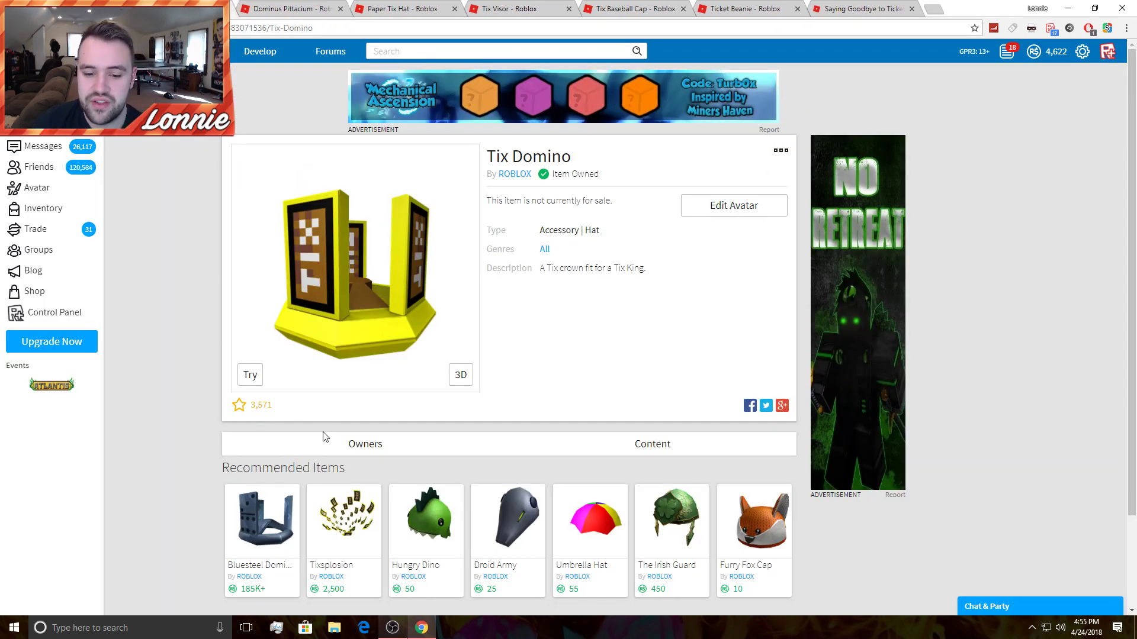
View Tix Domino's owners and 3D model, then scroll through an owner's profile wearing it.
left_click(364, 444)
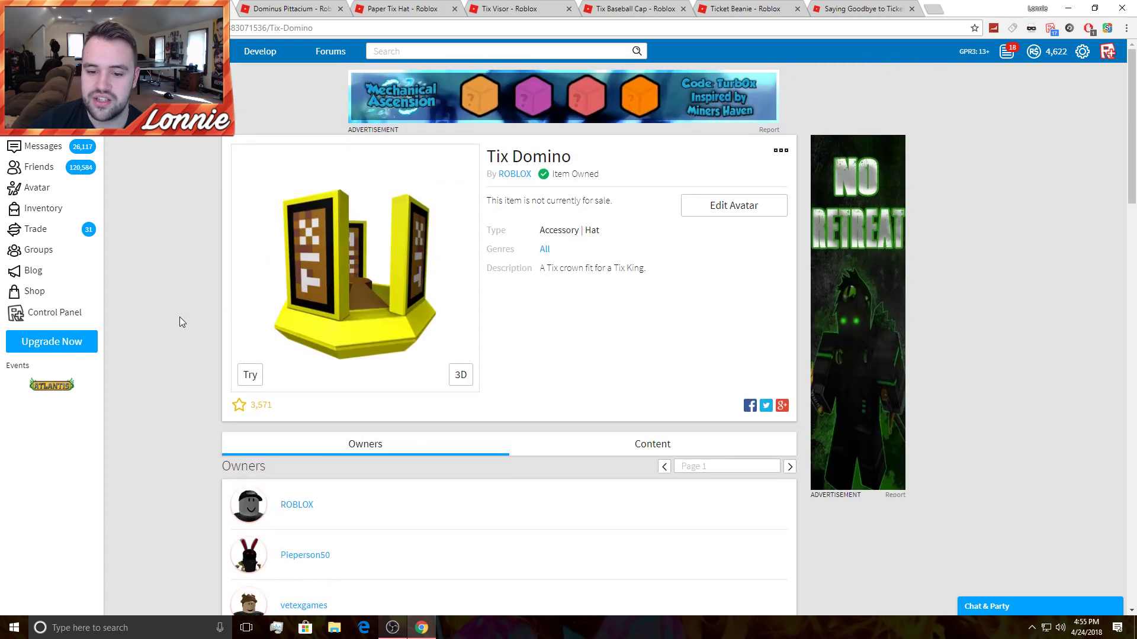
left_click(459, 375)
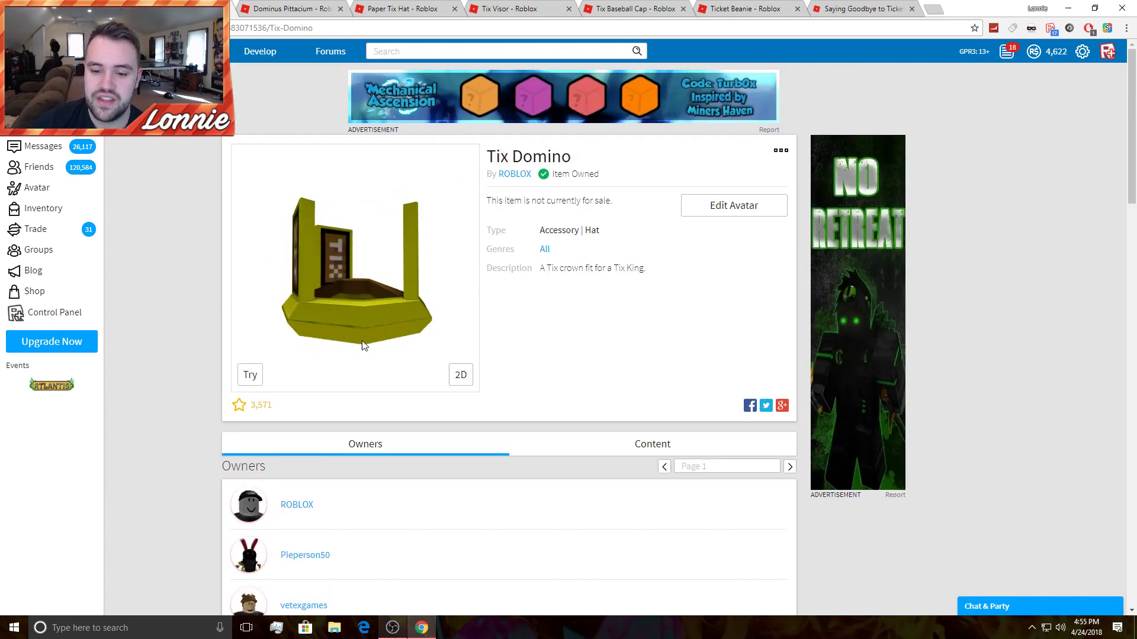
left_click(459, 375)
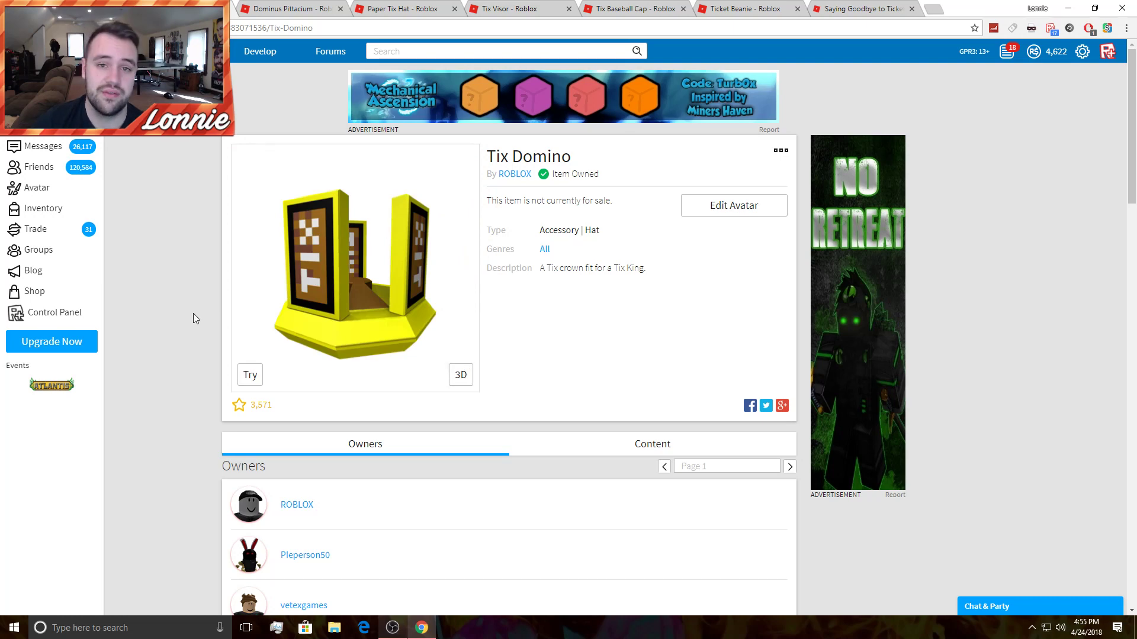
scroll("down", 3)
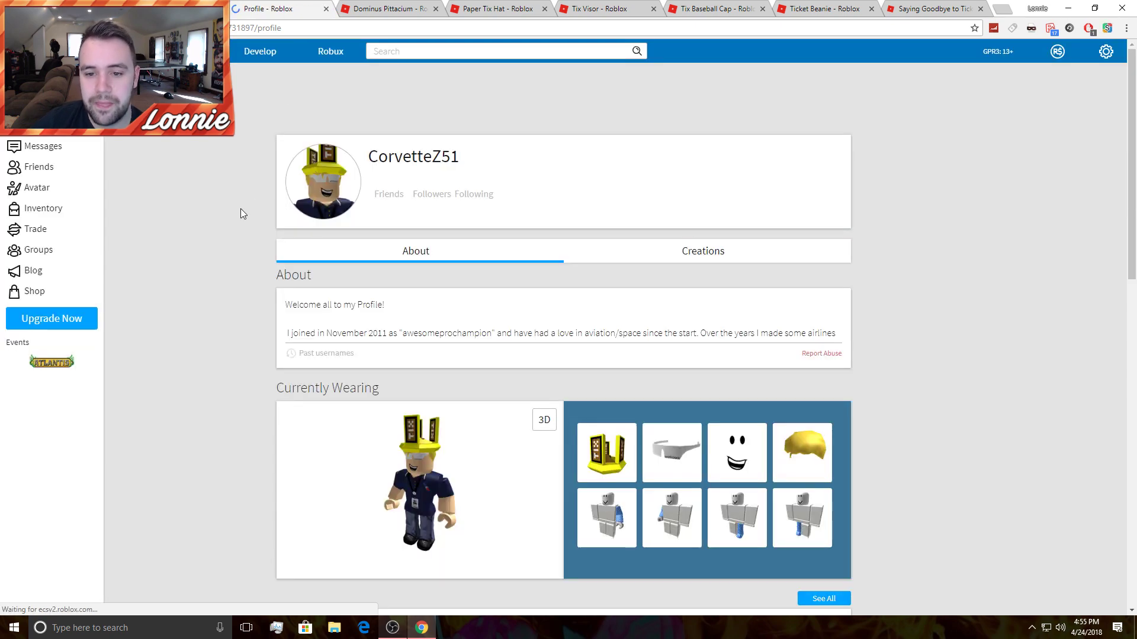
scroll("down", 3)
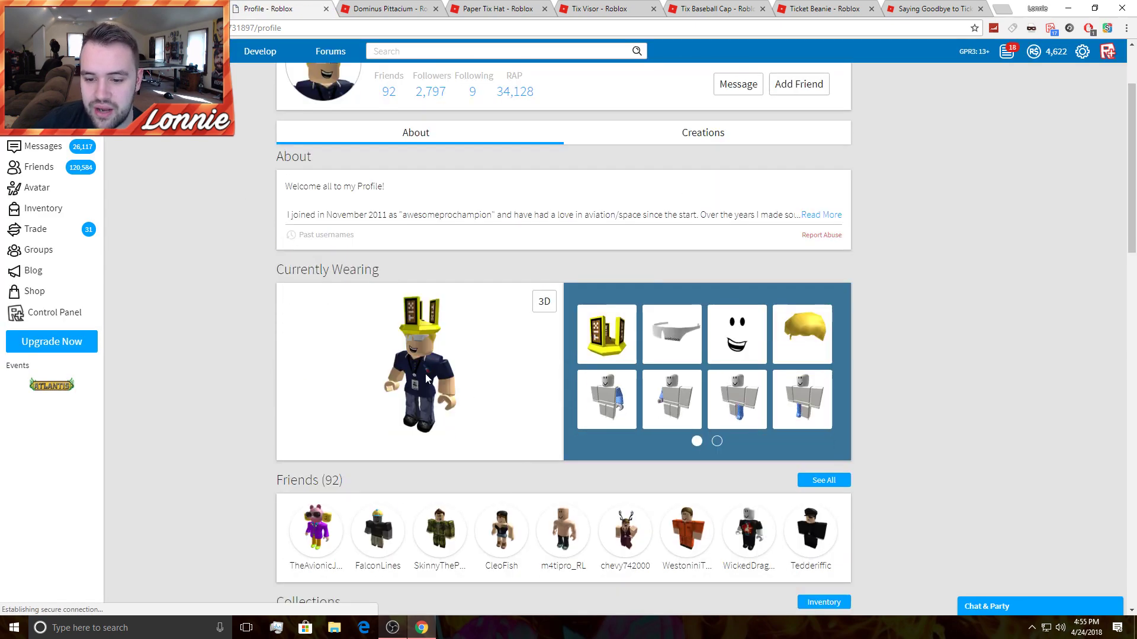
scroll("down", 3)
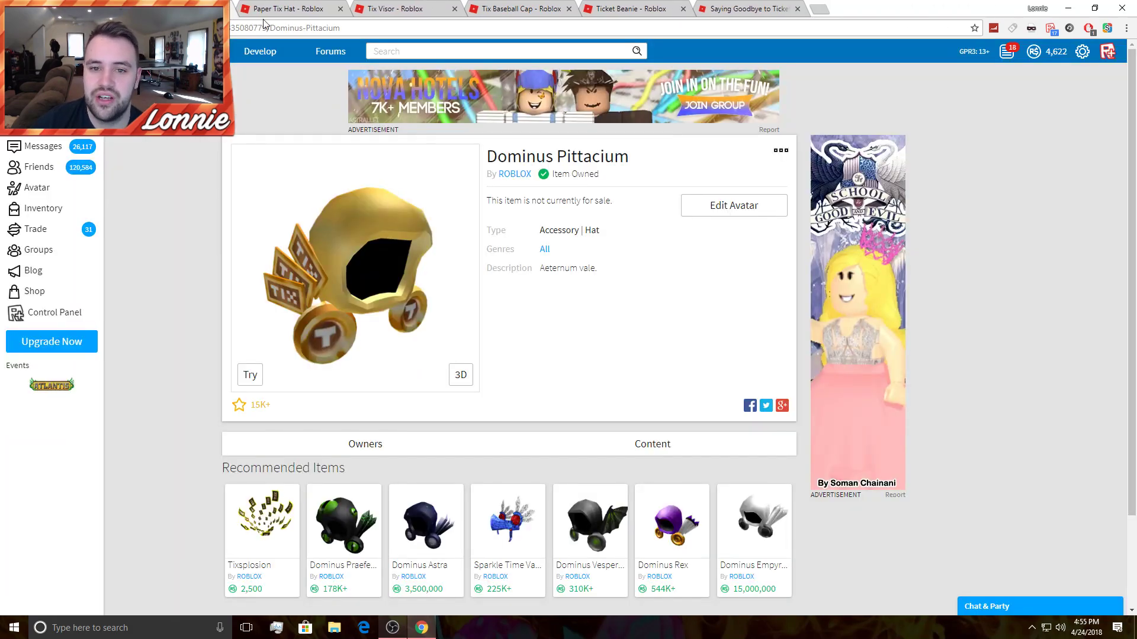
Check the Tix Visor owners alongside the Ticket Beanie, Baseball Cap and tickets article, then close Tix Visor.
left_click(406, 8)
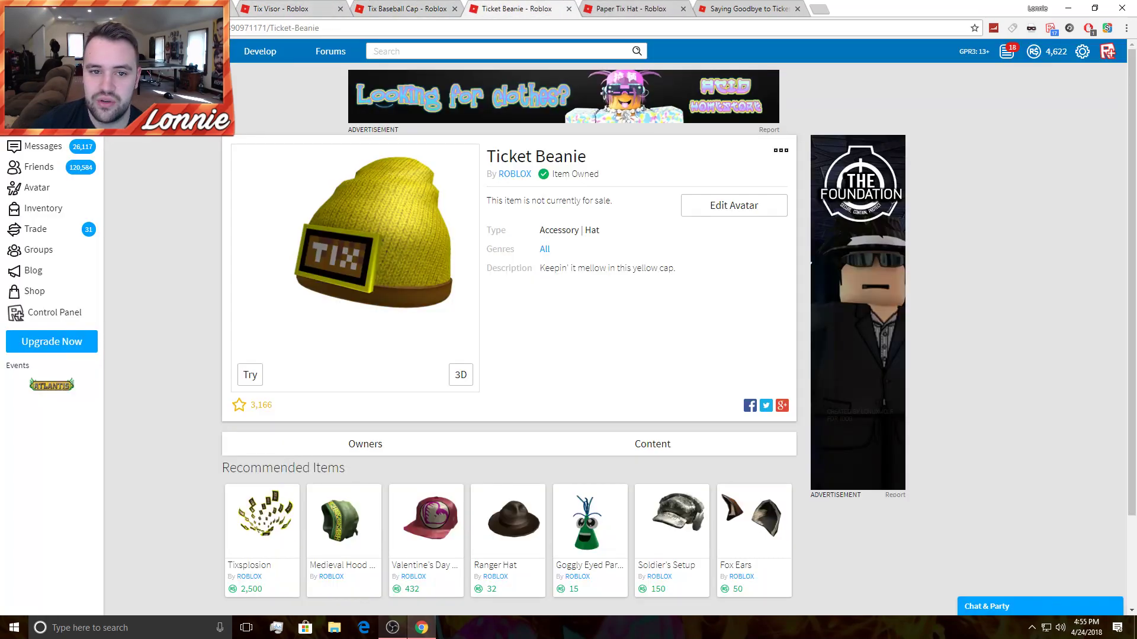
left_click(283, 9)
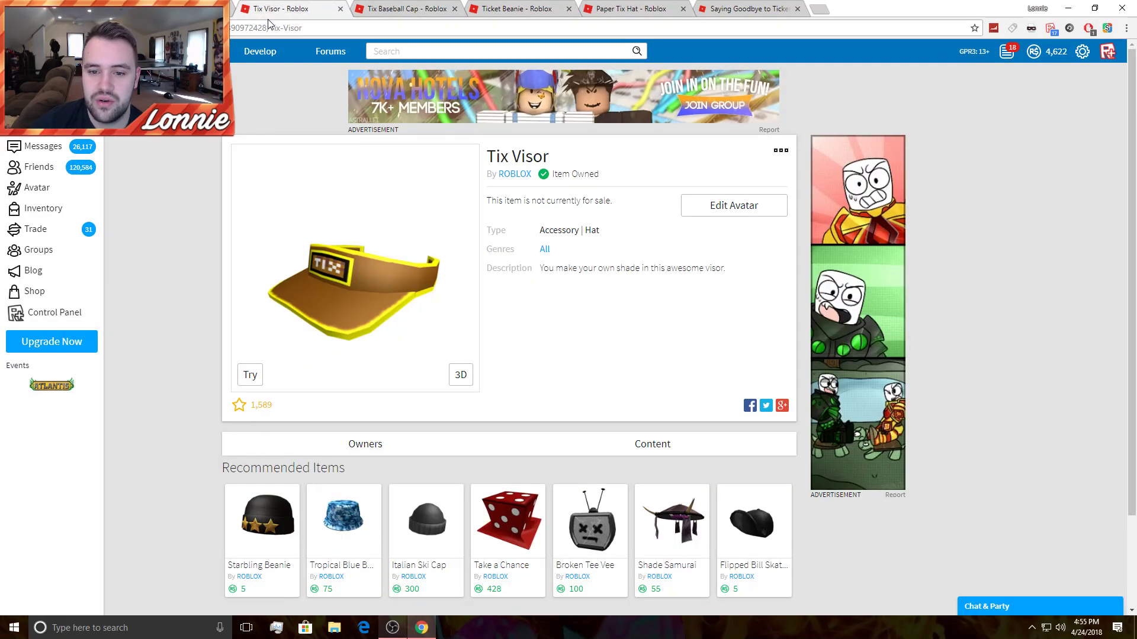
left_click(364, 444)
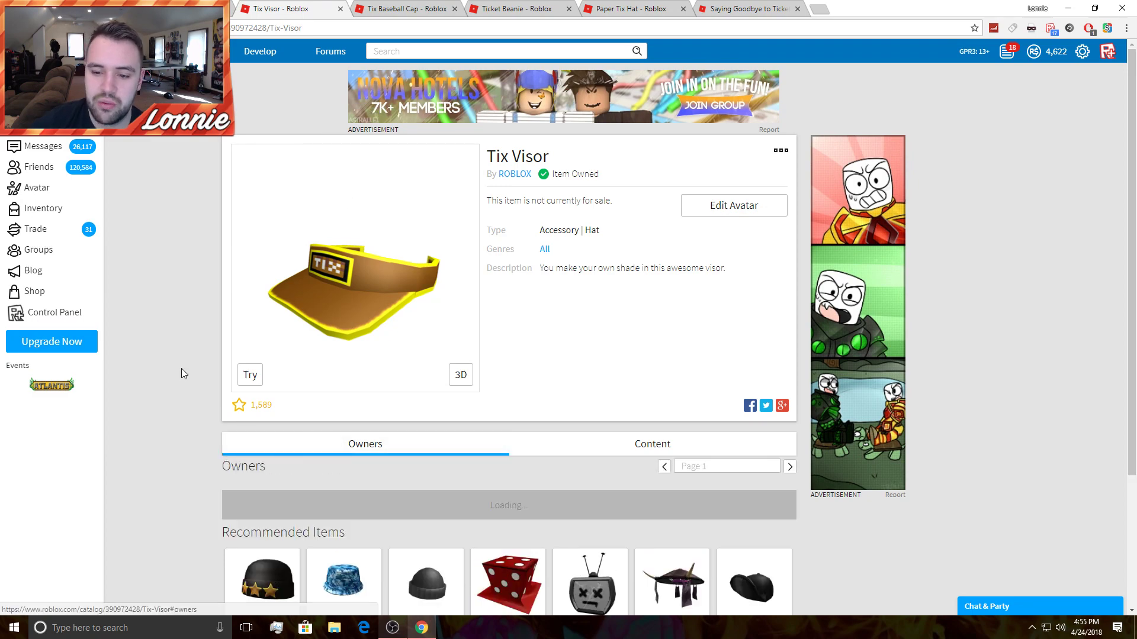
left_click(747, 9)
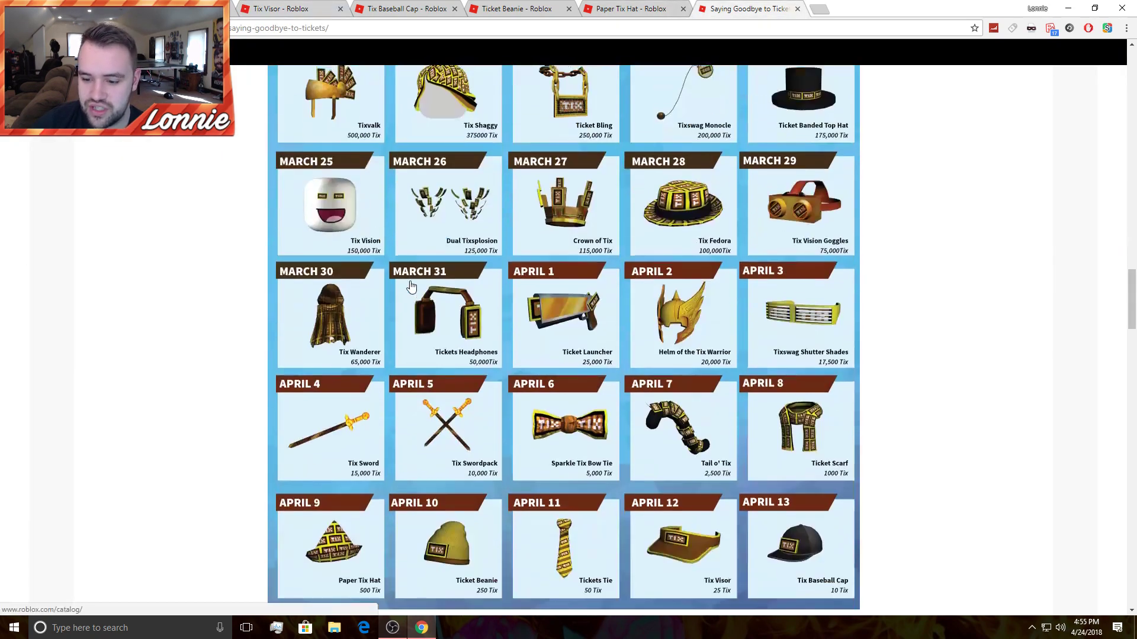
left_click(406, 8)
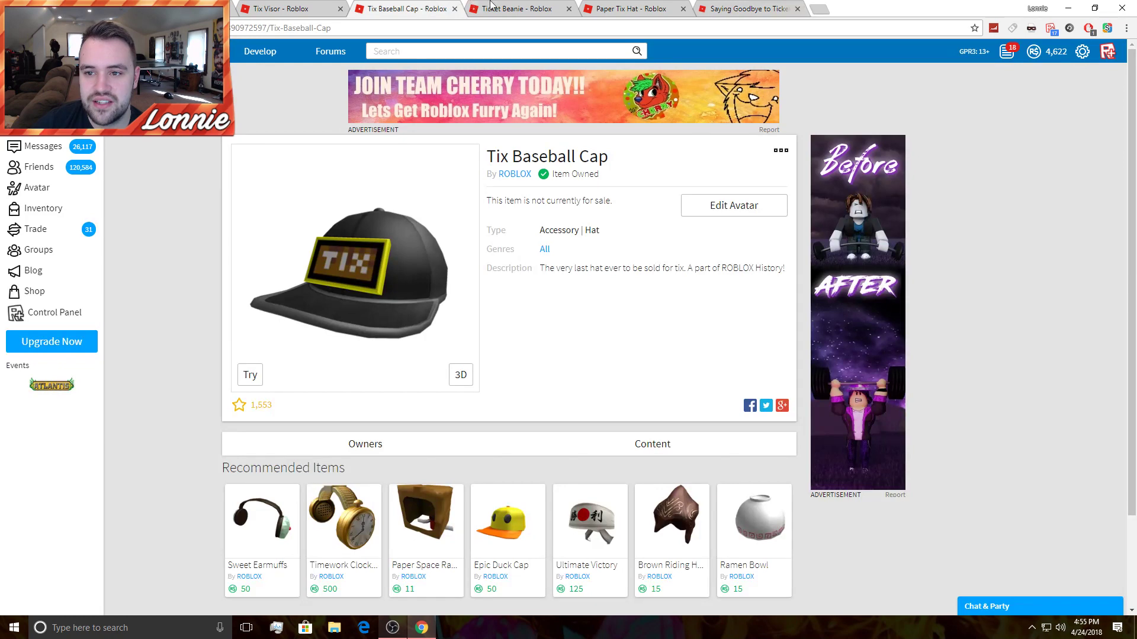
left_click(268, 8)
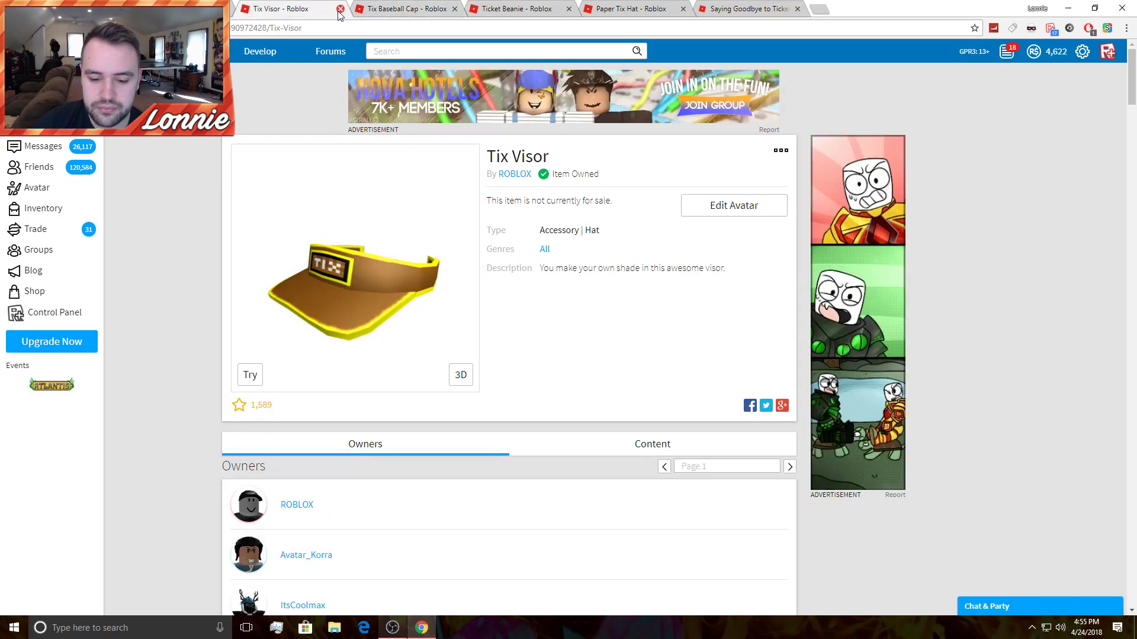
left_click(340, 9)
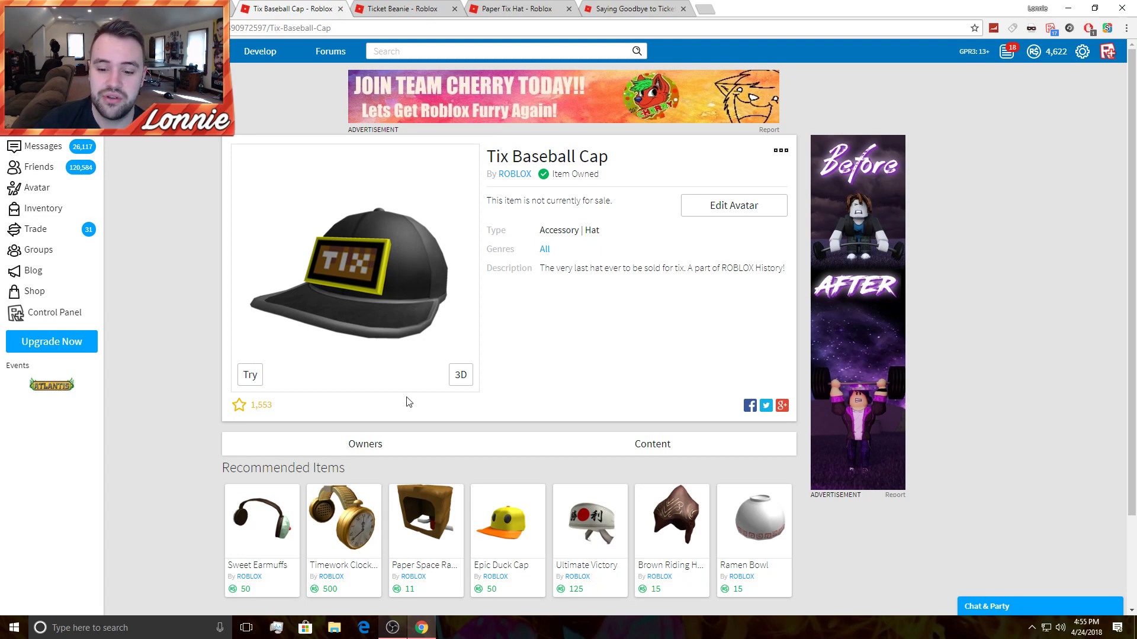
View the Tix Baseball Cap owners and Paper Tix Hat in 3D, closing both tabs to reach Dominus Pittacium.
left_click(365, 444)
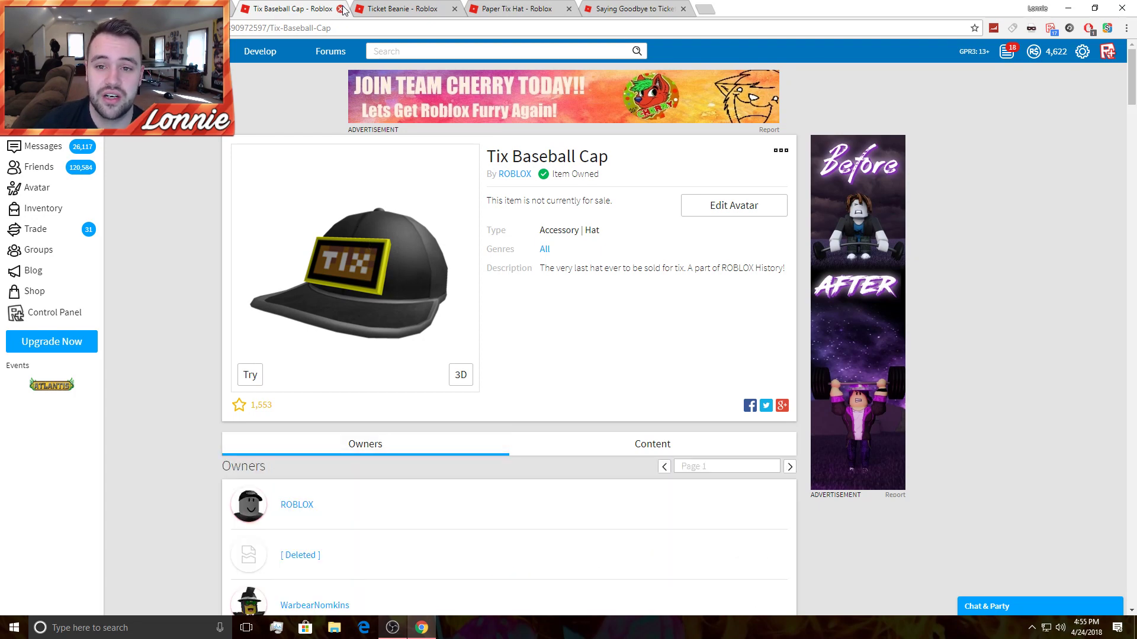
left_click(341, 8)
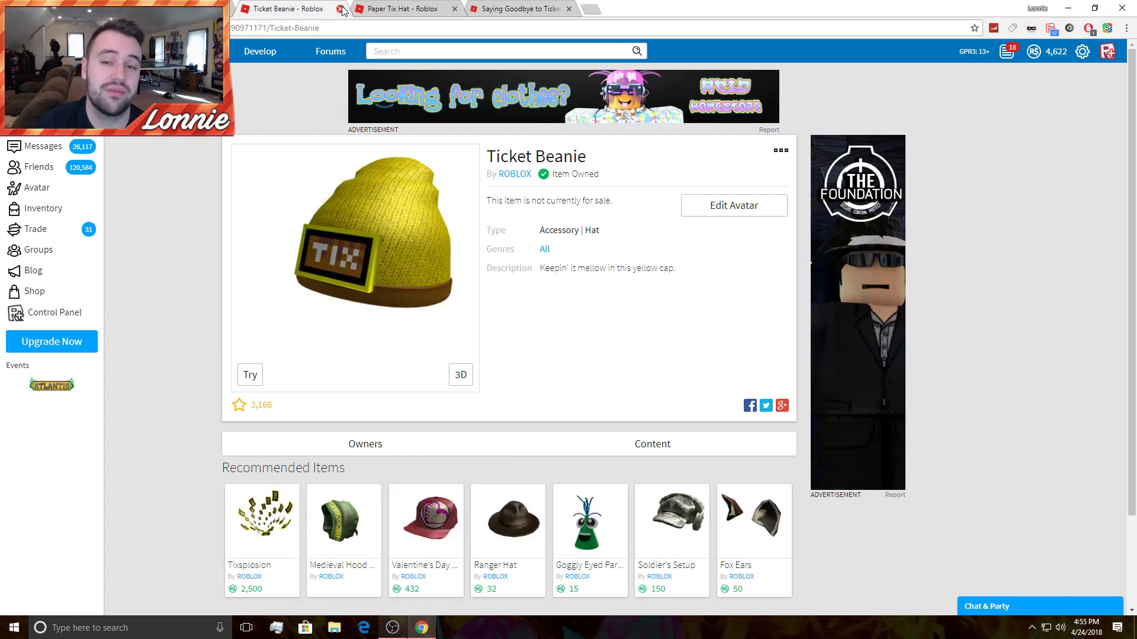
scroll("down", 3)
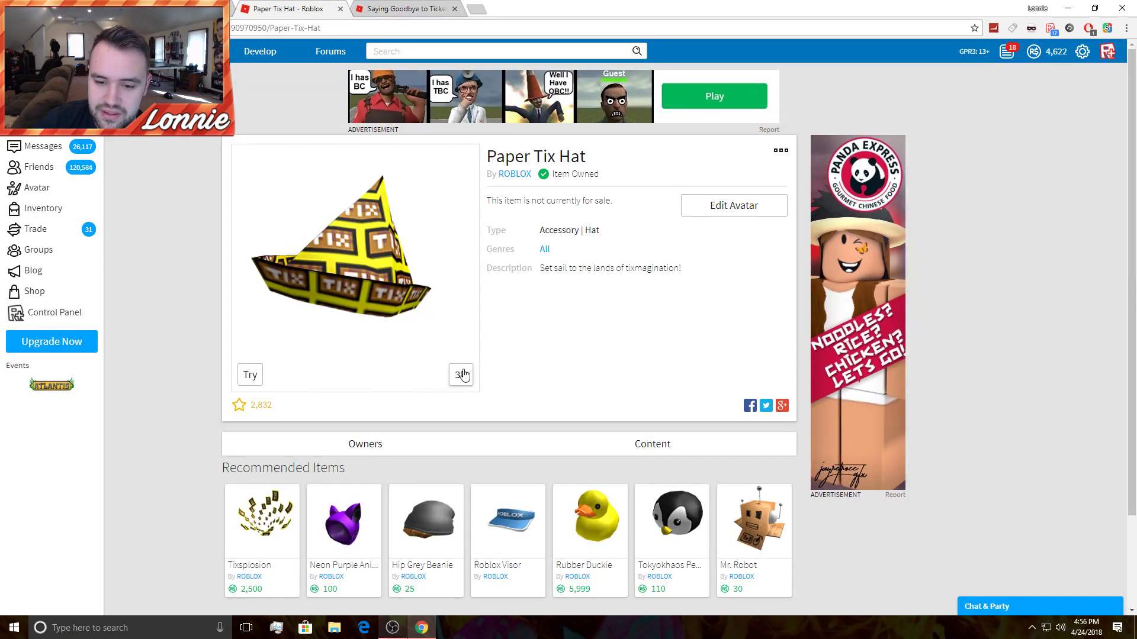
left_click(460, 376)
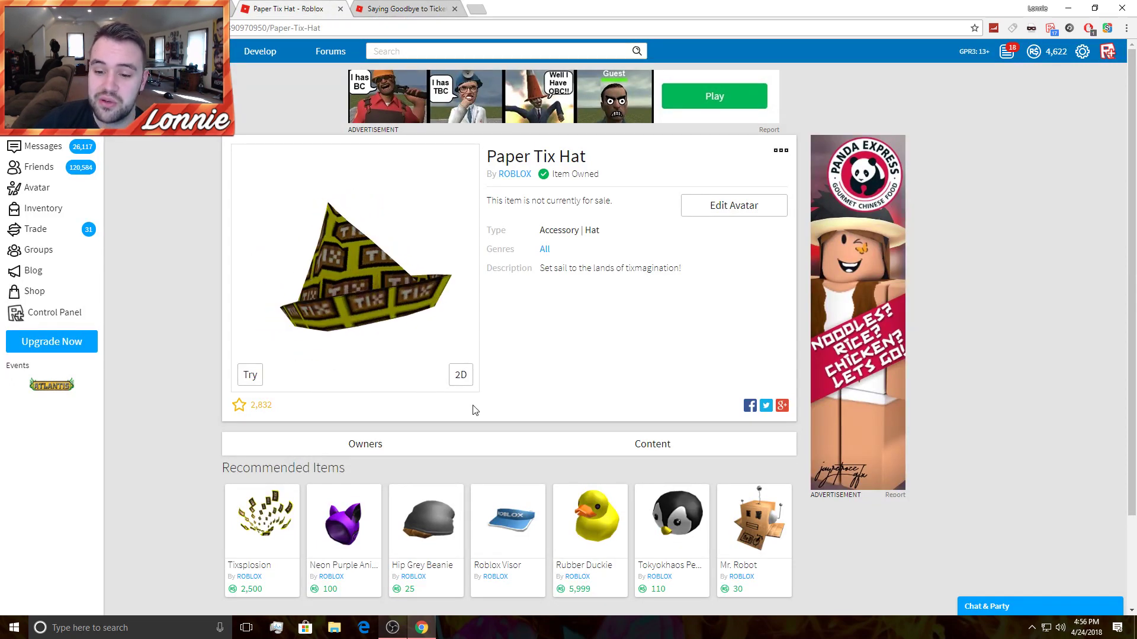
left_click(403, 9)
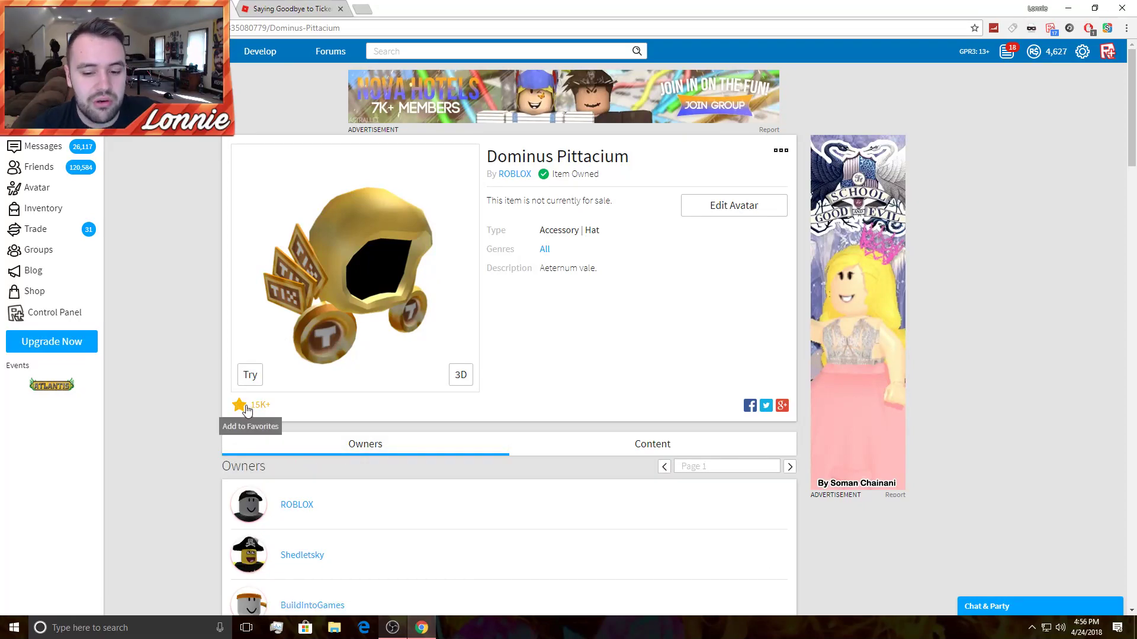
mouse_move(204, 380)
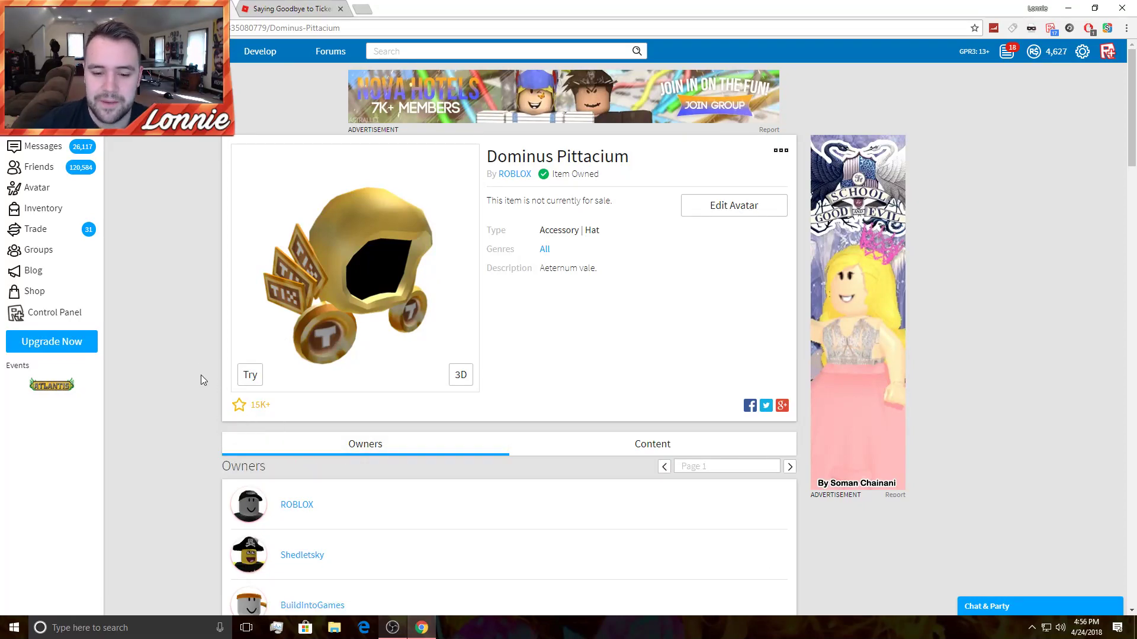
scroll("down", 3)
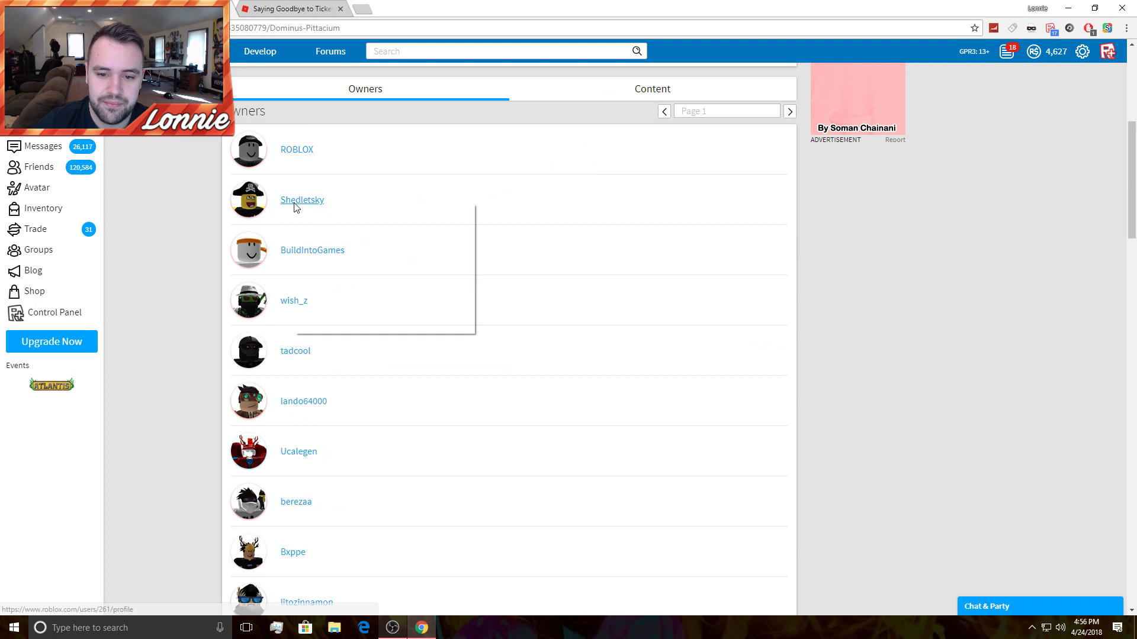
left_click(301, 200)
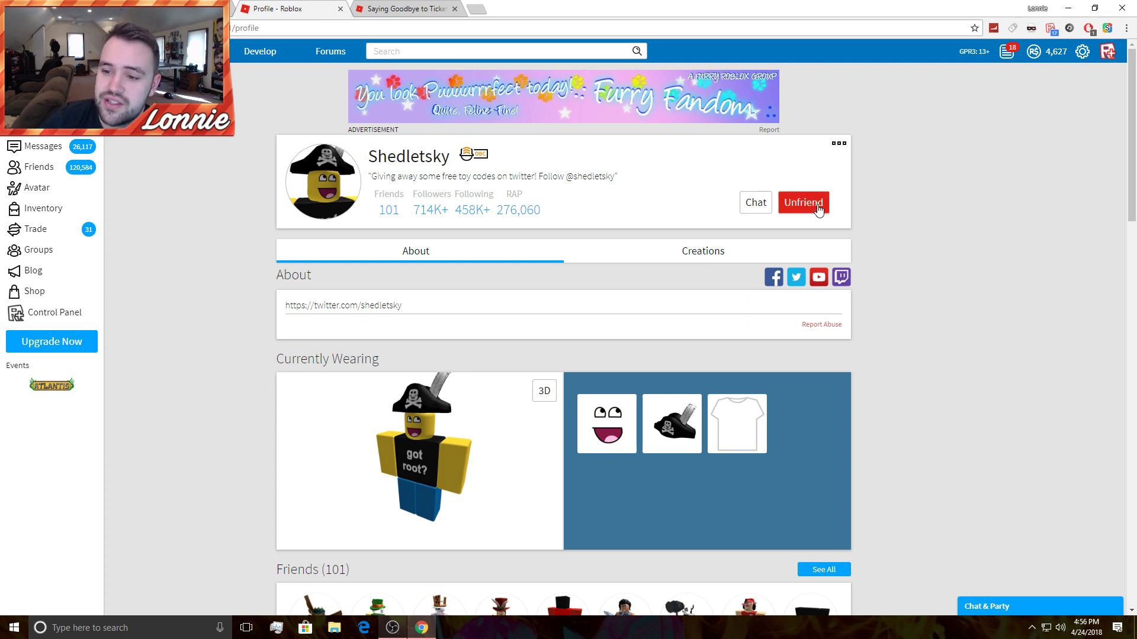
mouse_move(854, 161)
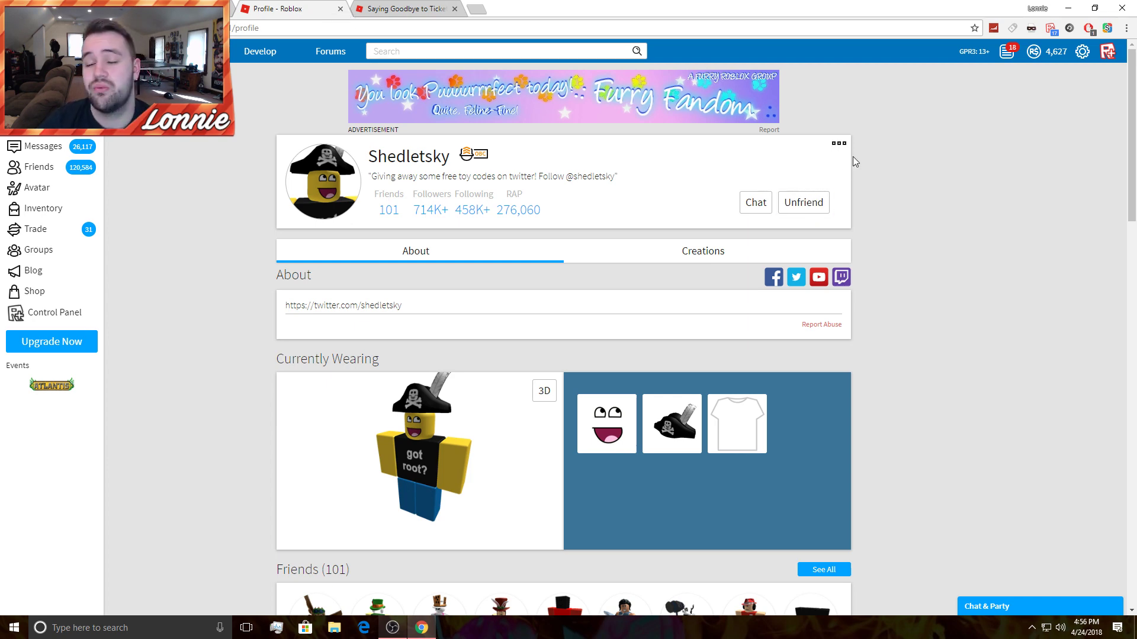
scroll("down", 3)
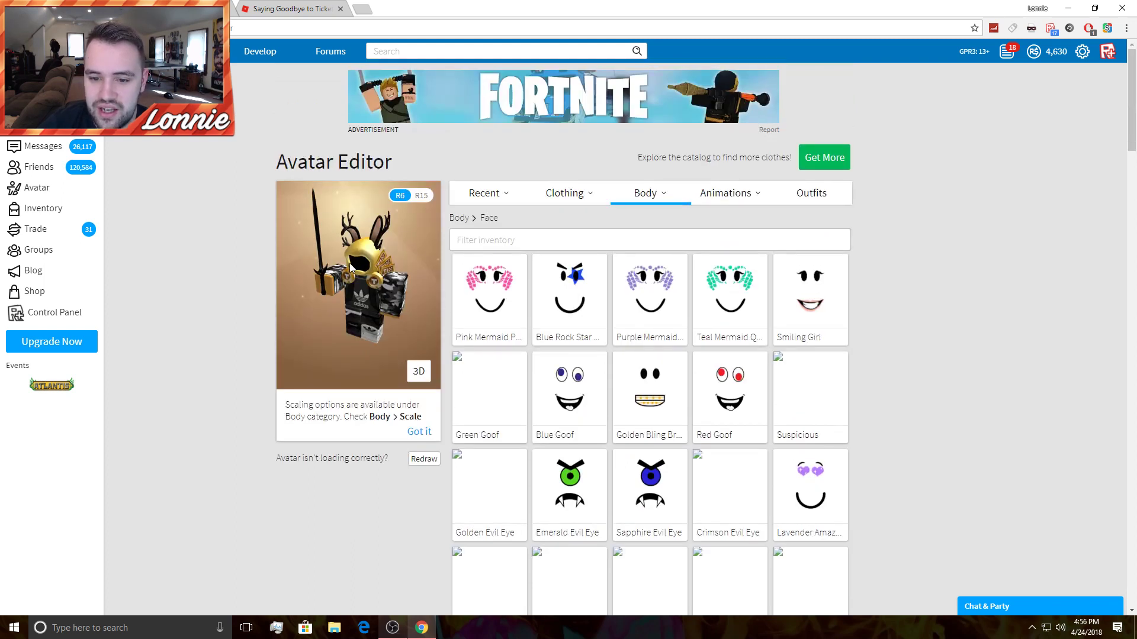
Browse the owned Back accessories under Clothing and open the Tix Wings item page.
left_click(645, 193)
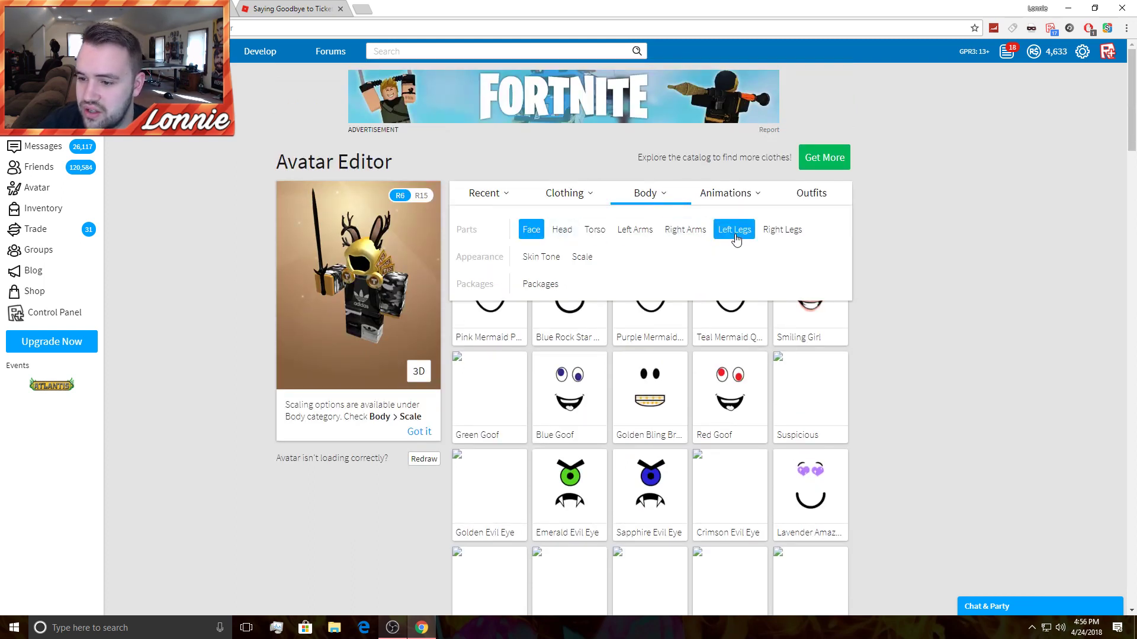
left_click(564, 193)
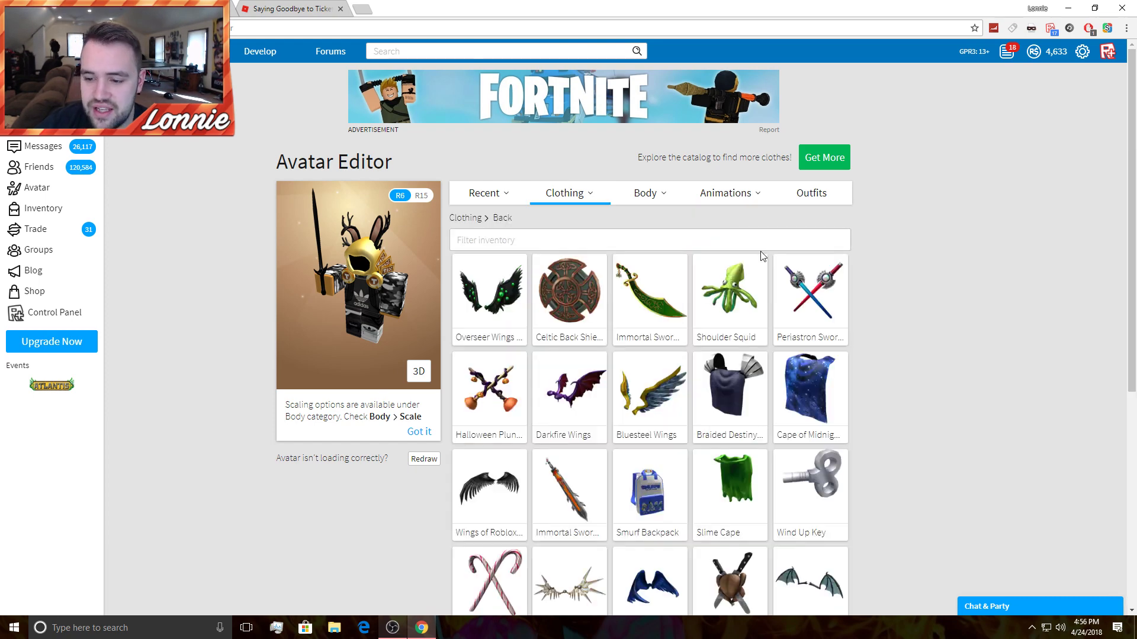
scroll("down", 3)
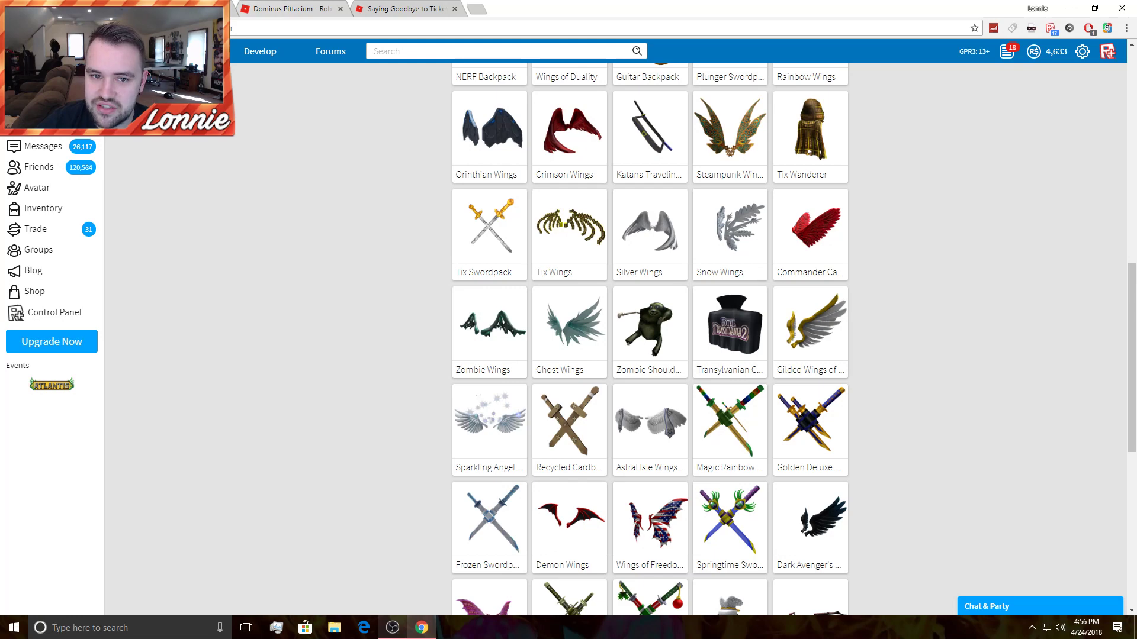
left_click(569, 224)
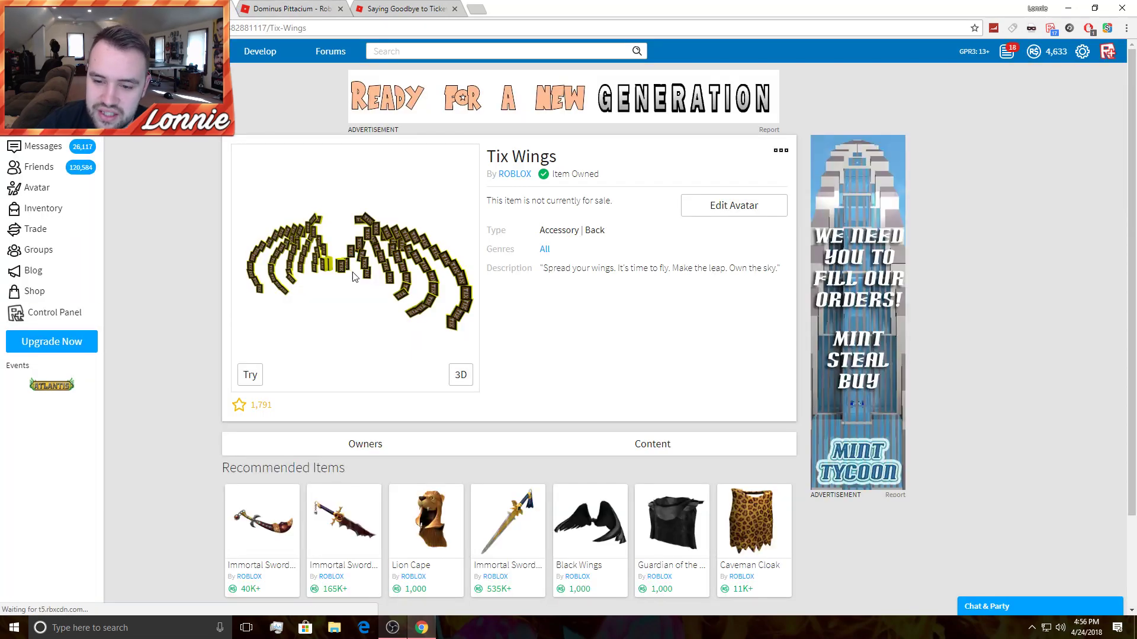
Return to the Avatar Editor, then switch over to the Saying Goodbye to Tickets post.
left_click(779, 150)
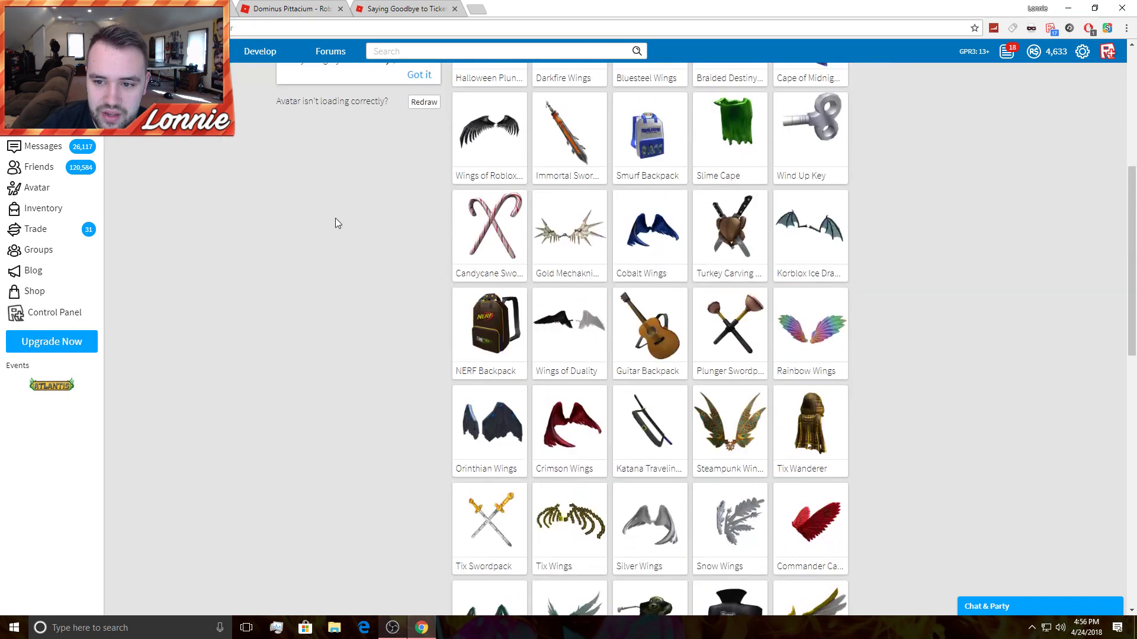
scroll("up", 3)
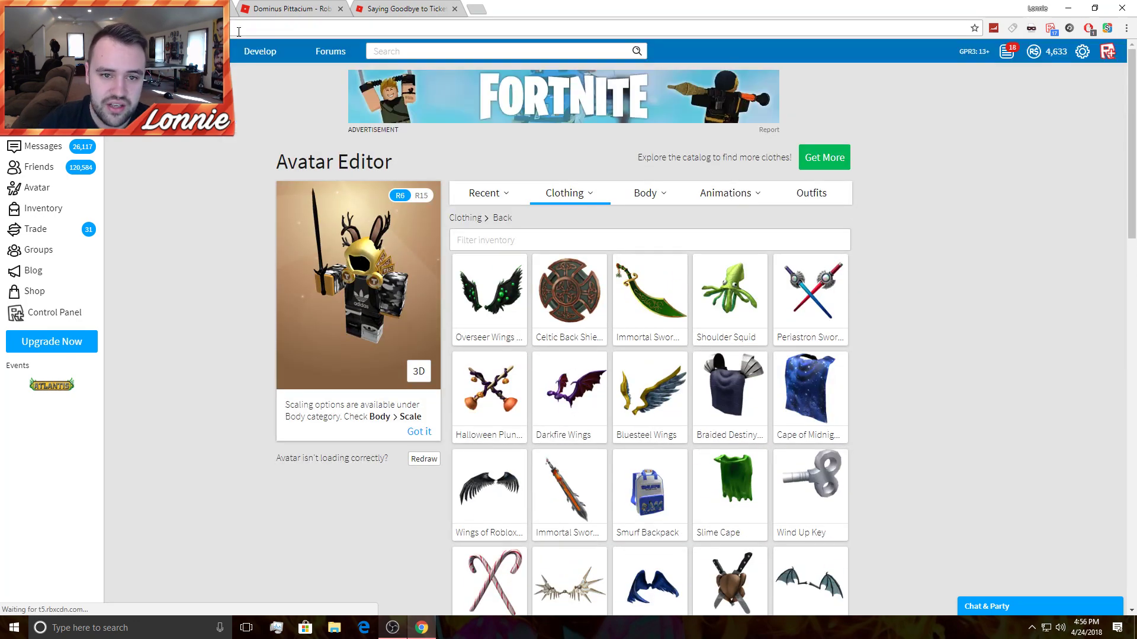
left_click(483, 193)
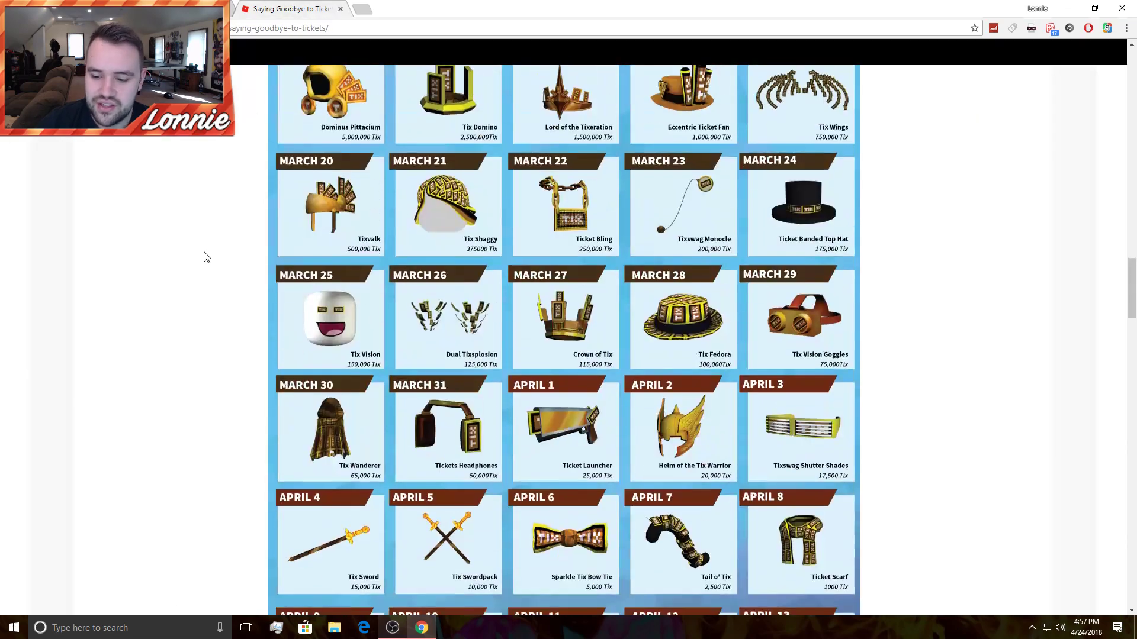
Skim the farewell post's Tix item calendar and FAQ, scrolling down and back up.
scroll("down", 3)
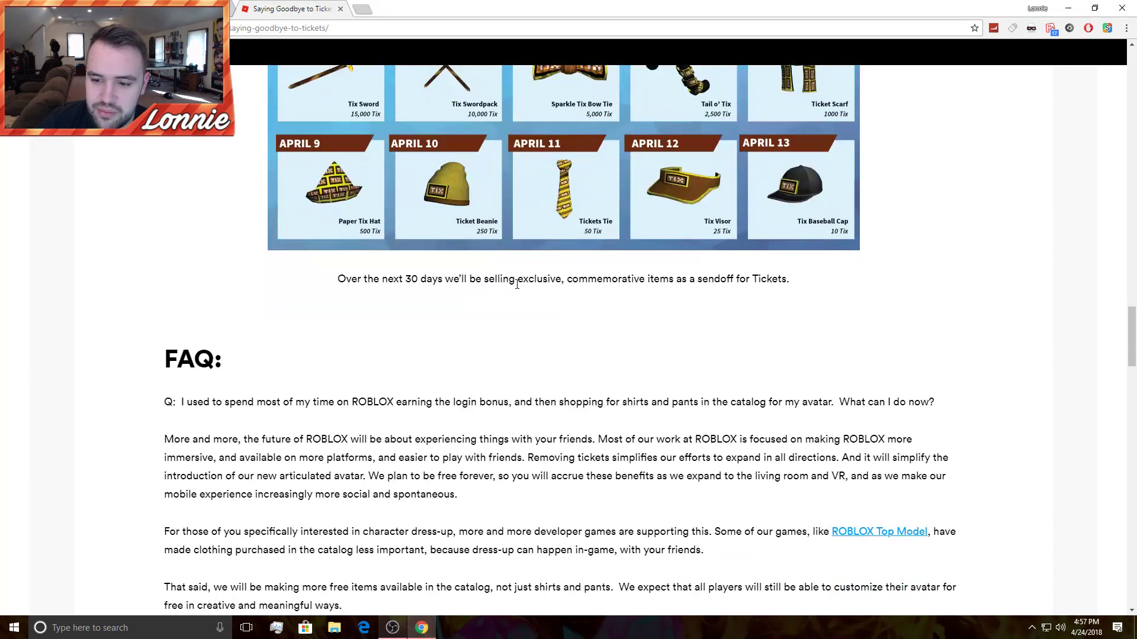
mouse_move(669, 296)
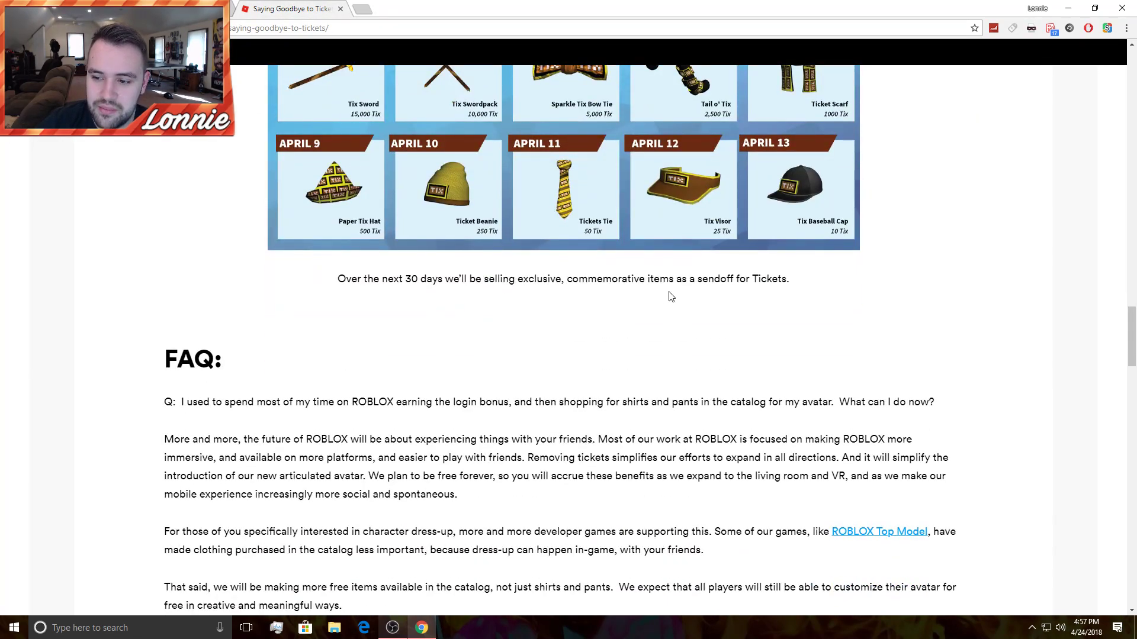
scroll("down", 3)
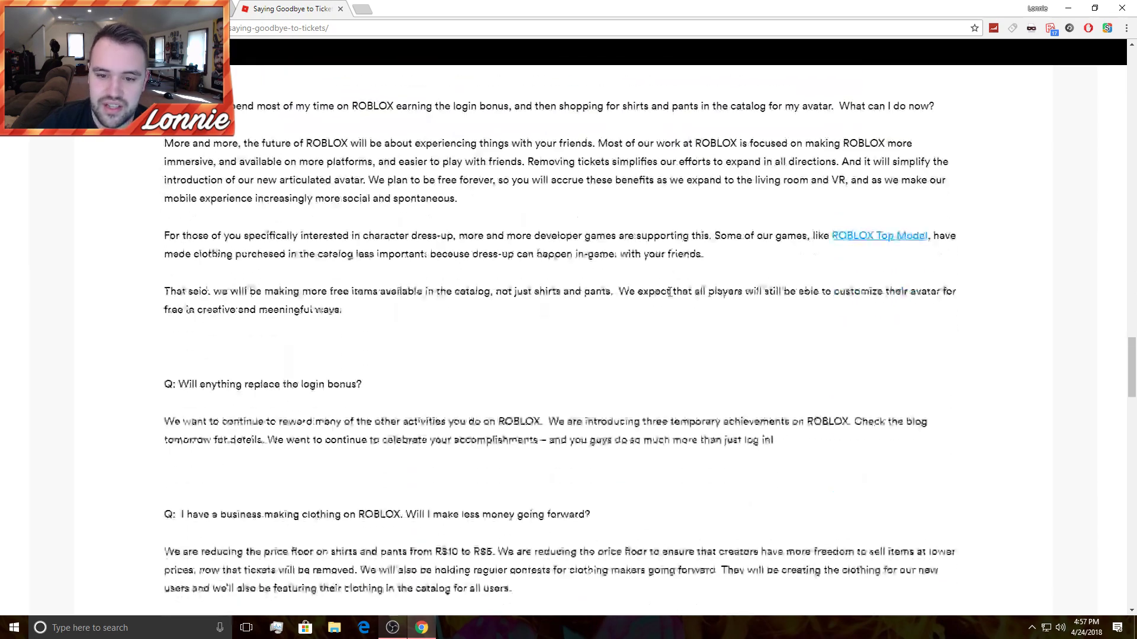
scroll("down", 3)
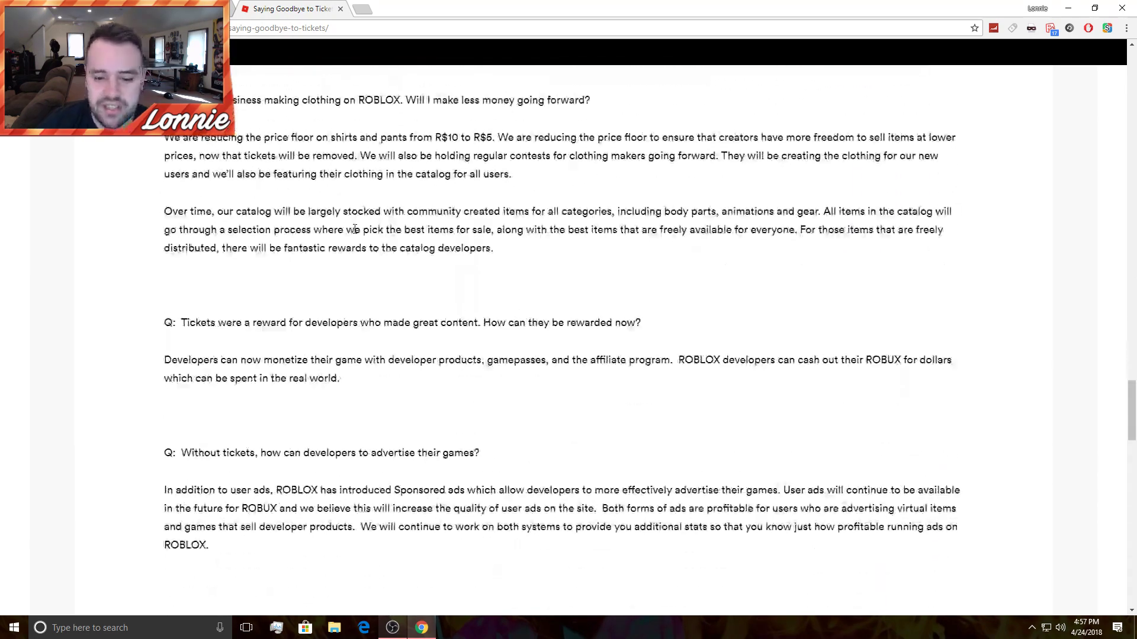
scroll("up", 3)
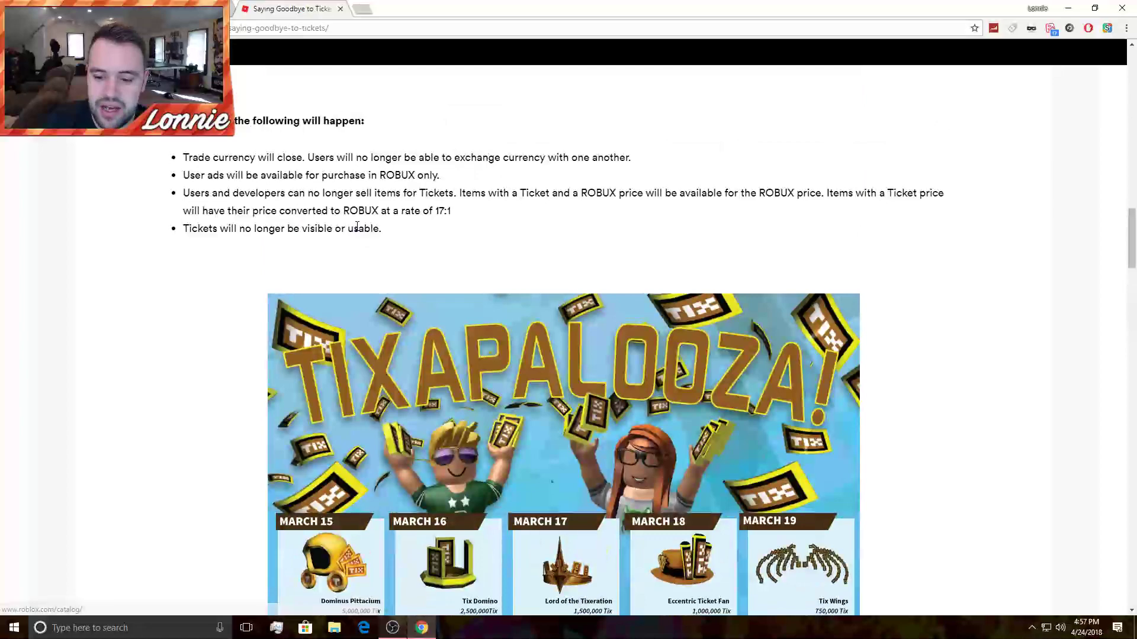
scroll("up", 3)
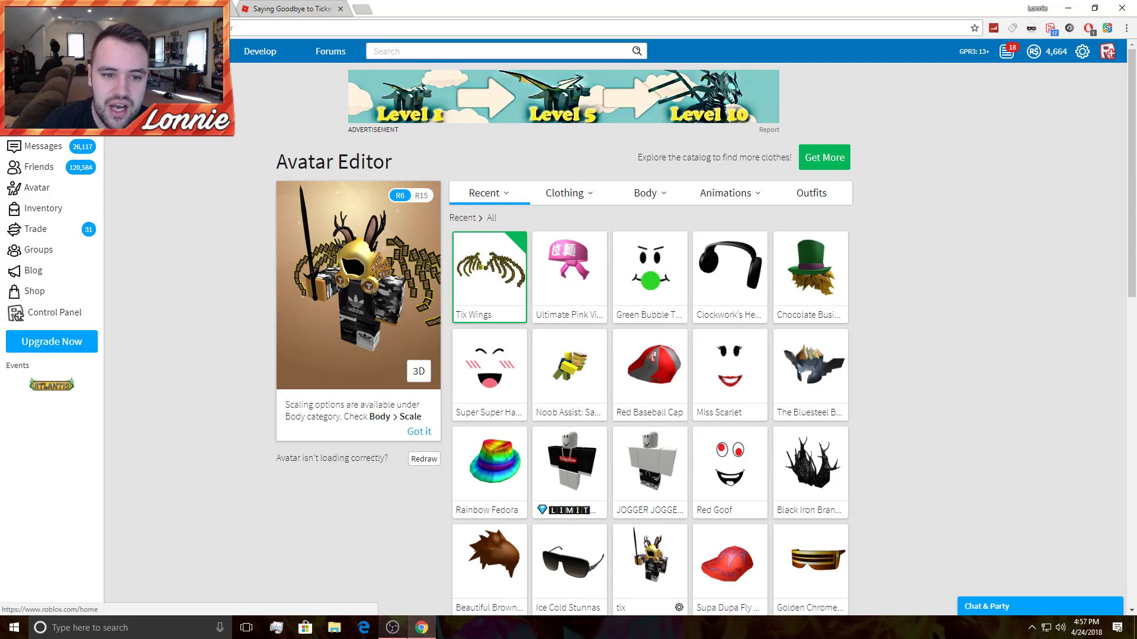
From the home page's Recently Played, open the juegagerman parkour (obby) game page.
left_click(974, 28)
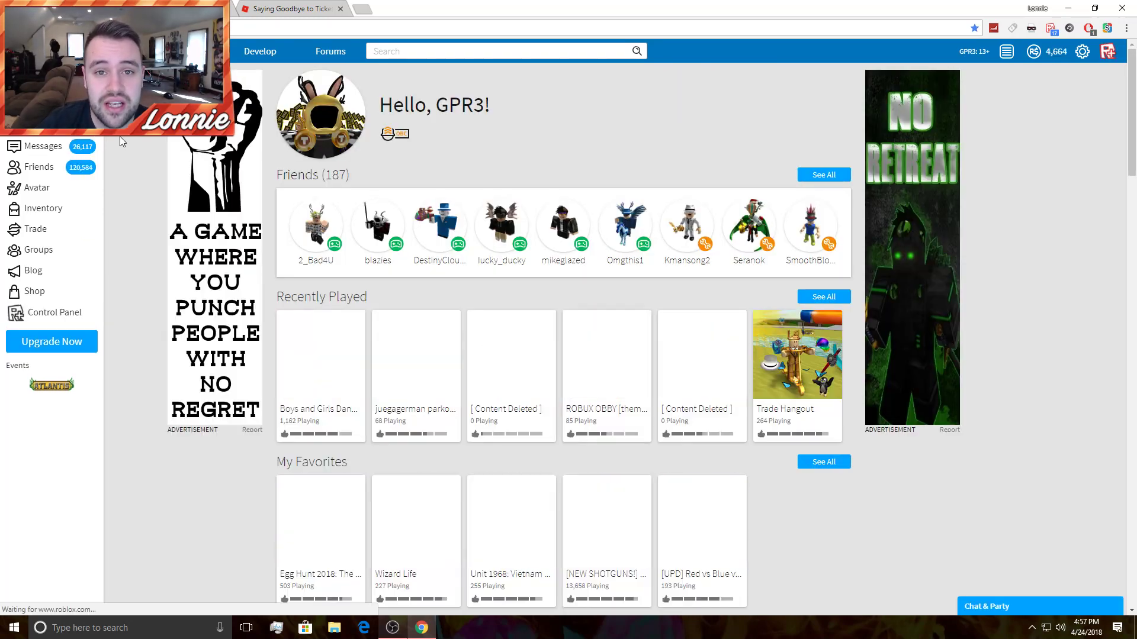
scroll("down", 3)
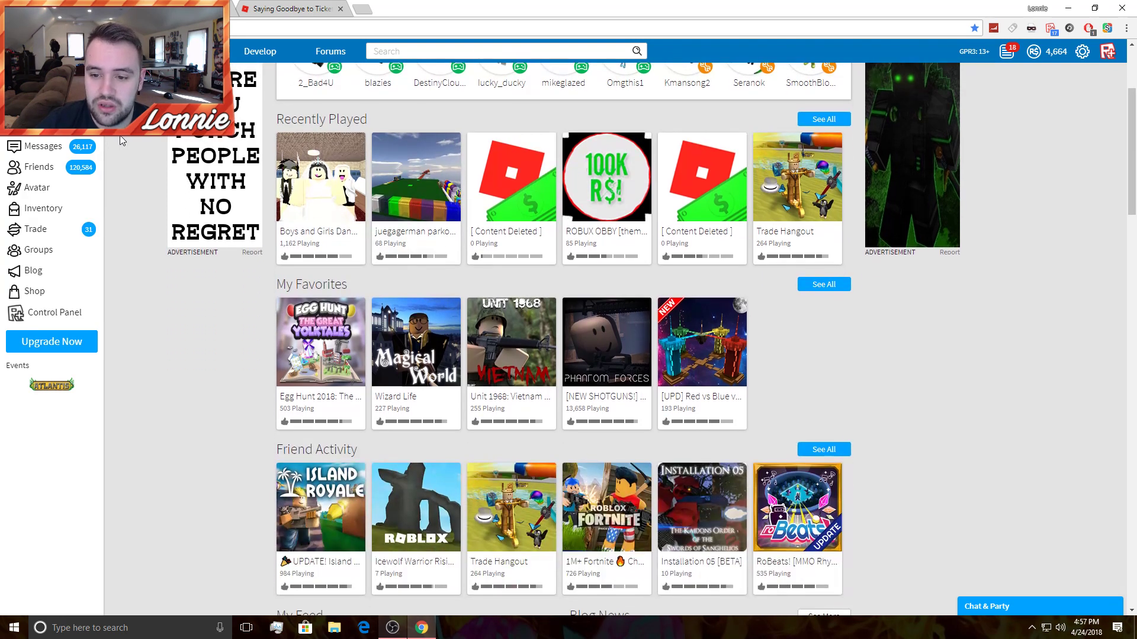
scroll("down", 3)
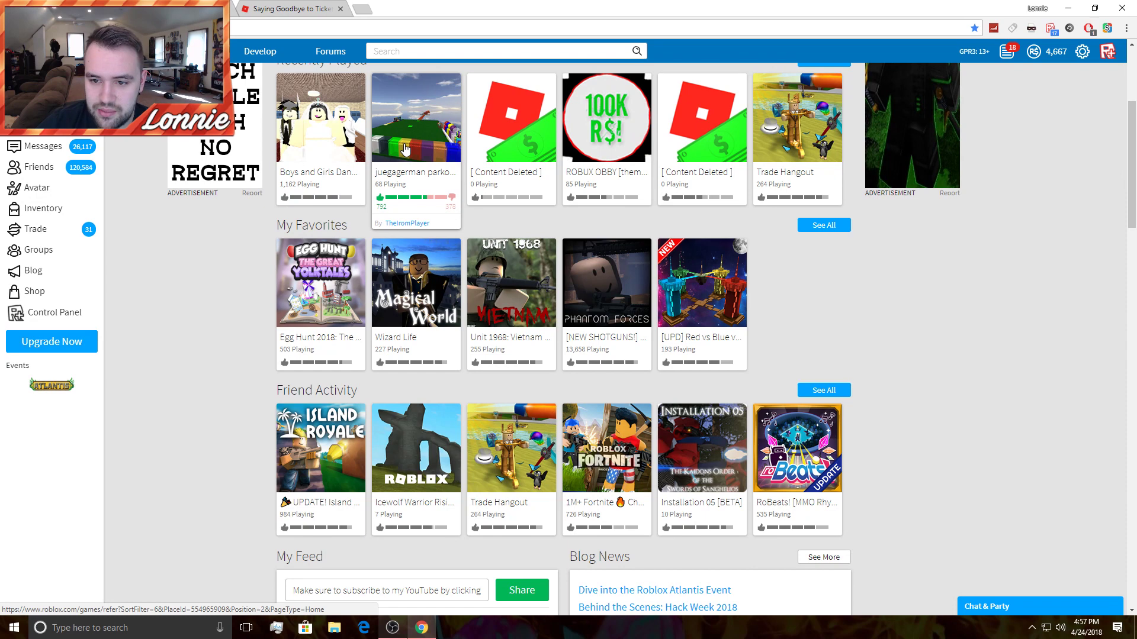
left_click(416, 116)
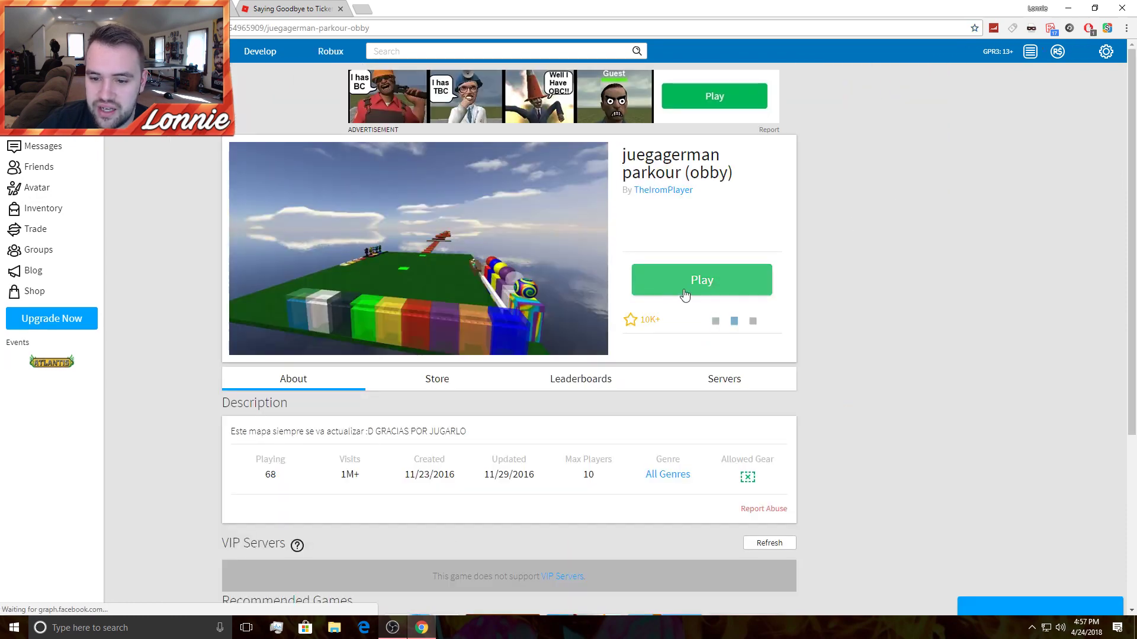
Launch juegagerman parkour (obby) via Play and confirm to join a server.
left_click(700, 279)
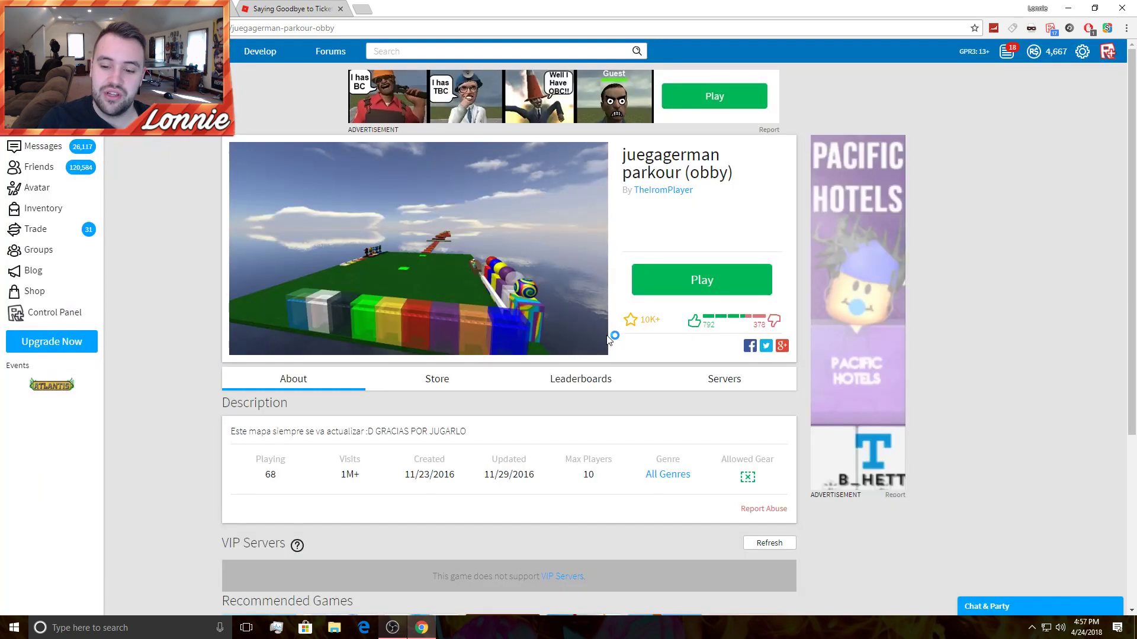
left_click(700, 279)
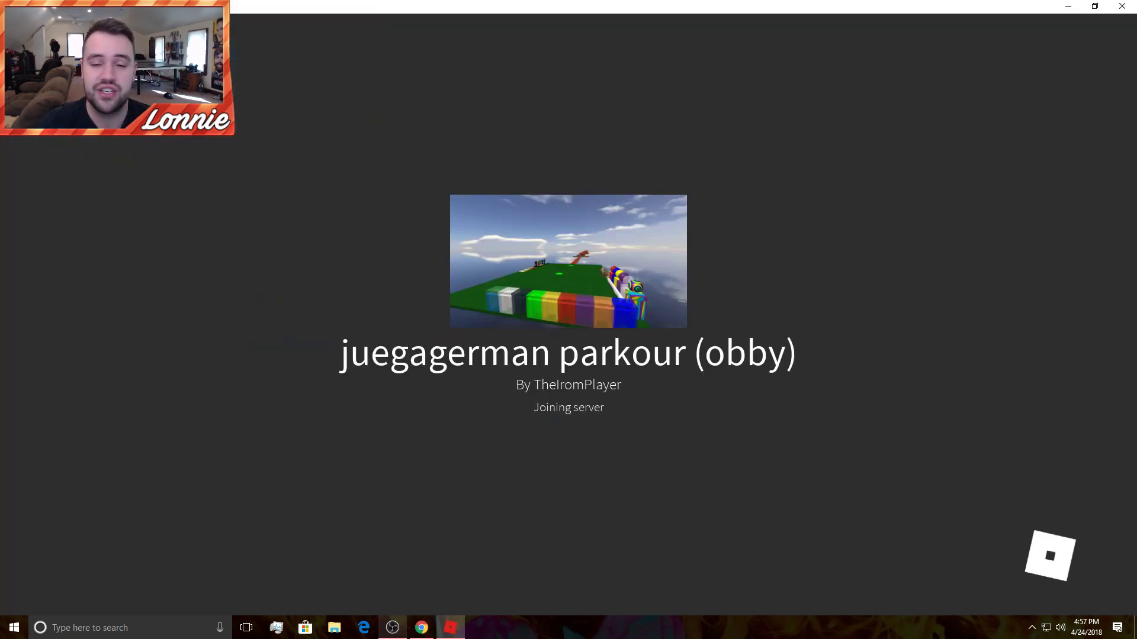